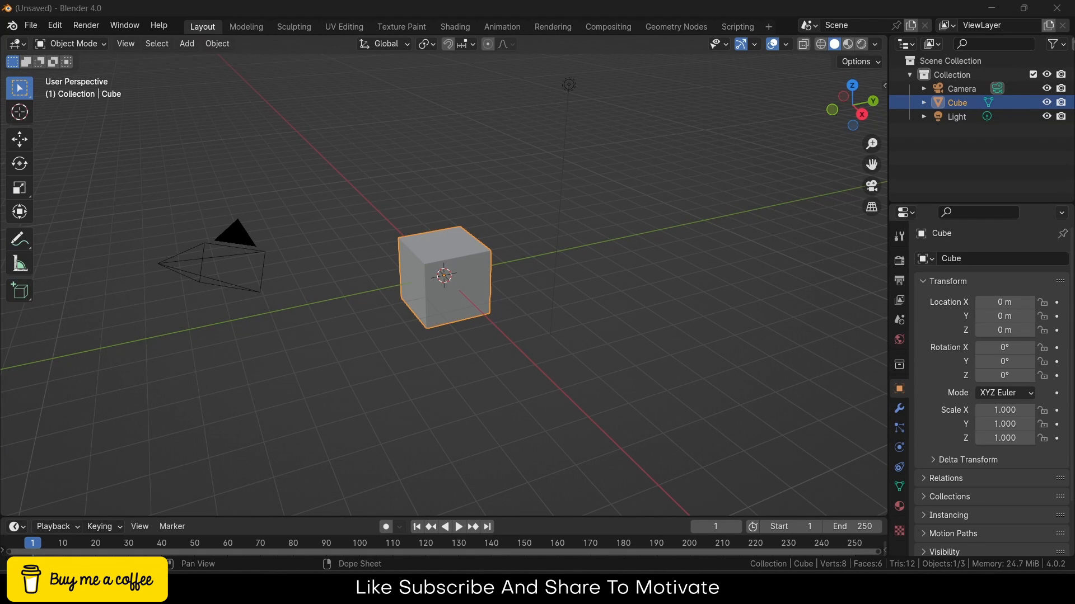
{"action": "mouse_move", "coordinate": [562, 66]}
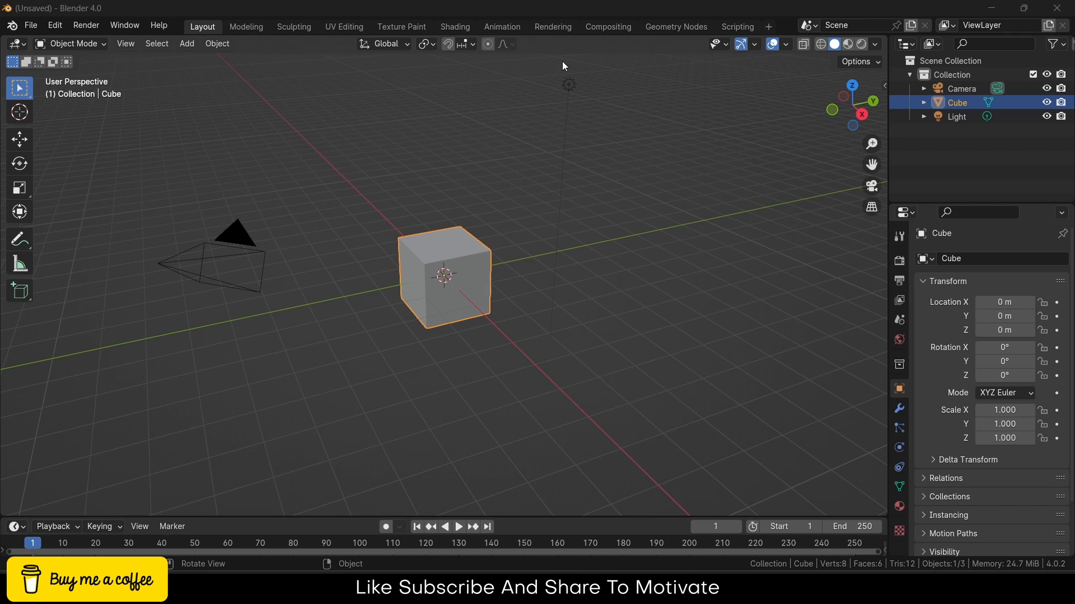
Step: Switch to the Geometry Nodes workspace with only the default cube left in the scene
{"action": "left_click", "coordinate": [674, 27]}
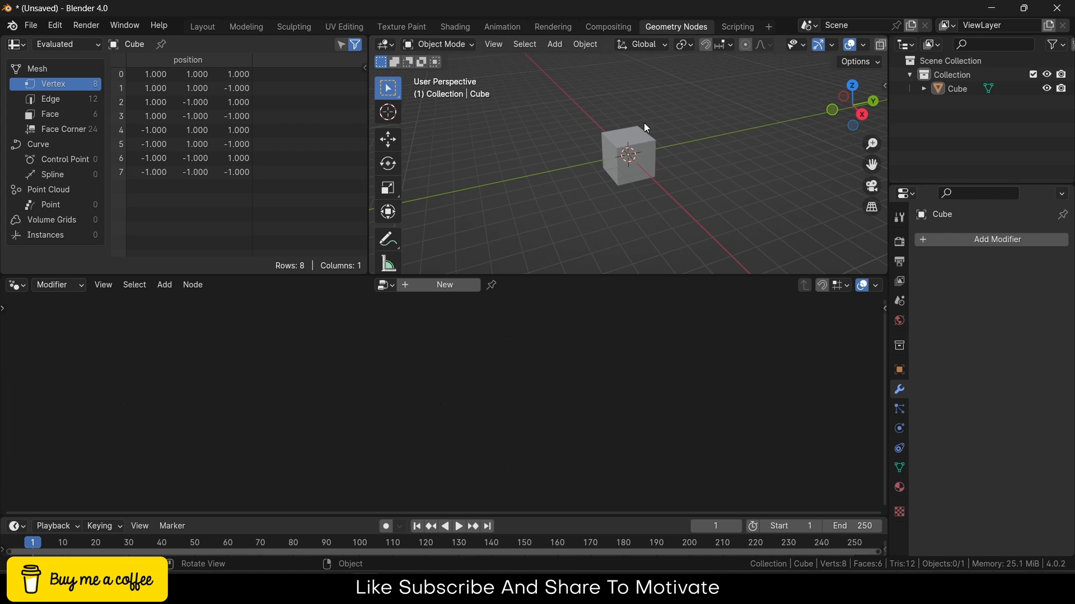
{"action": "mouse_move", "coordinate": [649, 145]}
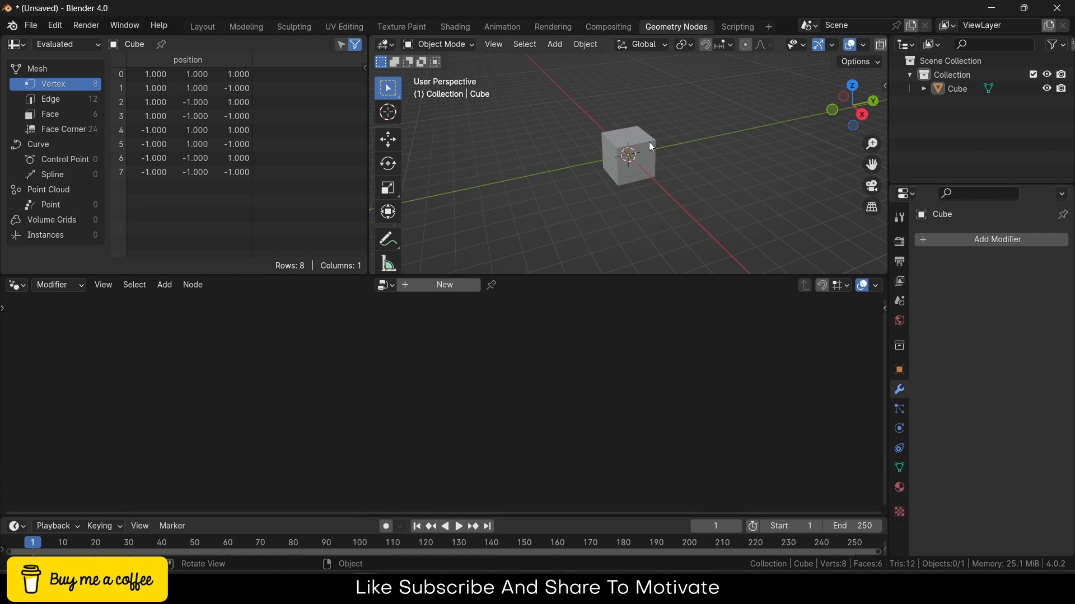
{"action": "mouse_move", "coordinate": [652, 144]}
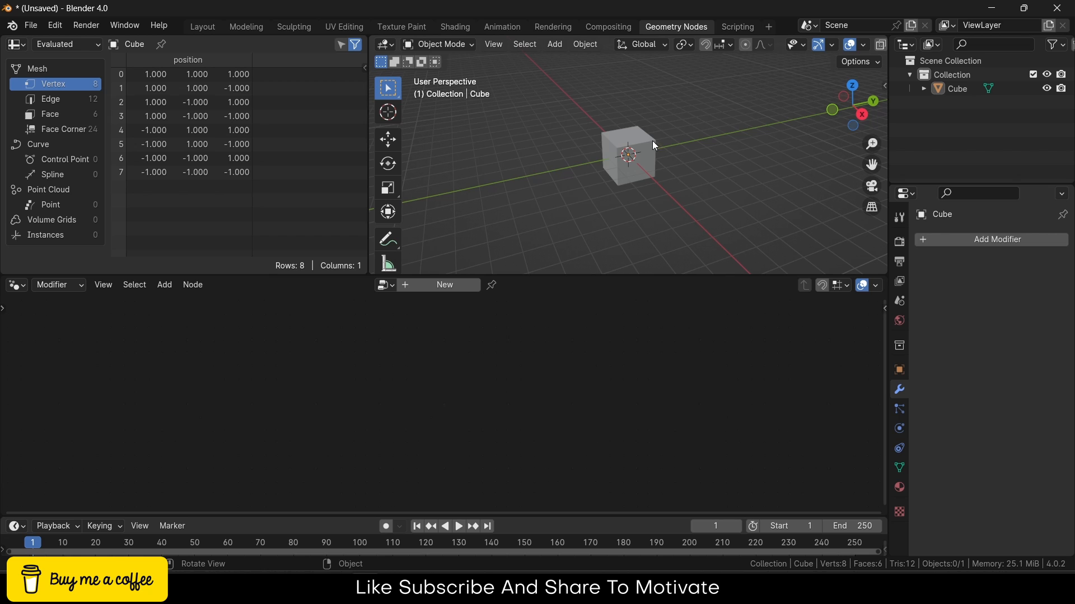
Step: Give the cube a new Geometry Nodes modifier and unlink Group Input from Group Output
{"action": "left_click", "coordinate": [627, 154]}
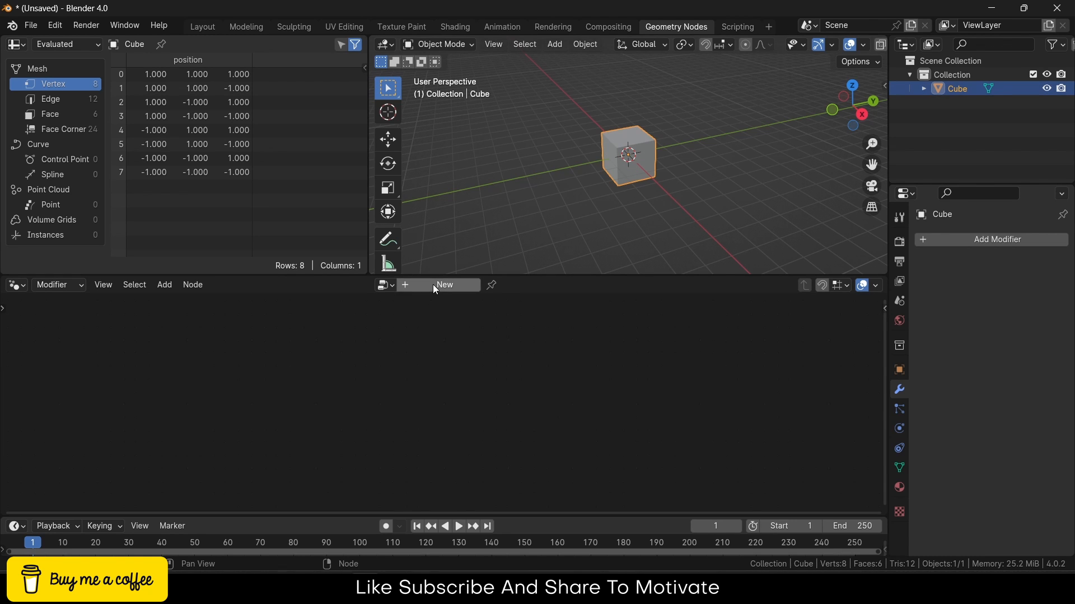
{"action": "left_click", "coordinate": [443, 284]}
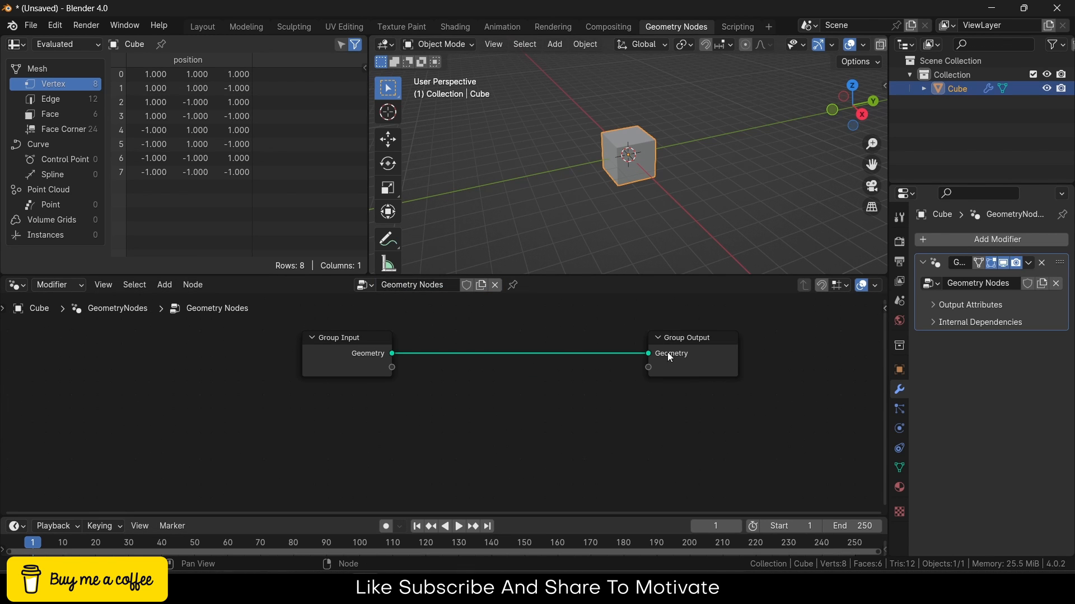
{"action": "left_click_drag", "start_coordinate": [346, 352], "coordinate": [111, 349]}
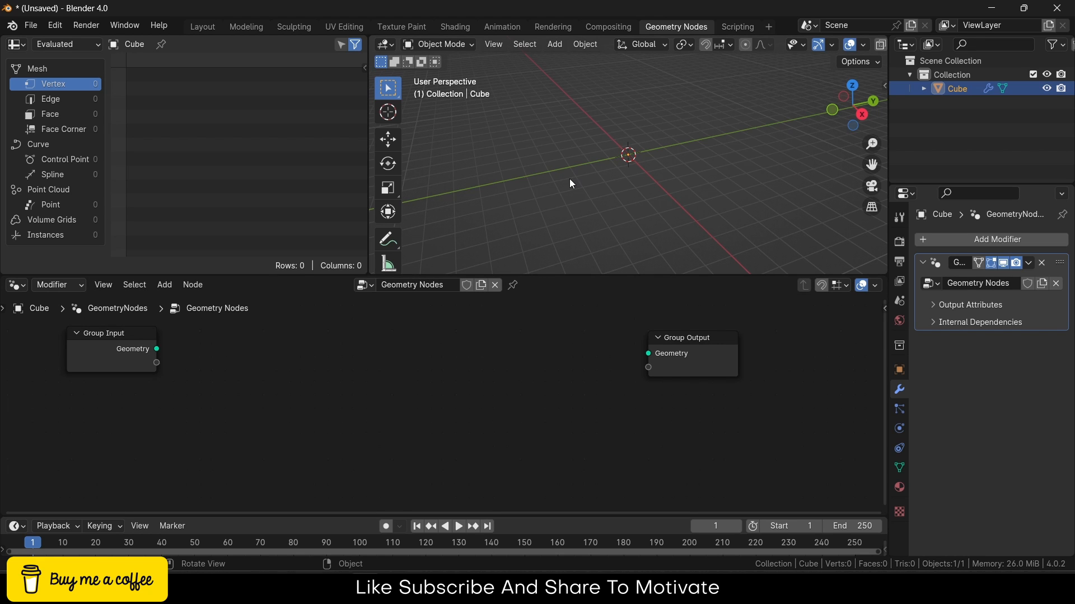
{"action": "mouse_move", "coordinate": [746, 146]}
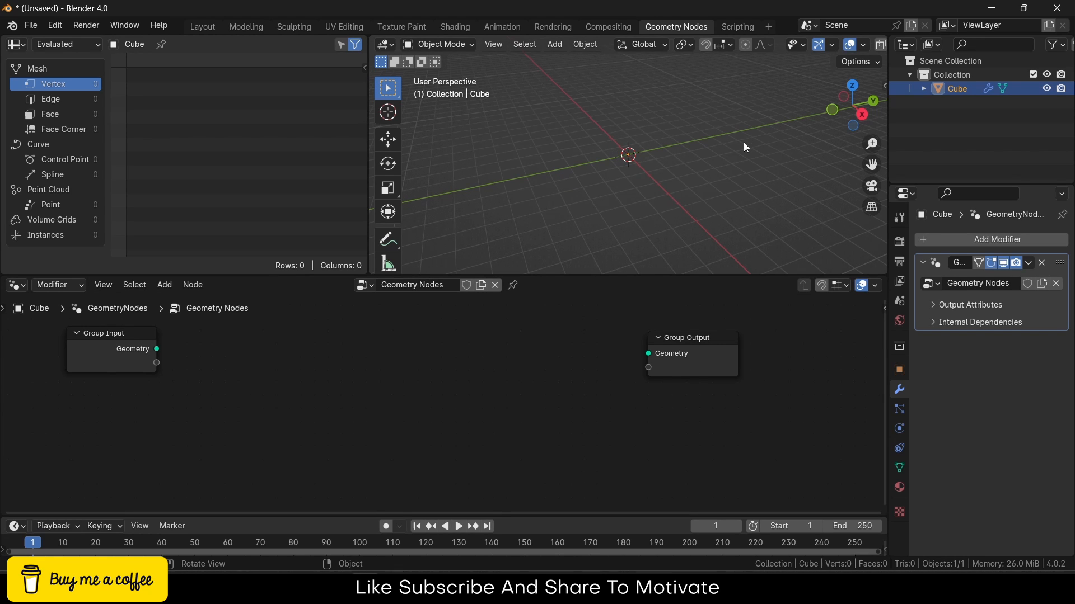
{"action": "mouse_move", "coordinate": [634, 154]}
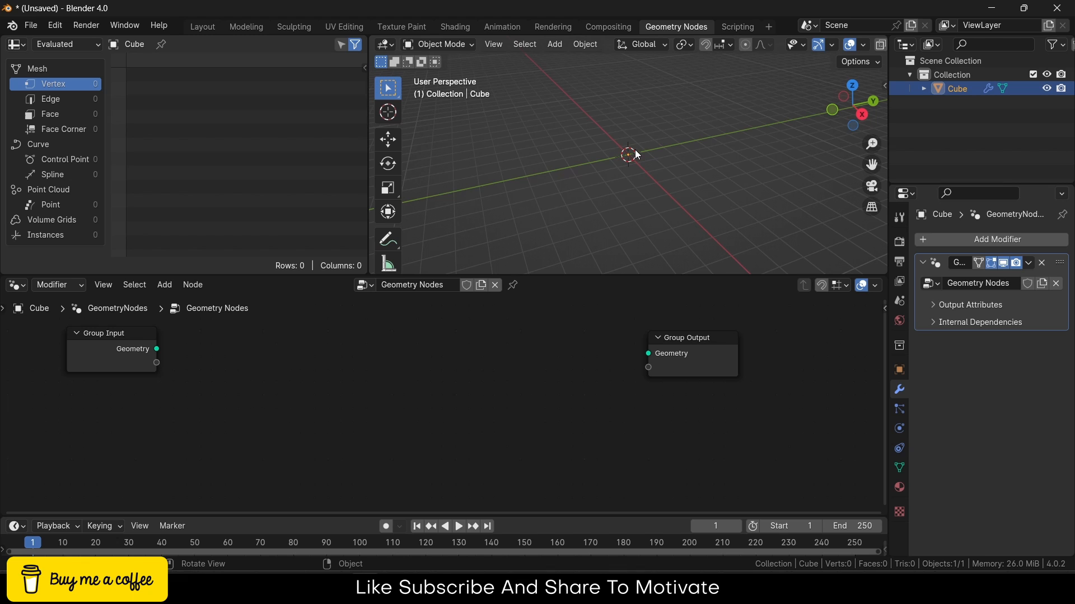
{"action": "mouse_move", "coordinate": [587, 167]}
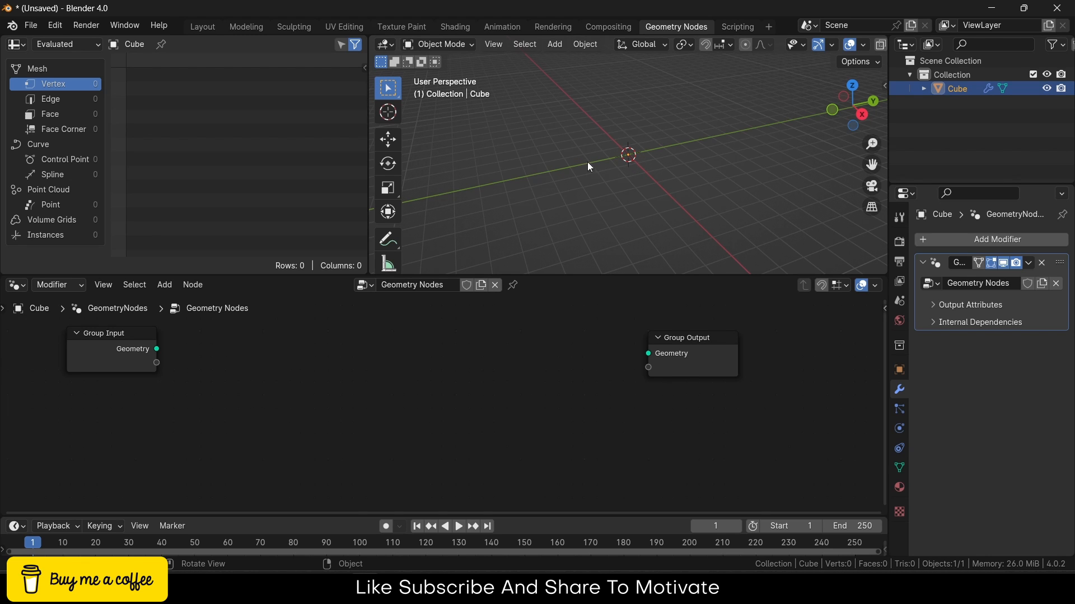
{"action": "mouse_move", "coordinate": [662, 199]}
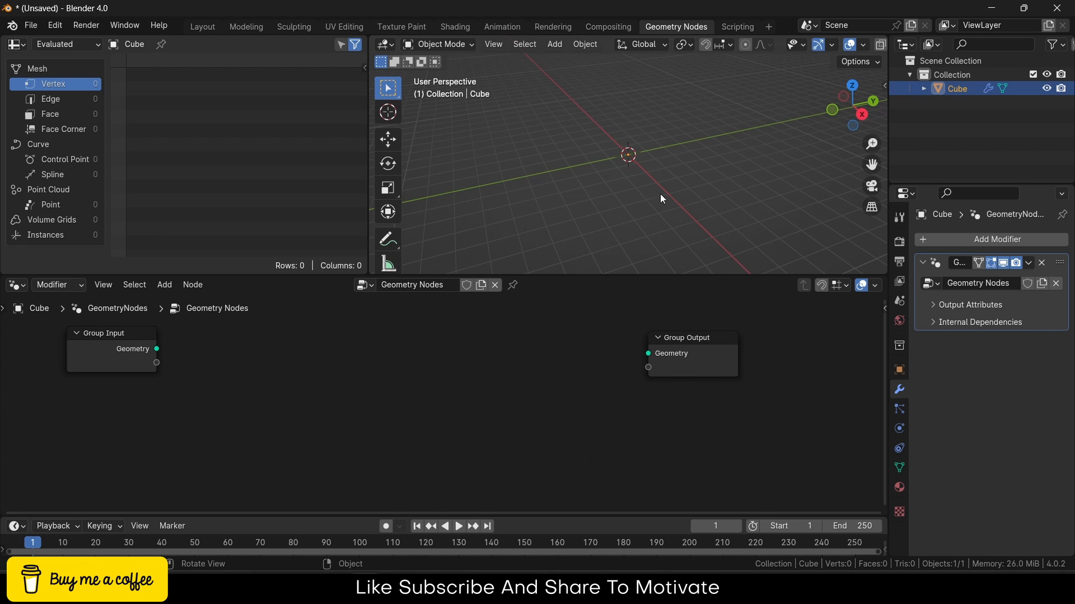
{"action": "mouse_move", "coordinate": [356, 423]}
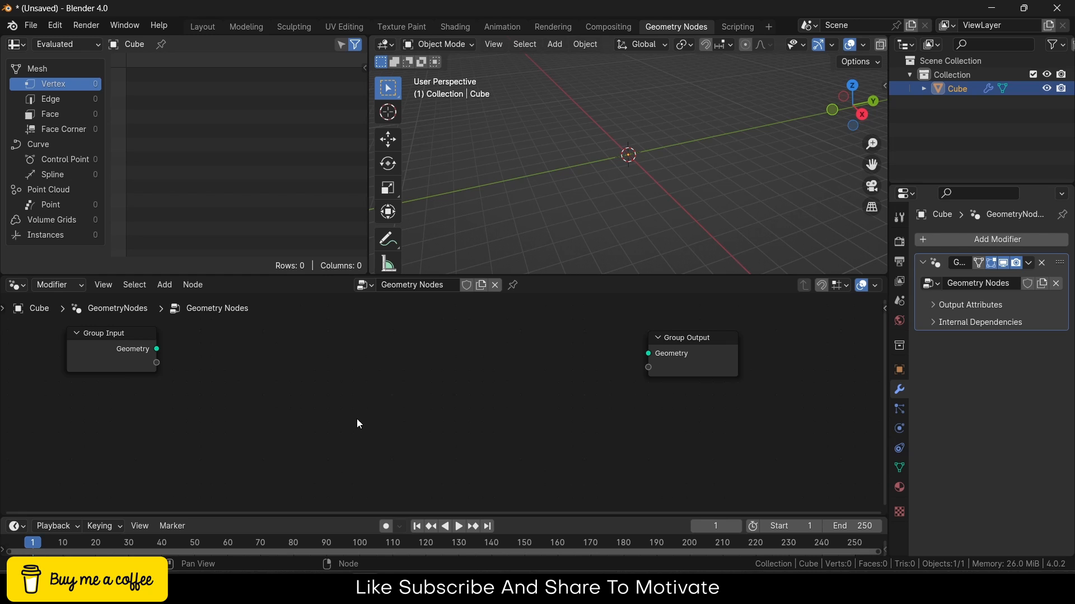
Step: Add a Curve Line feeding Group Output, running from Y -3 m to Y 3 m
{"action": "left_click", "coordinate": [163, 285]}
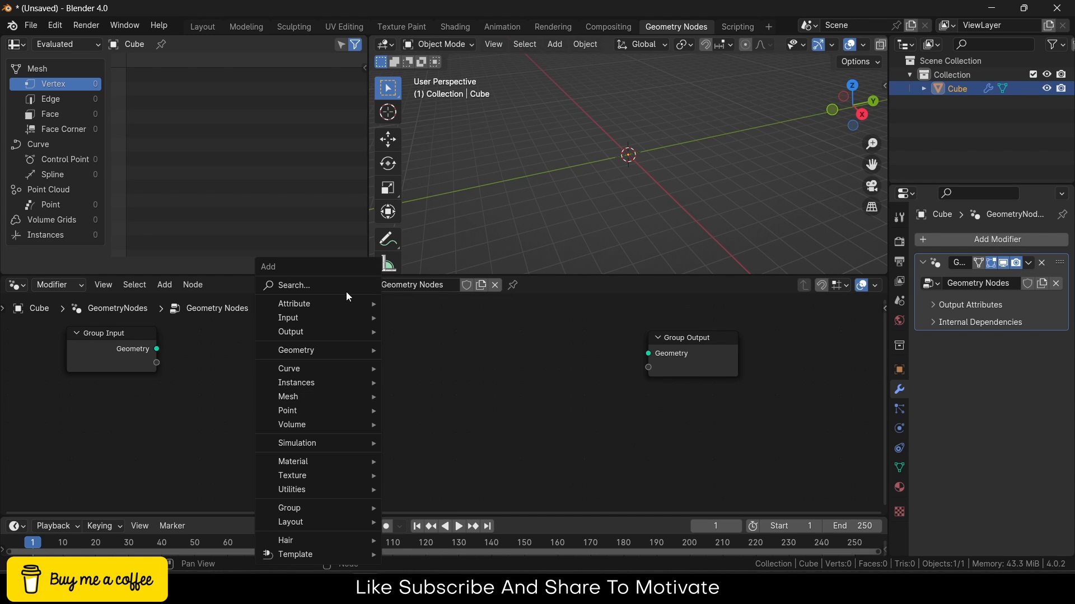
{"action": "type", "text": "curve"}
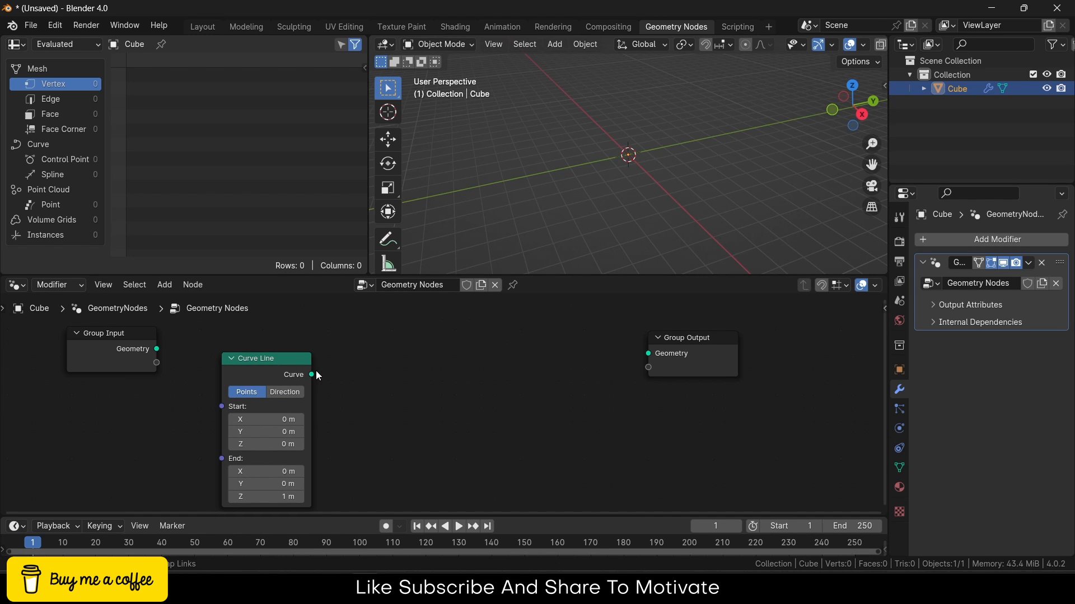
{"action": "left_click_drag", "start_coordinate": [312, 375], "coordinate": [647, 352]}
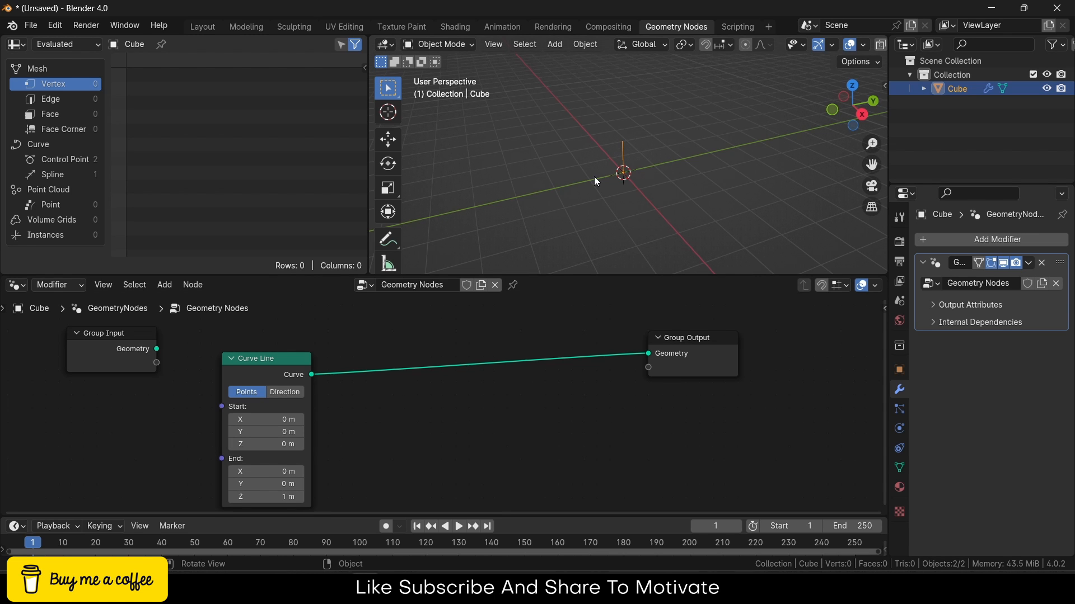
{"action": "mouse_move", "coordinate": [554, 193]}
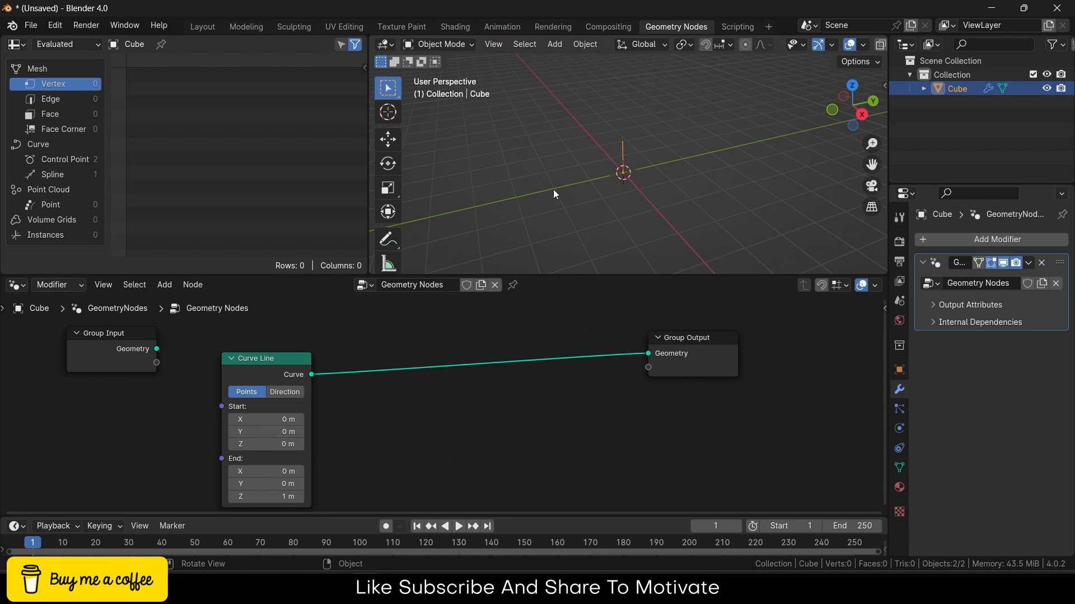
{"action": "left_click_drag", "start_coordinate": [555, 194], "coordinate": [559, 405]}
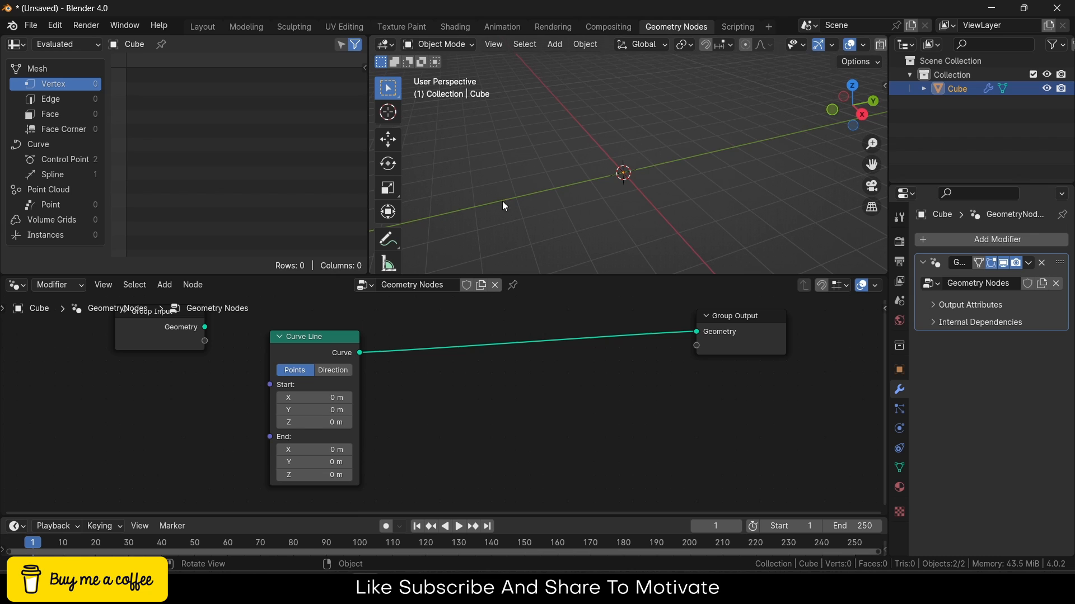
{"action": "mouse_move", "coordinate": [657, 236]}
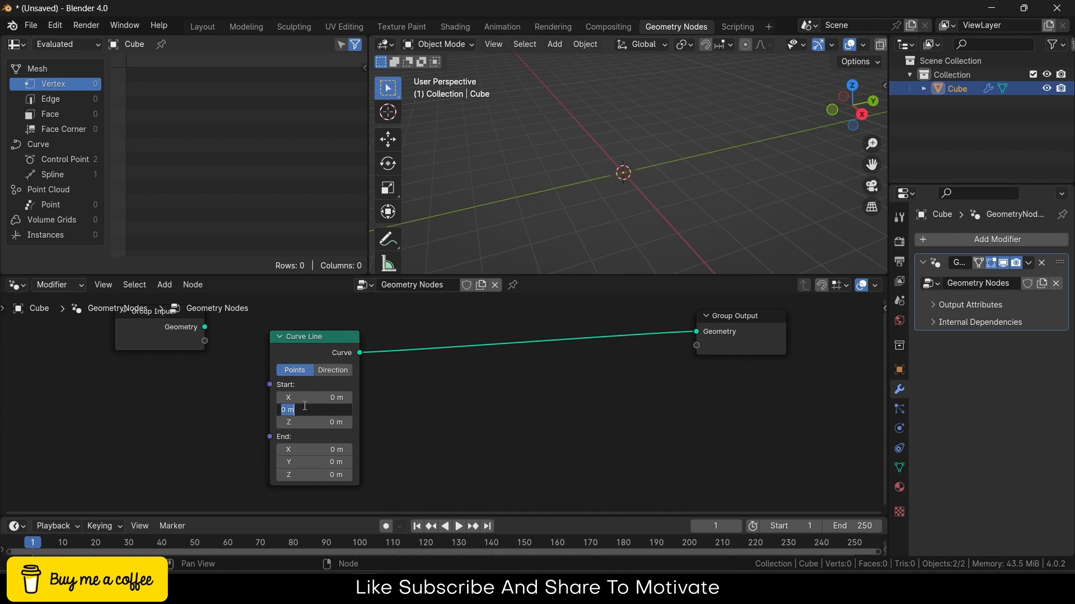
{"action": "type", "text": "-3"}
{"action": "left_click", "coordinate": [313, 461]}
{"action": "type", "text": "3"}
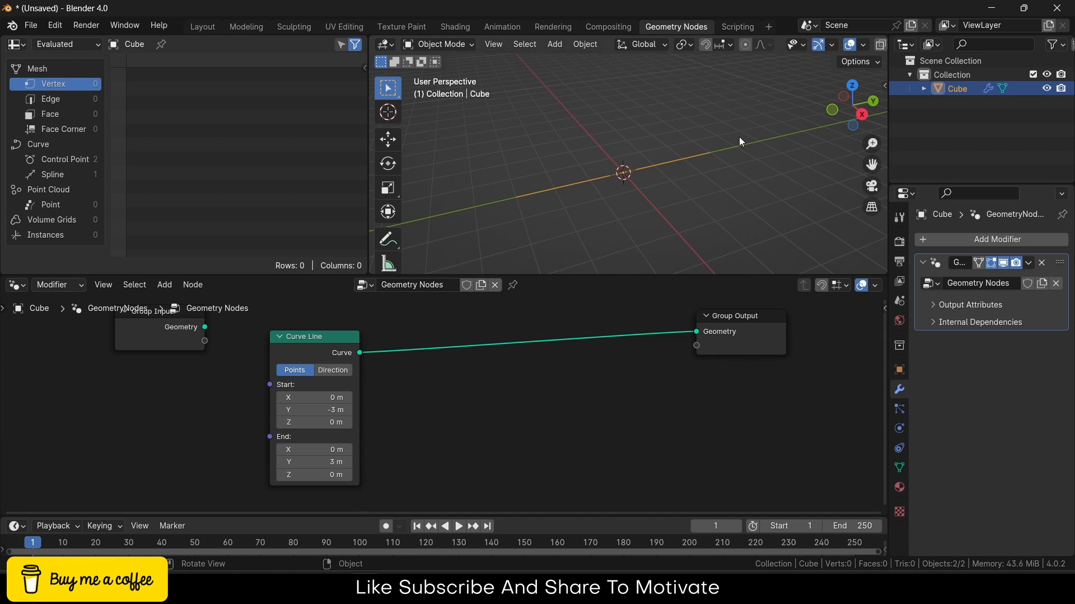
{"action": "mouse_move", "coordinate": [789, 146]}
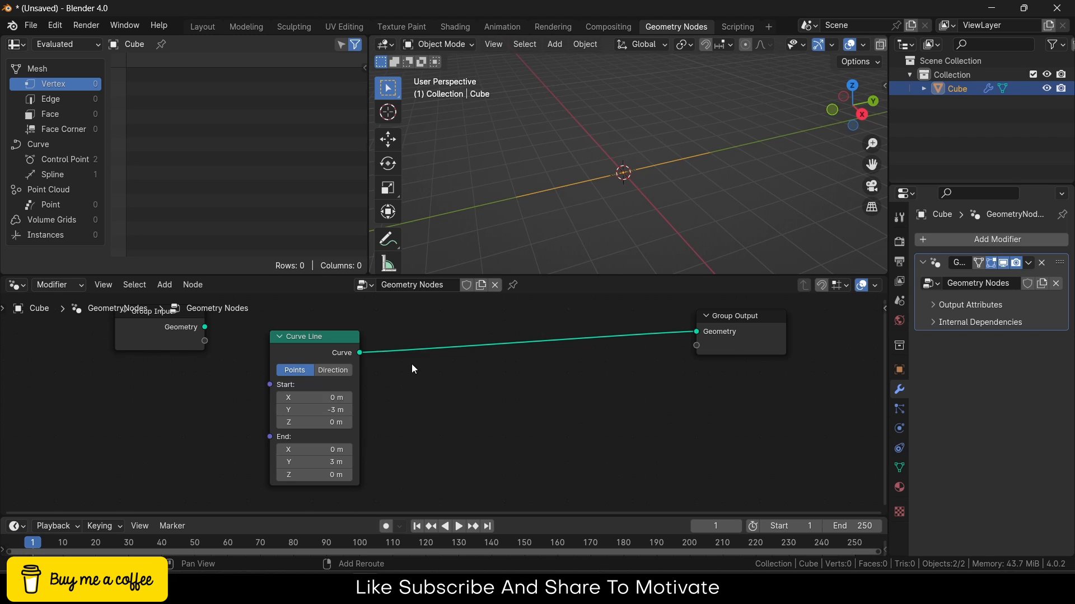
Step: Insert a Resample Curve node with Count 10 on the link and search 'insta' for instancing
{"action": "type", "text": "res"}
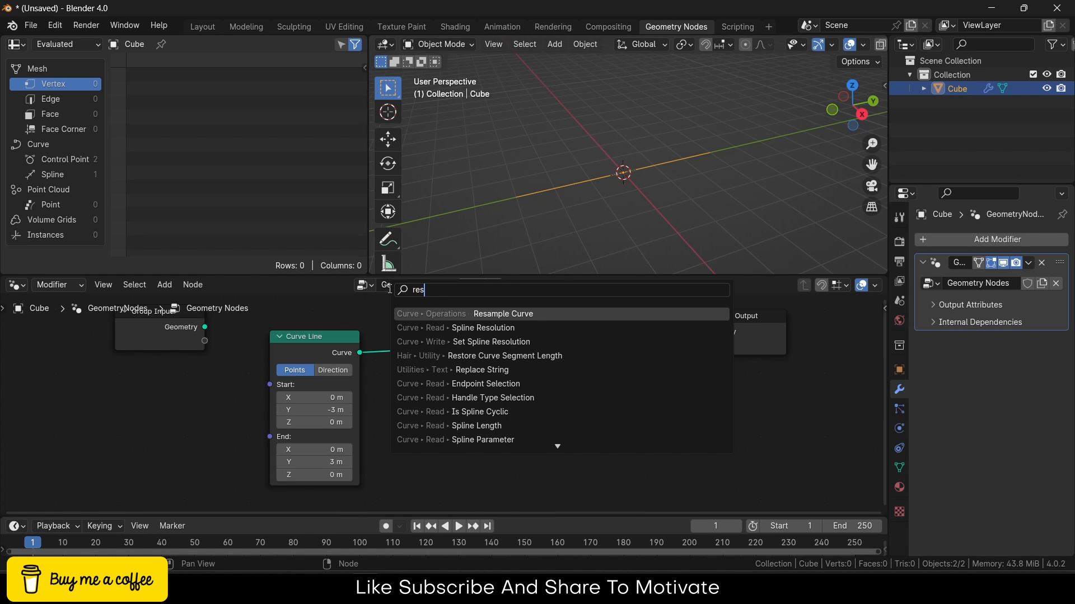
{"action": "left_click", "coordinate": [503, 314]}
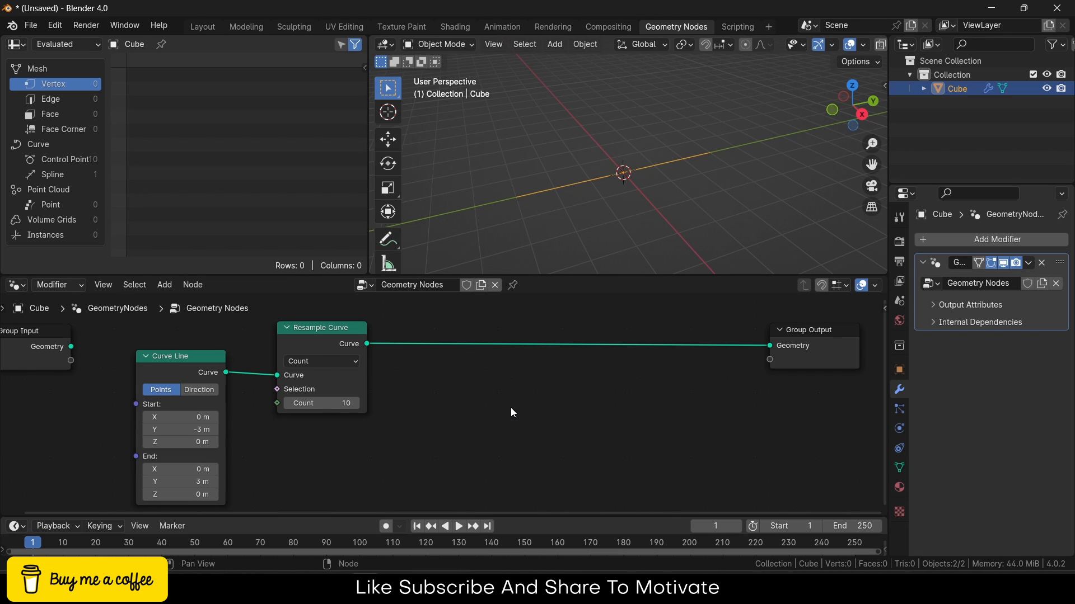
{"action": "left_click", "coordinate": [488, 284]}
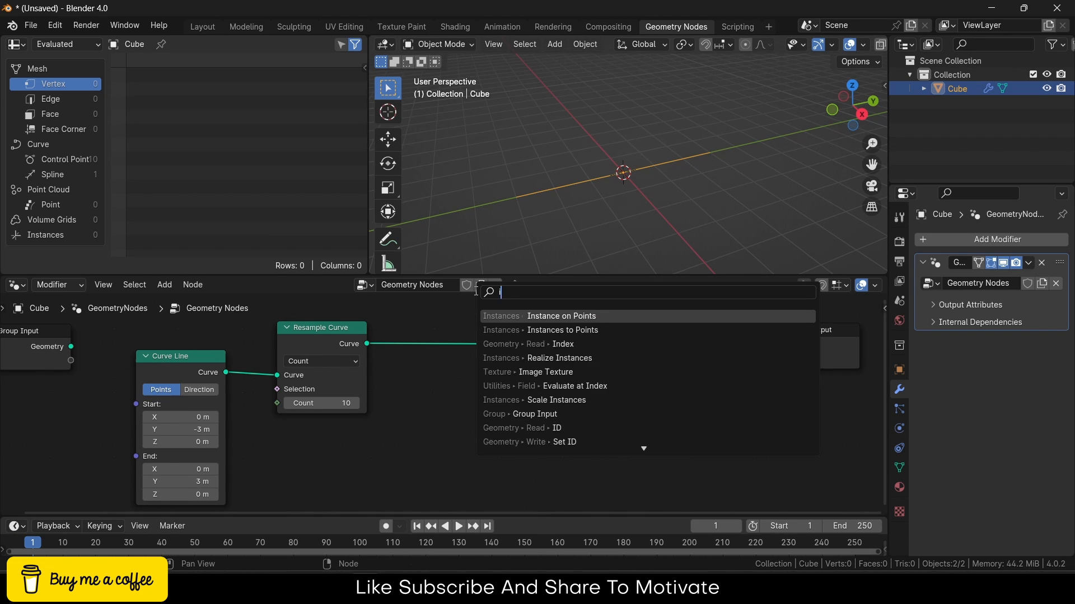
{"action": "type", "text": "insta"}
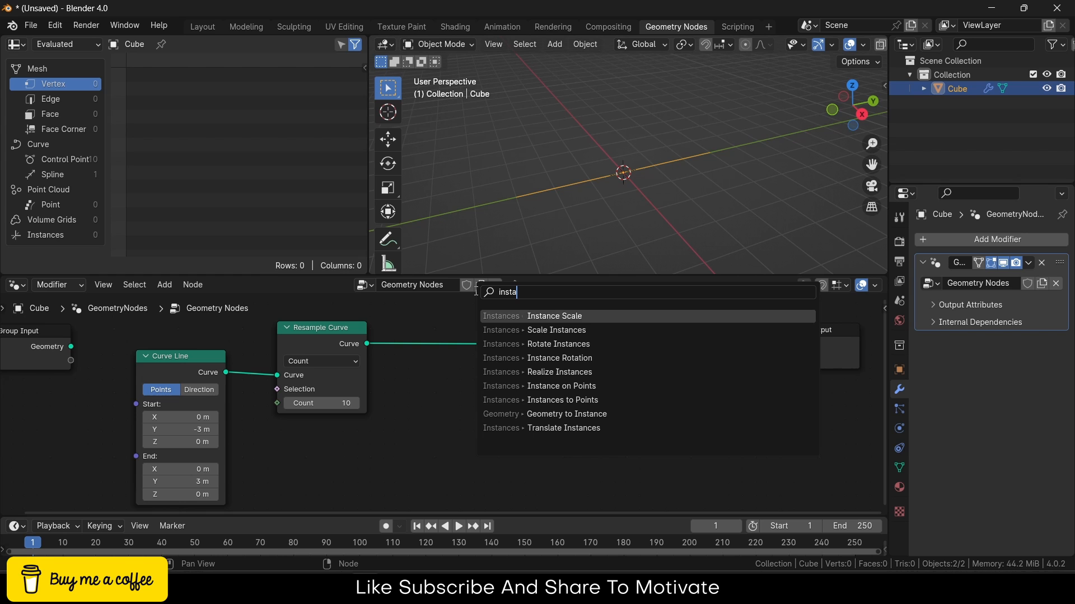
{"action": "mouse_move", "coordinate": [560, 386]}
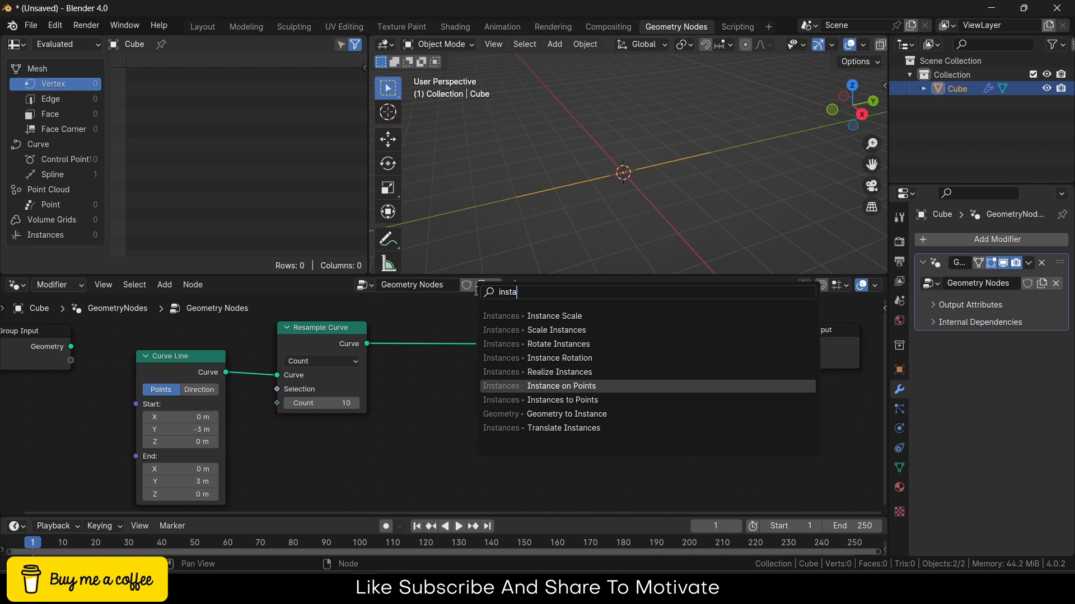
{"action": "mouse_move", "coordinate": [562, 400]}
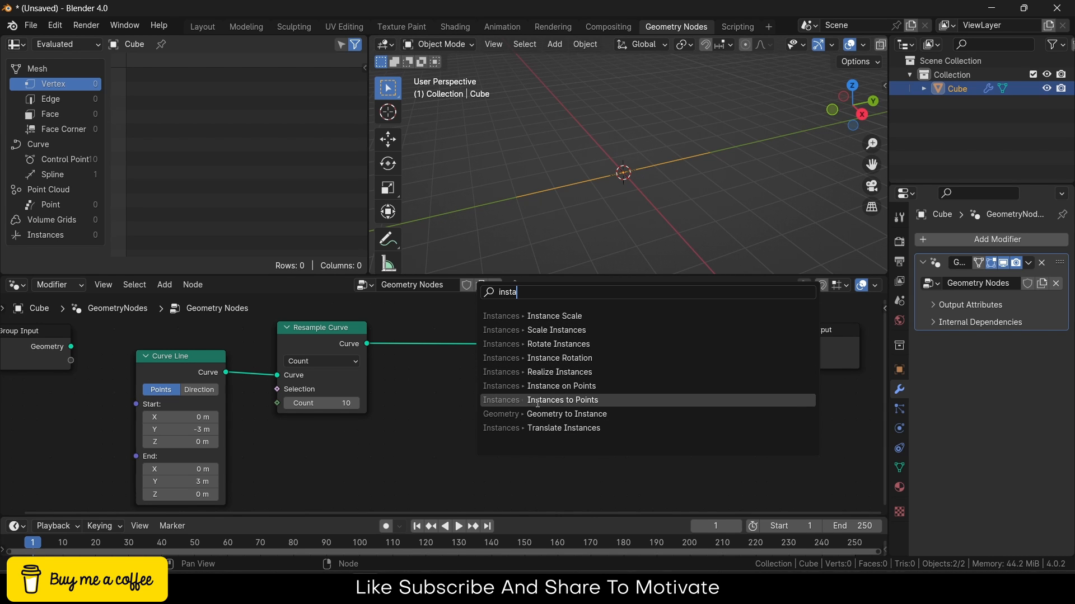
{"action": "mouse_move", "coordinate": [561, 386]}
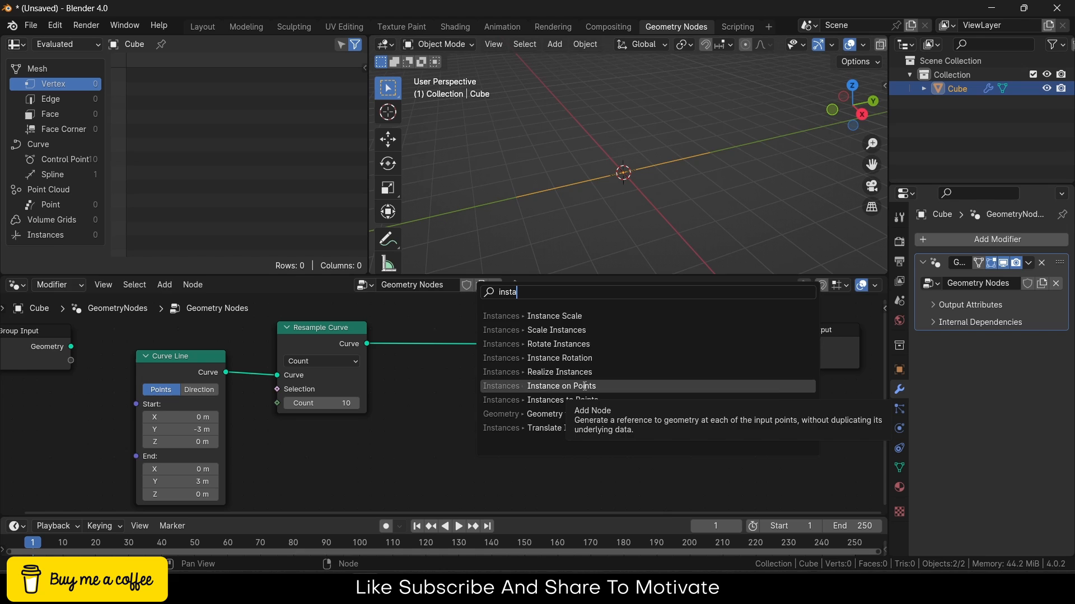
Step: Instance a second Curve Line from Z -0.2 m to 0.2 m on the ten resampled points as tick marks
{"action": "left_click", "coordinate": [560, 386]}
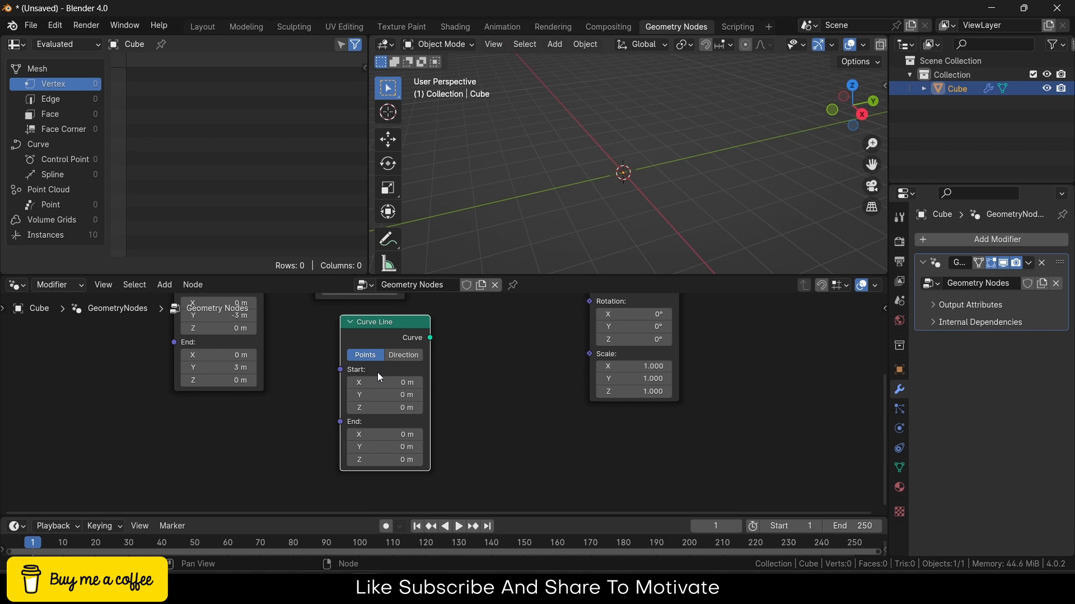
{"action": "double_click", "coordinate": [384, 408]}
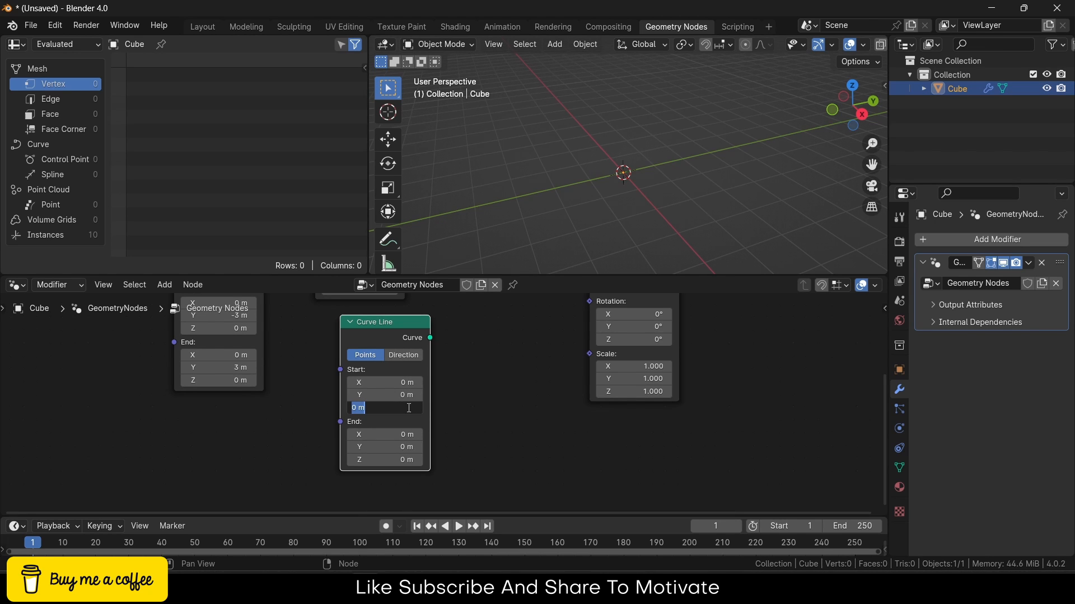
{"action": "type", "text": ".5"}
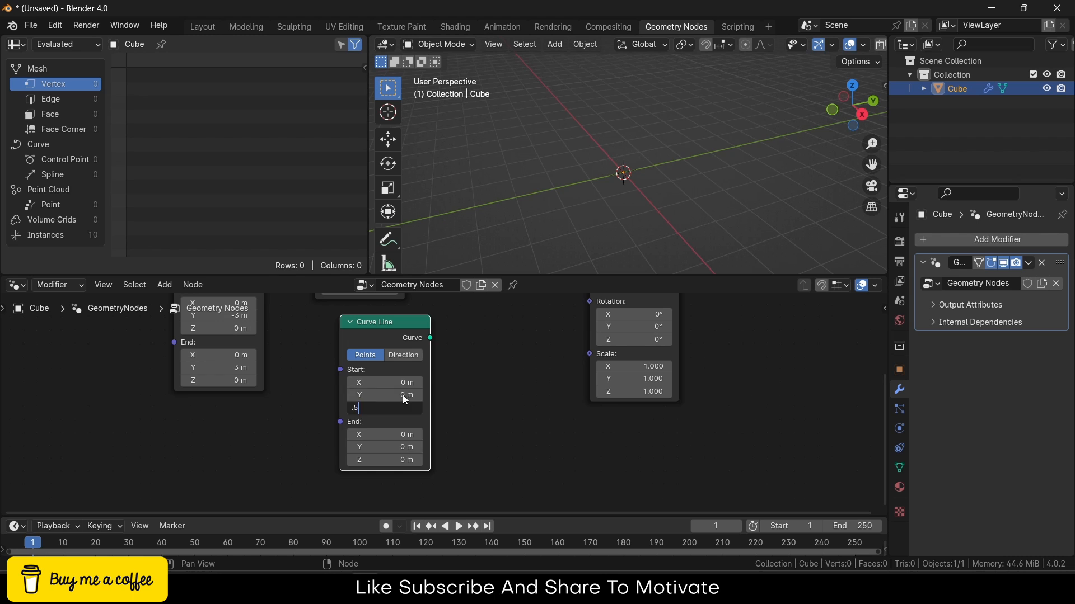
{"action": "type", "text": "-0"}
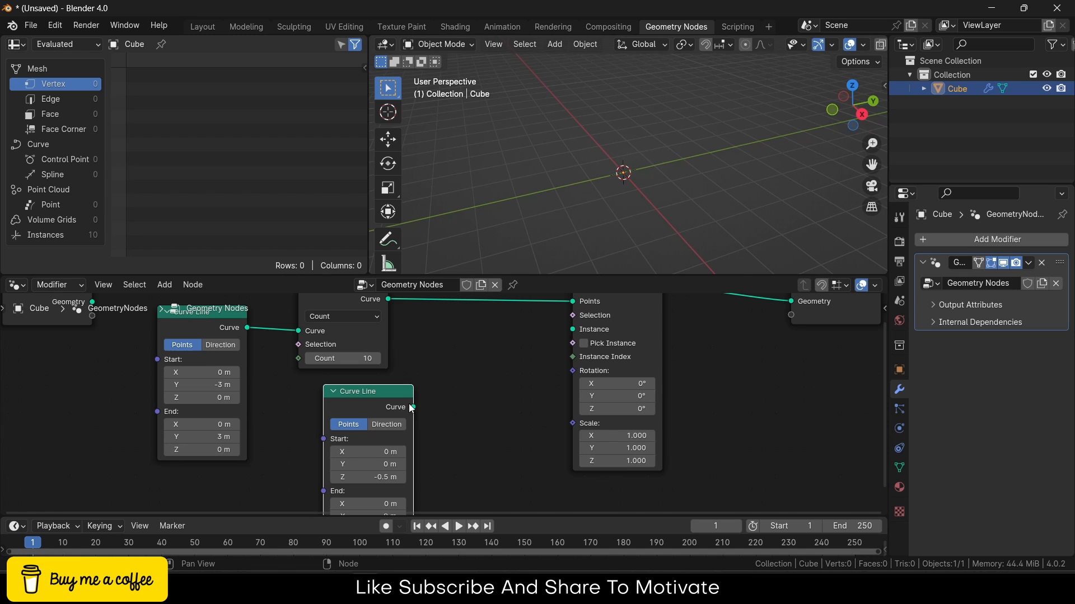
{"action": "left_click_drag", "start_coordinate": [411, 407], "coordinate": [567, 329]}
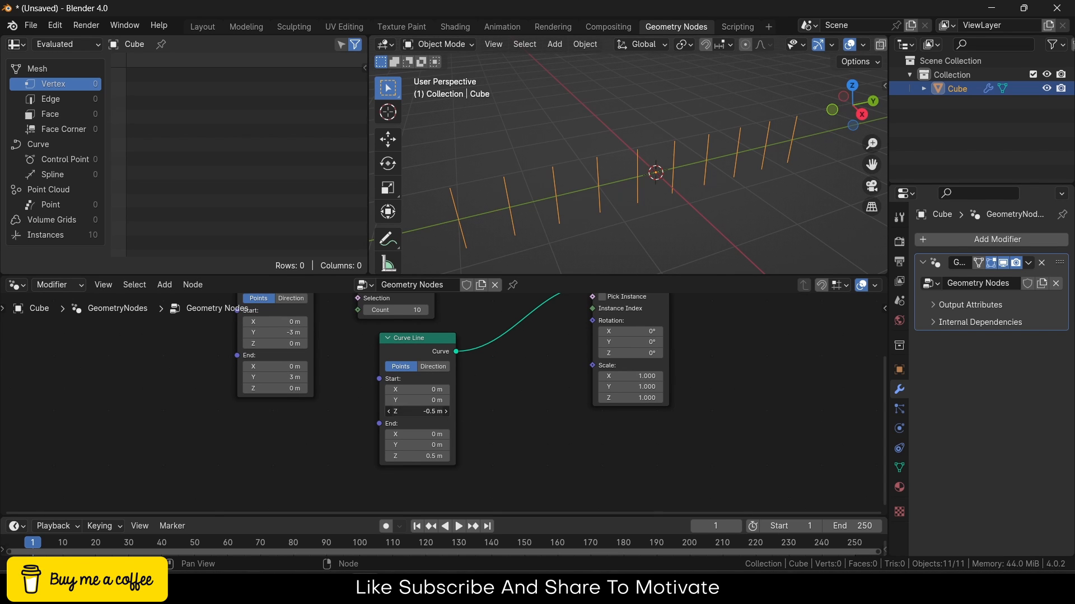
{"action": "double_click", "coordinate": [416, 411]}
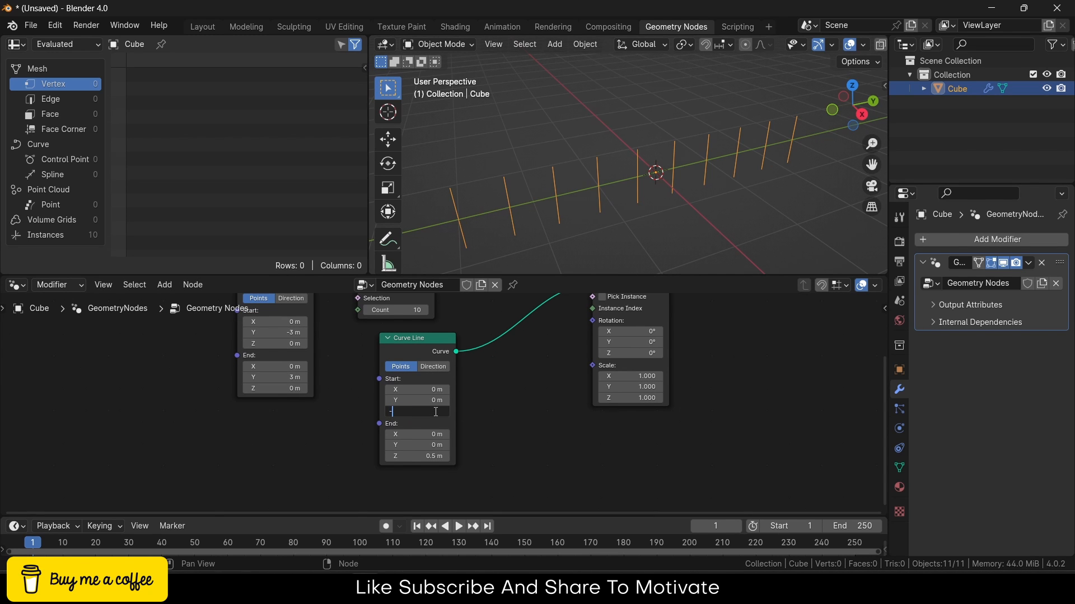
{"action": "type", "text": "-0.2"}
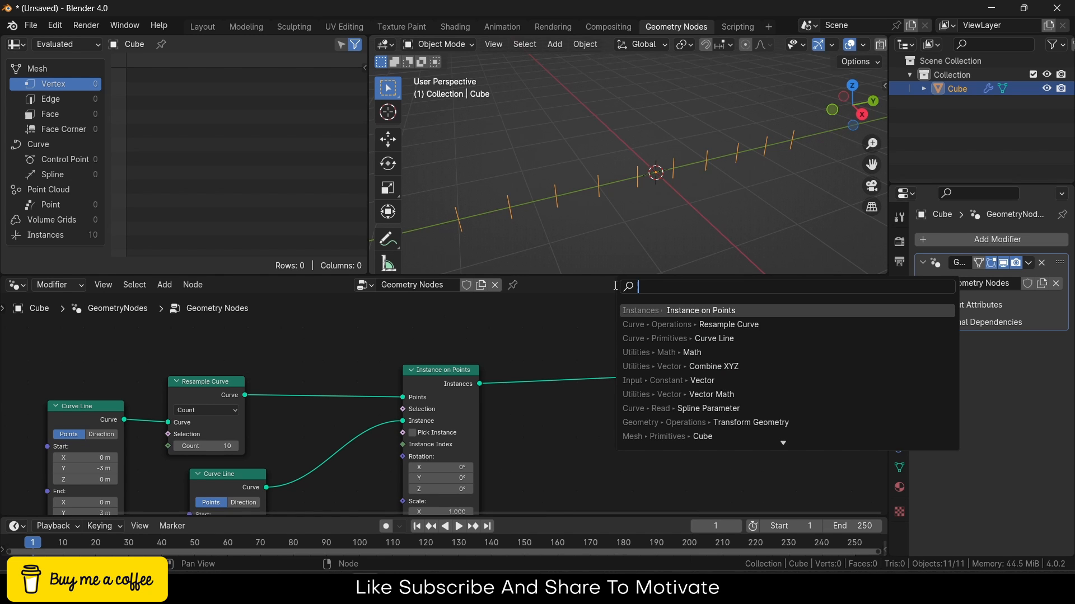
Step: Add a Join Geometry node combining the tick instances with the resampled Y-axis line into the output
{"action": "type", "text": "join"}
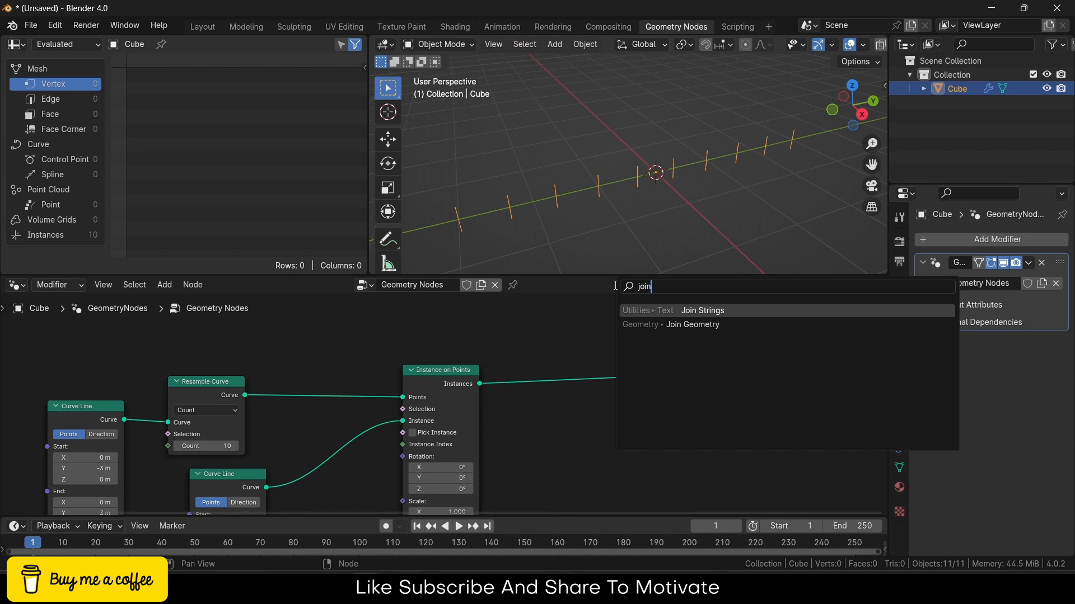
{"action": "left_click", "coordinate": [691, 325]}
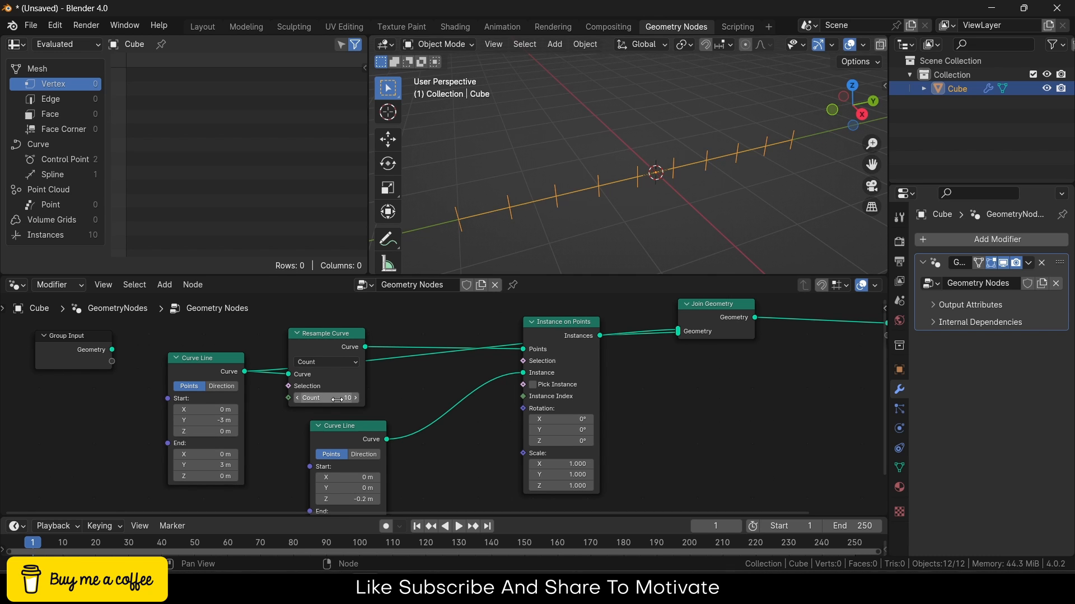
{"action": "left_click", "coordinate": [326, 398]}
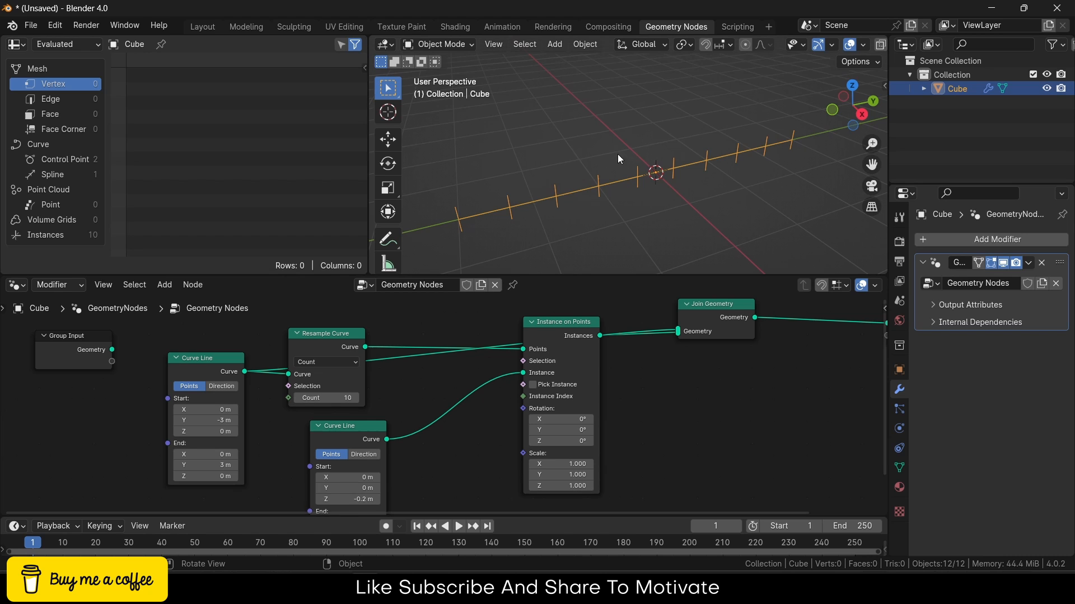
{"action": "mouse_move", "coordinate": [635, 187]}
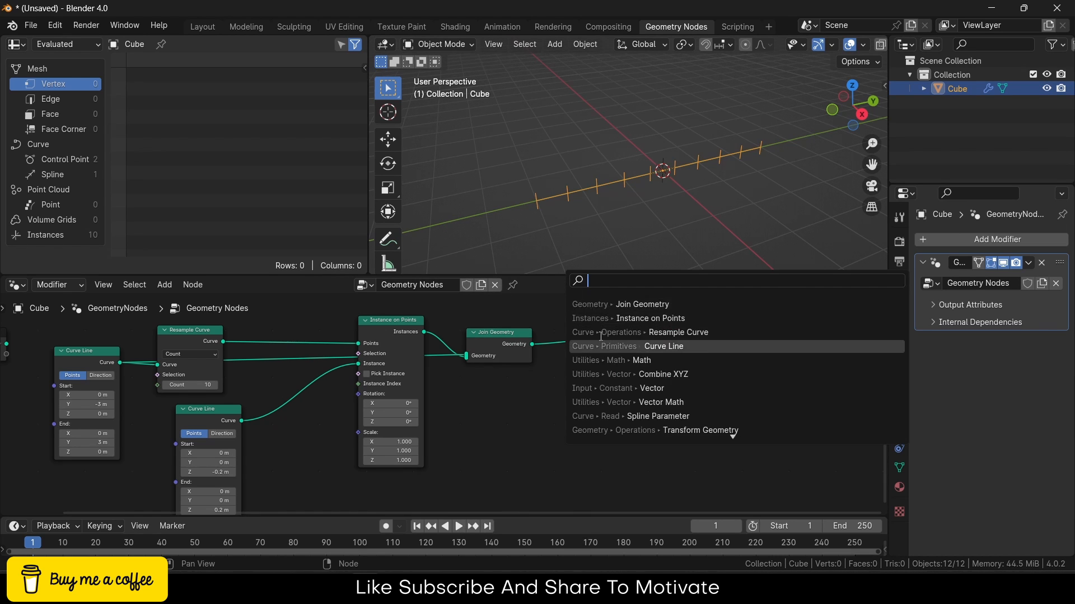
Step: Add a Transform Geometry node for a copy of the axis rotated 90° about X
{"action": "type", "text": "tran"}
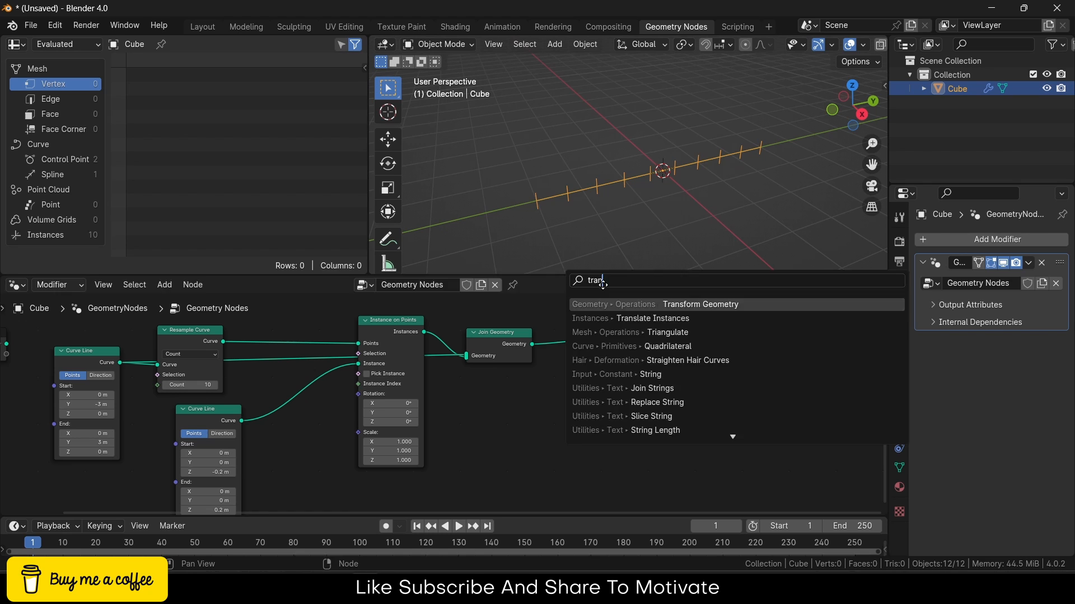
{"action": "left_click", "coordinate": [699, 304]}
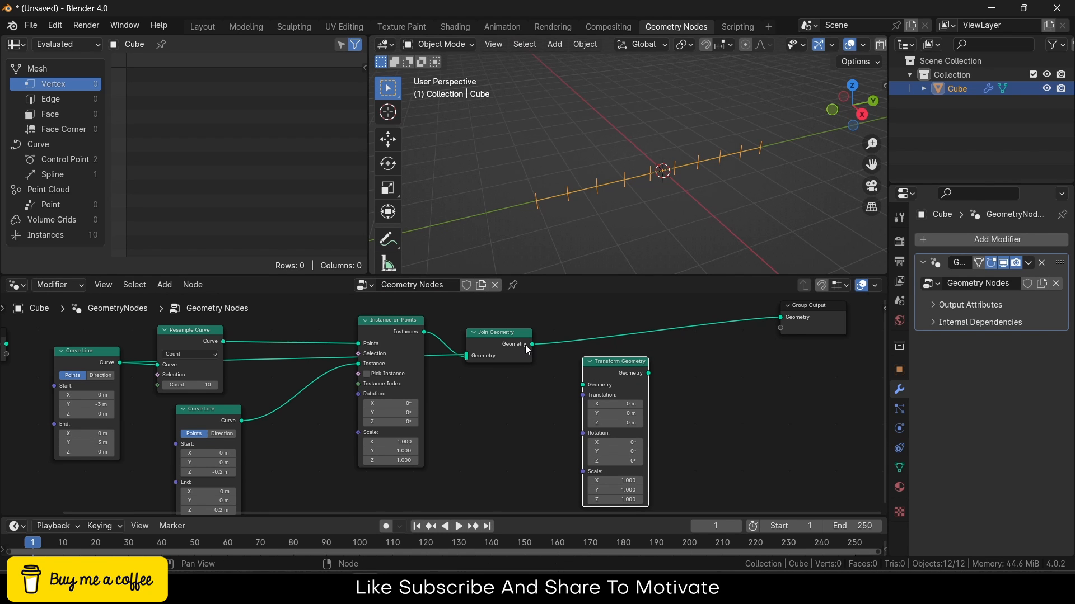
{"action": "left_click_drag", "start_coordinate": [530, 344], "coordinate": [585, 372]}
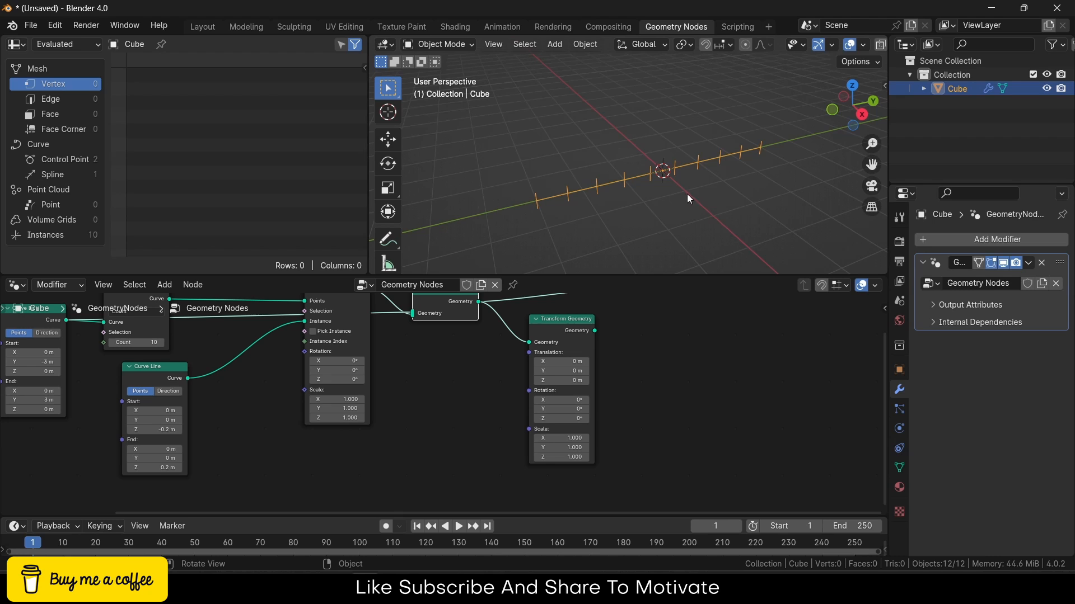
{"action": "mouse_move", "coordinate": [658, 157]}
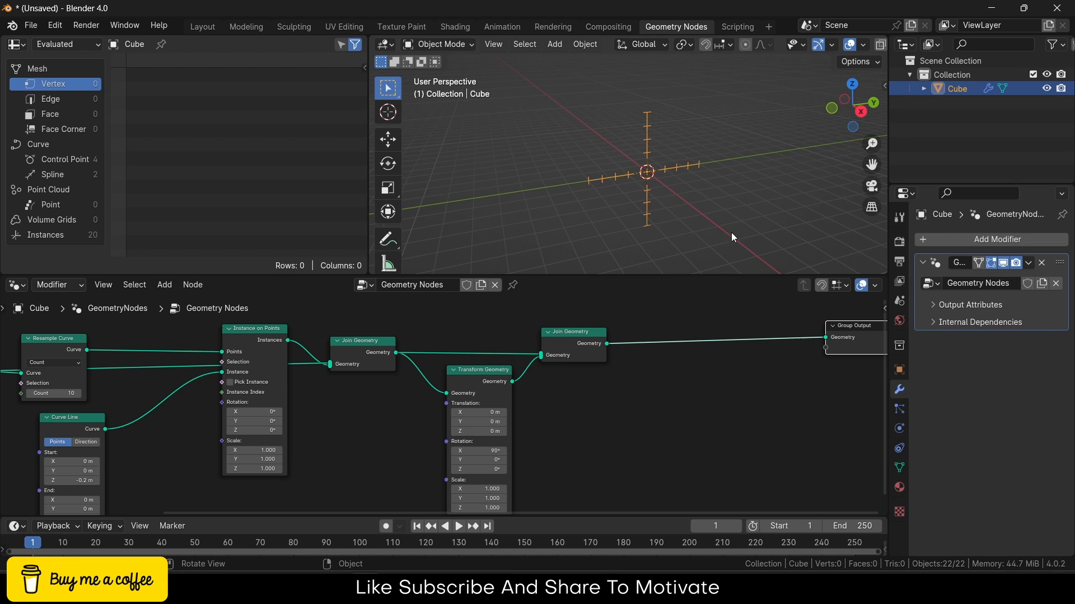
{"action": "mouse_move", "coordinate": [642, 364]}
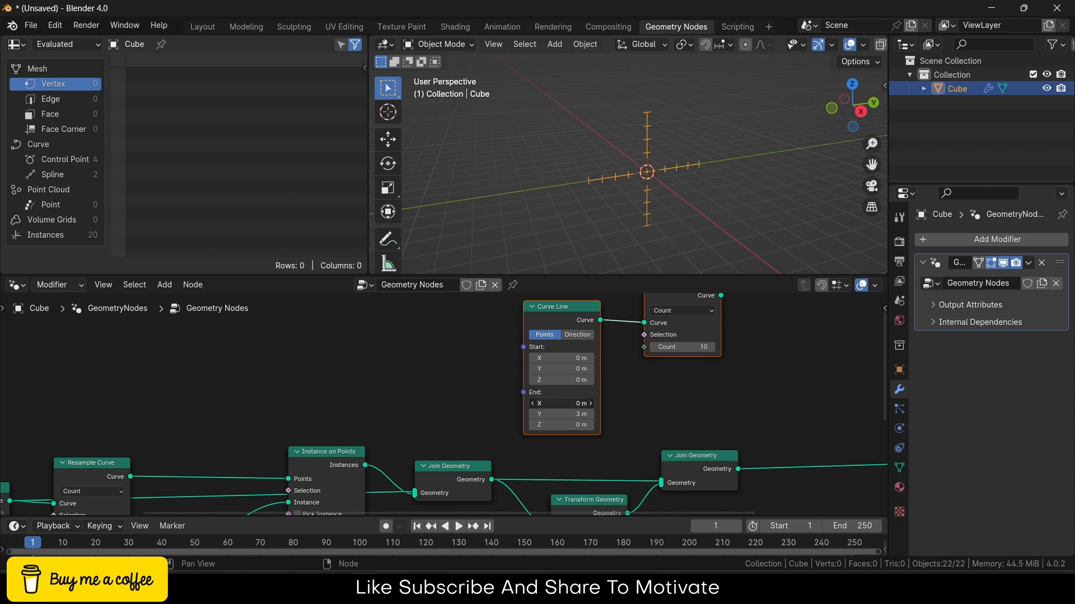
Step: Set the duplicated third axis line's End X to 10 m
{"action": "left_click", "coordinate": [561, 403]}
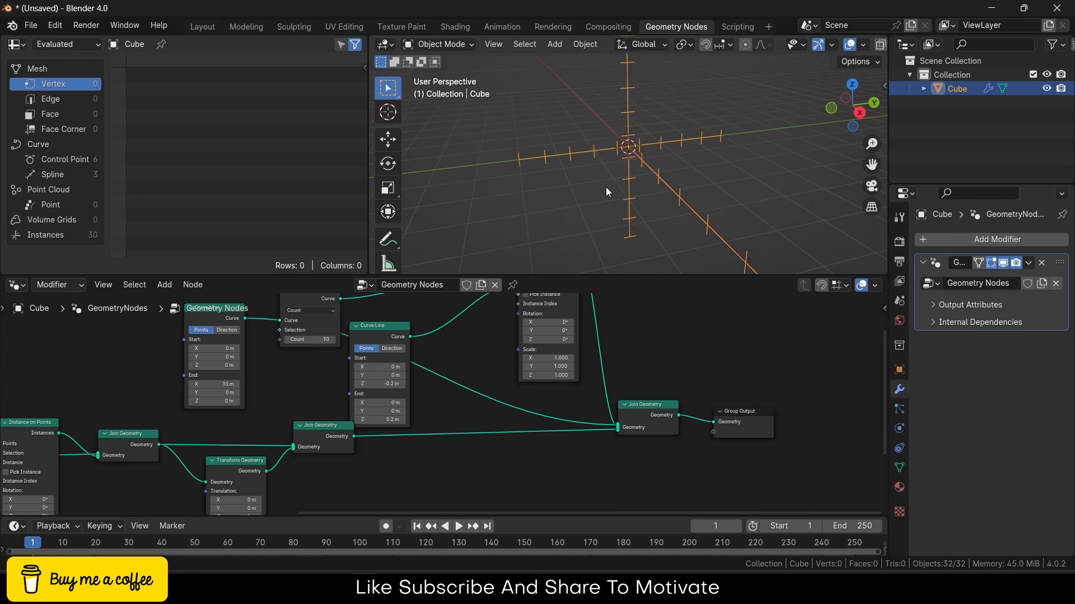
{"action": "mouse_move", "coordinate": [527, 165]}
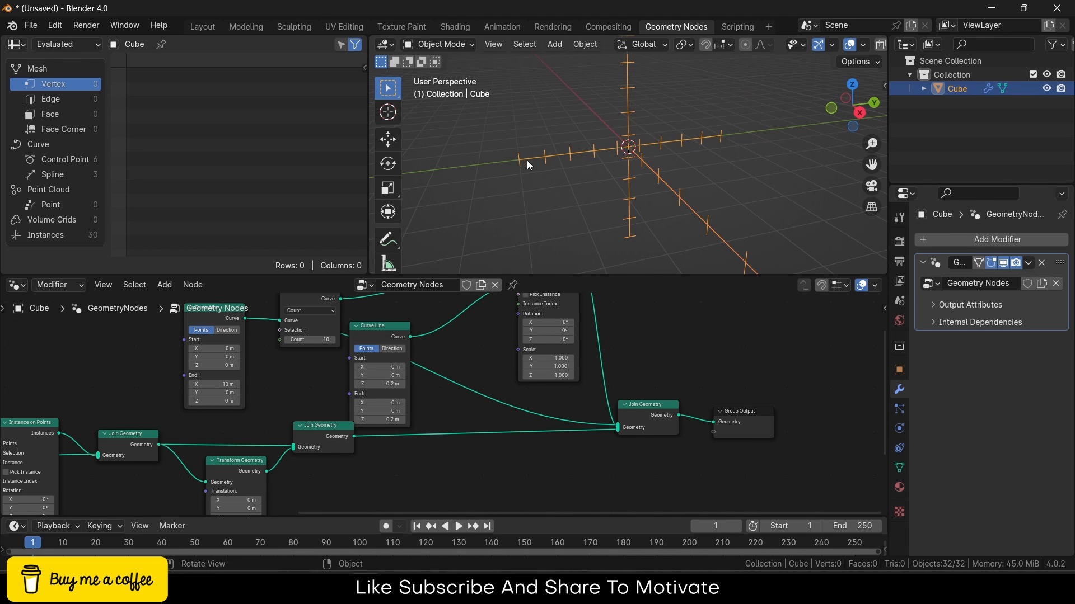
Step: Switch the Resample Curve nodes from Count to Length mode with 0.5 m spacing
{"action": "left_click_drag", "start_coordinate": [528, 165], "coordinate": [730, 180]}
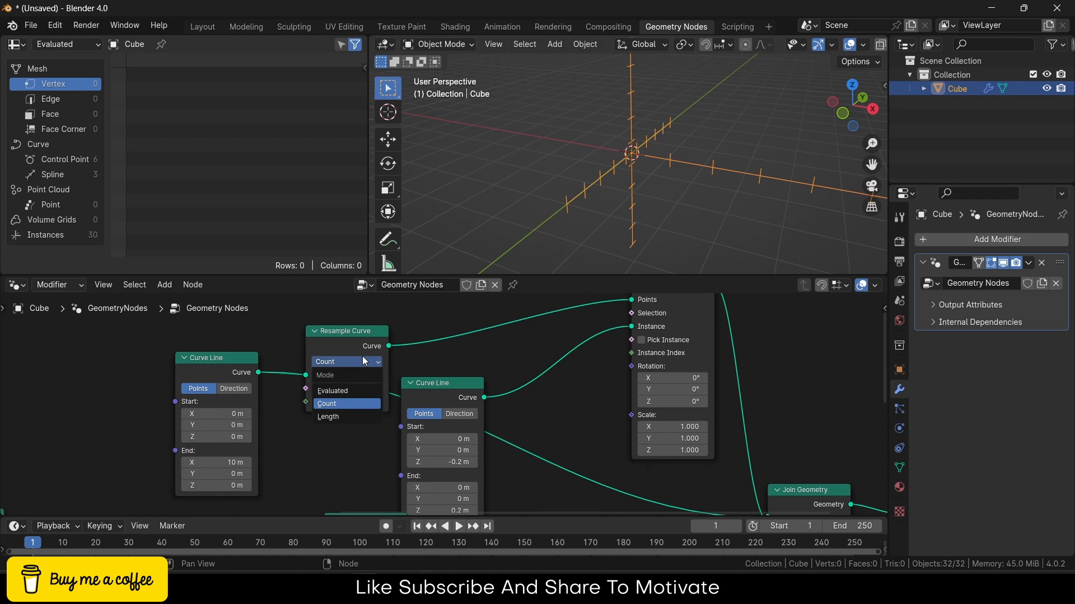
{"action": "left_click", "coordinate": [328, 417]}
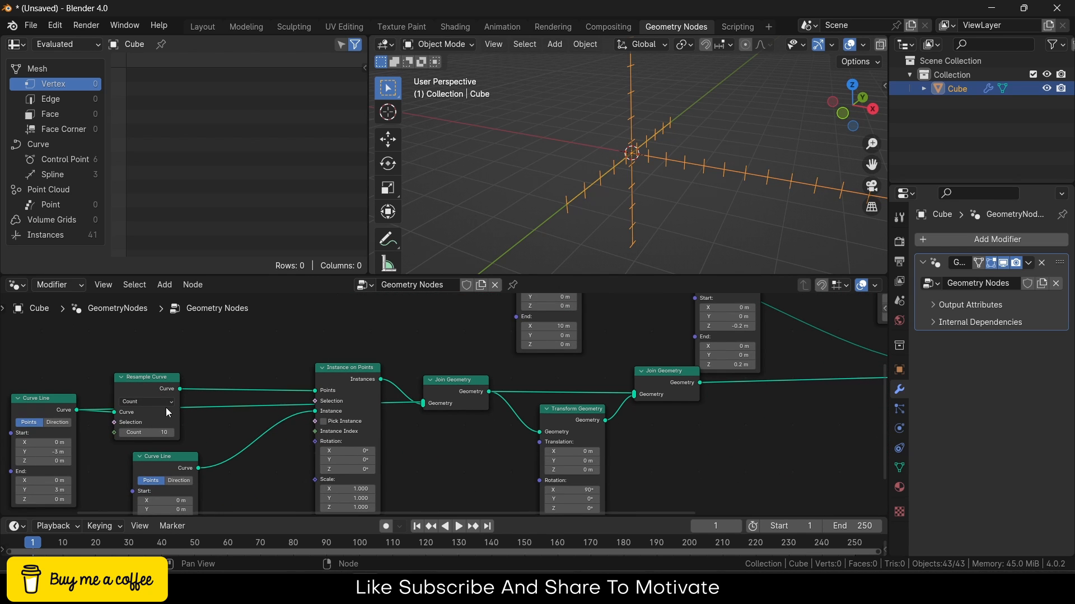
{"action": "left_click", "coordinate": [145, 402]}
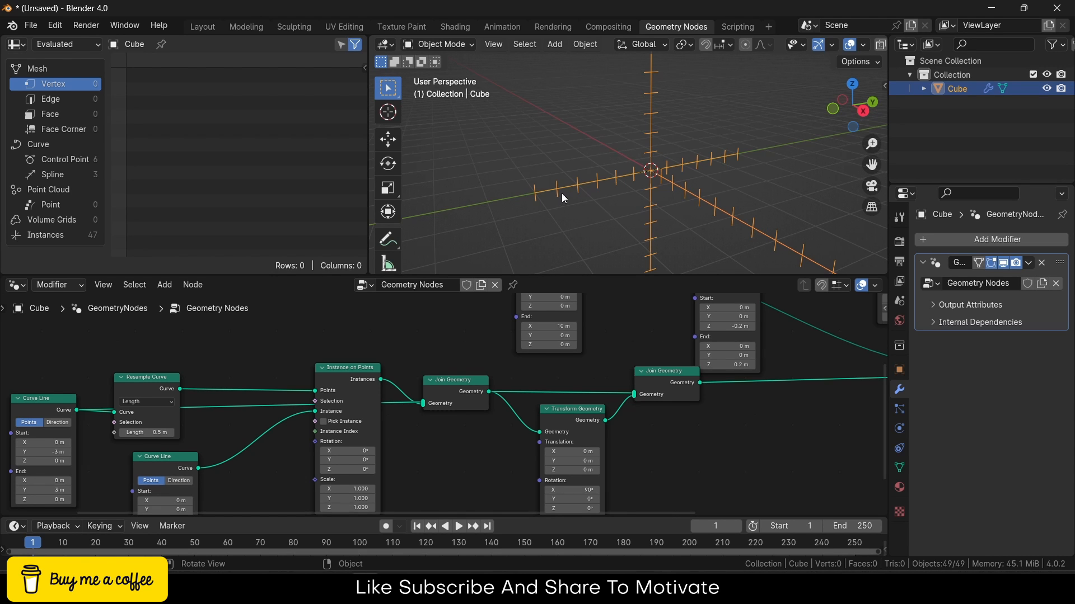
{"action": "mouse_move", "coordinate": [569, 194]}
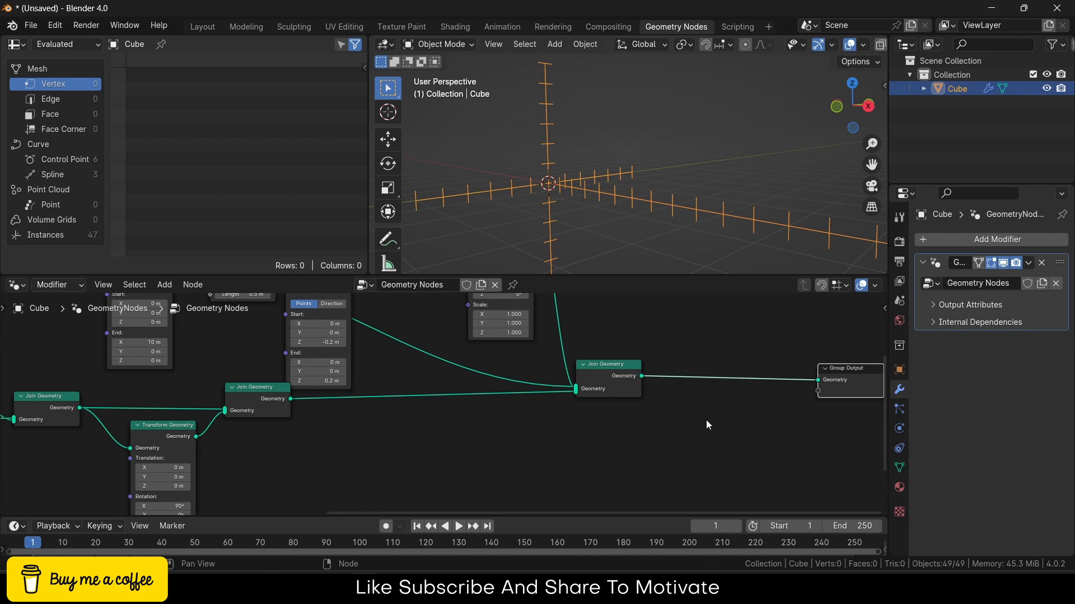
Step: Insert Curve to Mesh before Group Output and try a 32-vertex mesh circle for the profile
{"action": "left_click", "coordinate": [163, 285]}
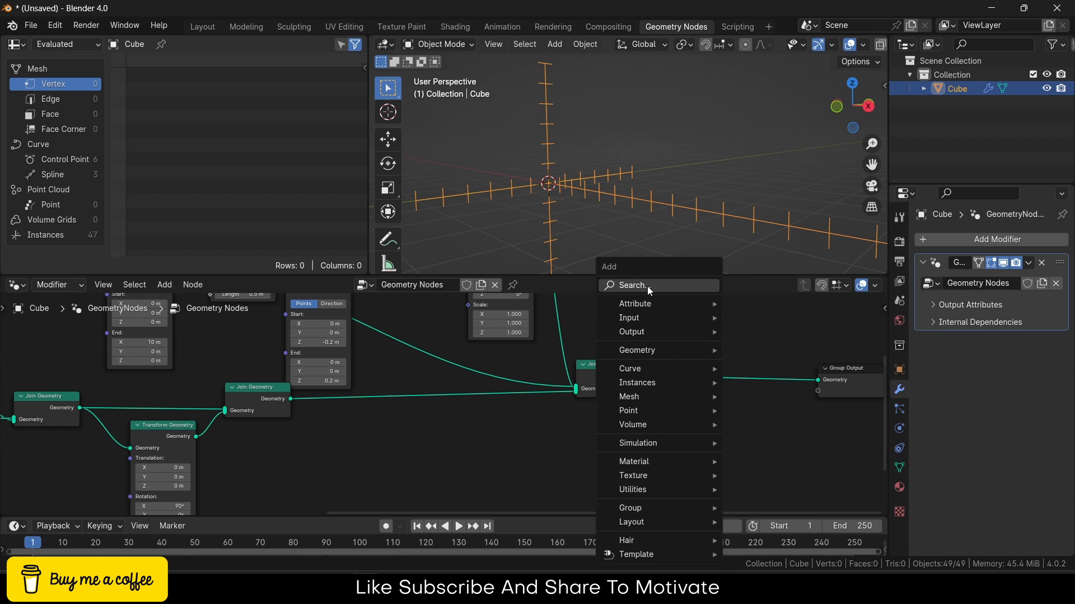
{"action": "type", "text": "curve"}
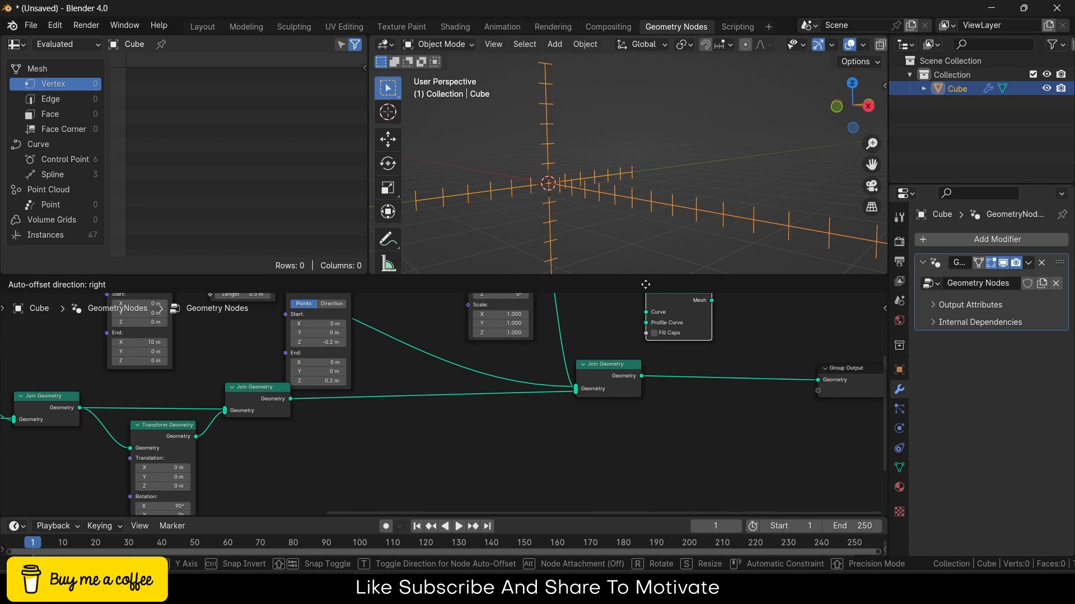
{"action": "left_click_drag", "start_coordinate": [677, 316], "coordinate": [734, 370]}
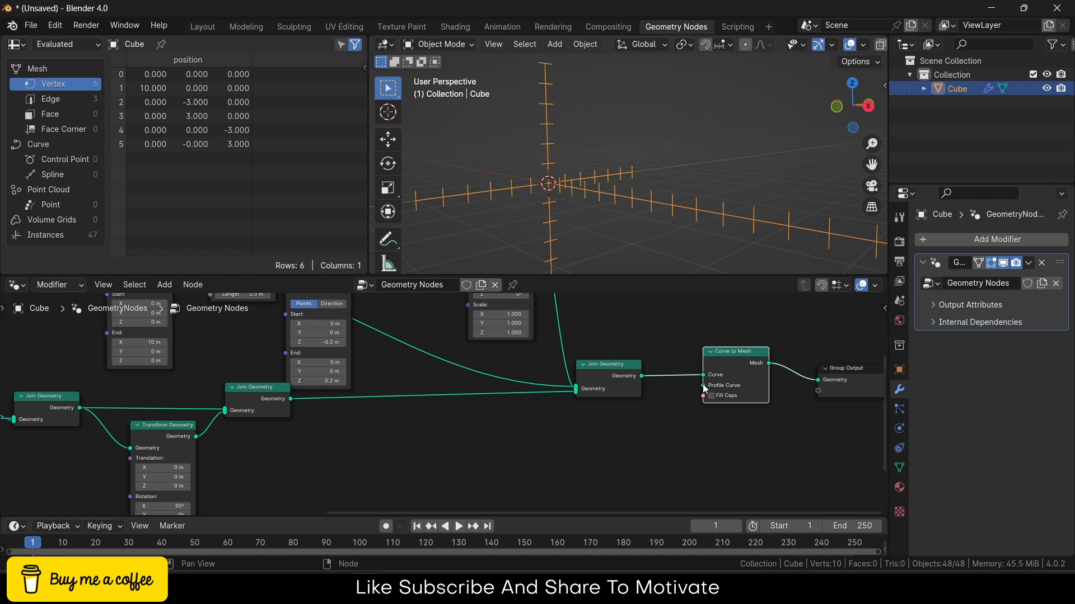
{"action": "type", "text": "cir"}
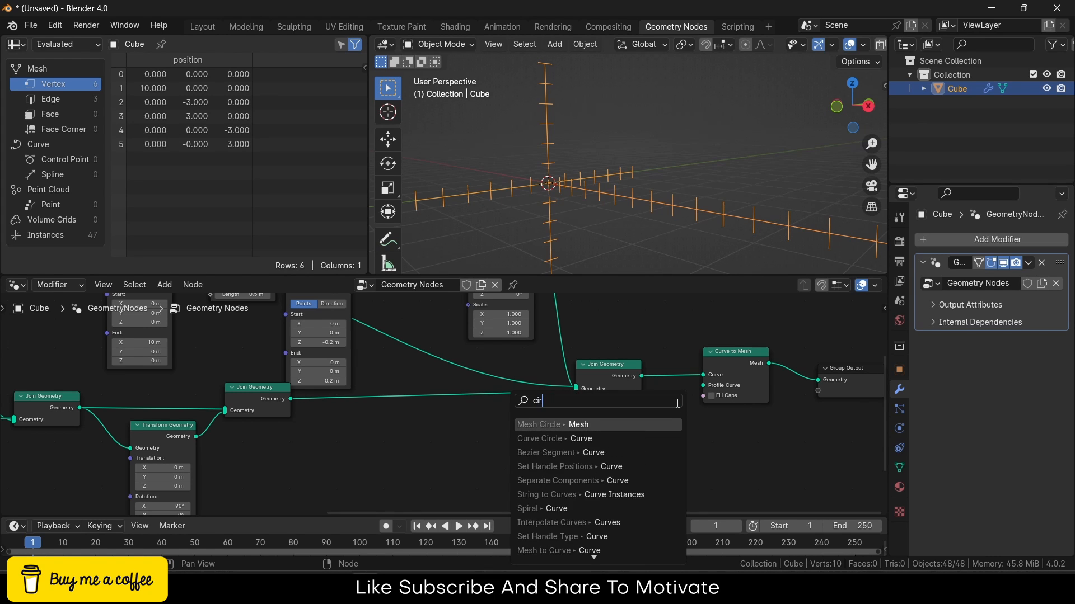
{"action": "left_click", "coordinate": [540, 424]}
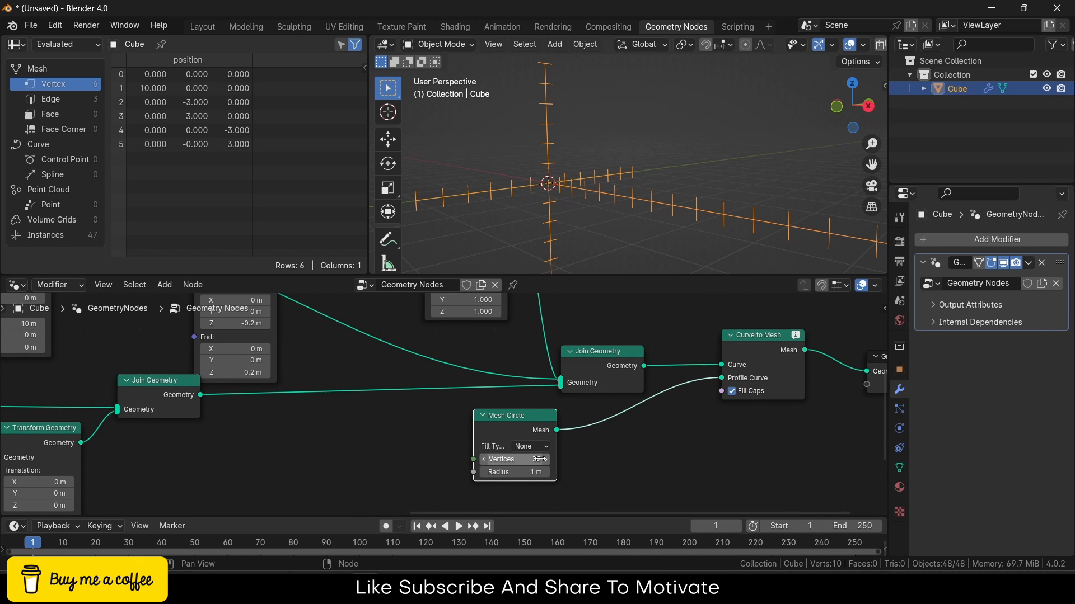
{"action": "left_click", "coordinate": [514, 471]}
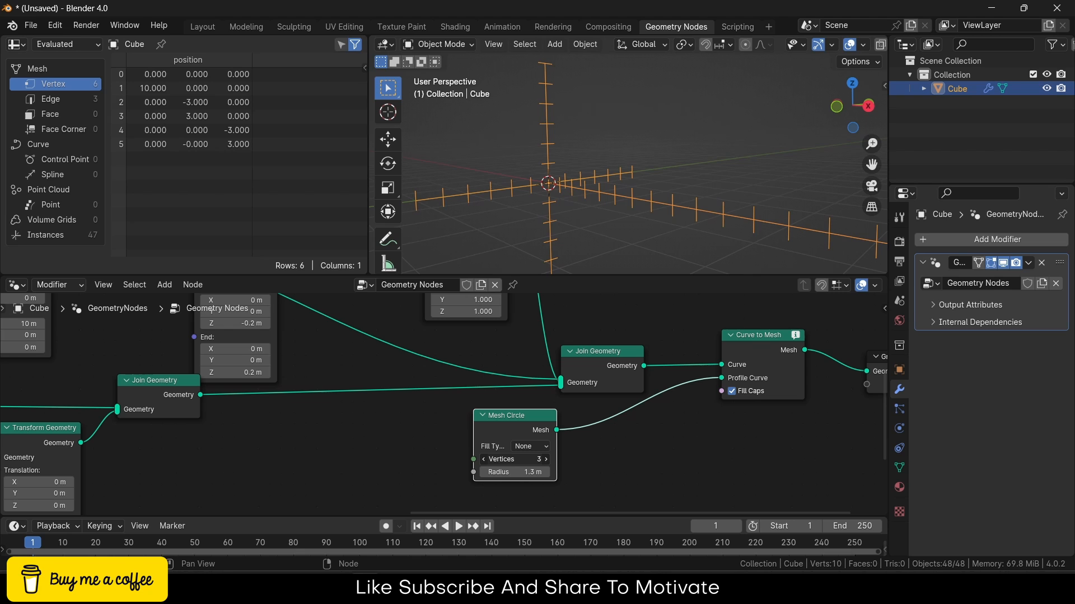
{"action": "left_click", "coordinate": [544, 459]}
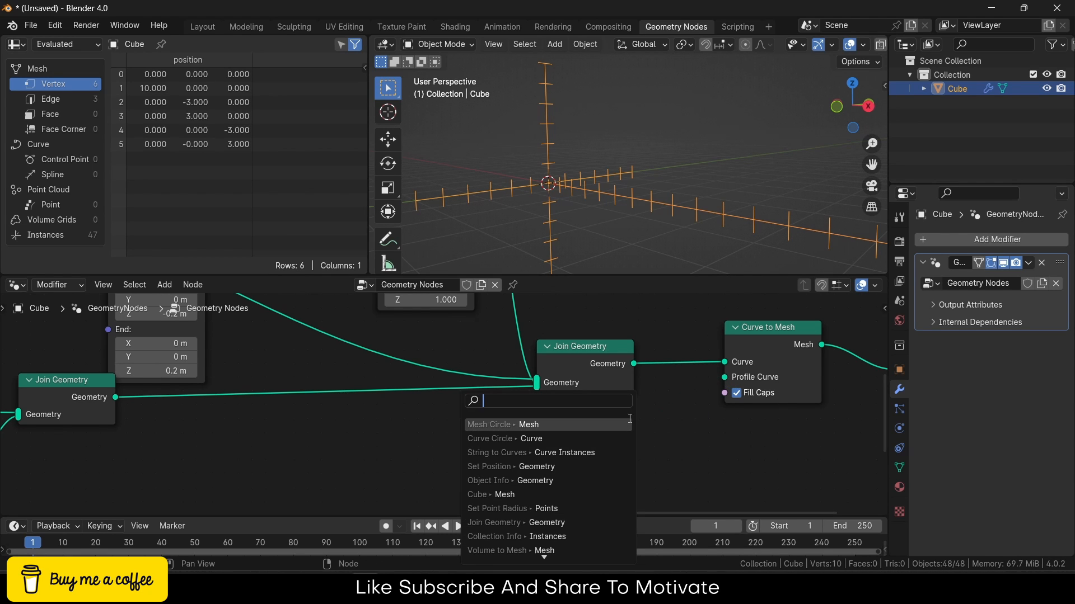
Step: Plug a Curve Circle with resolution 32 into the Profile Curve socket instead
{"action": "type", "text": "ci"}
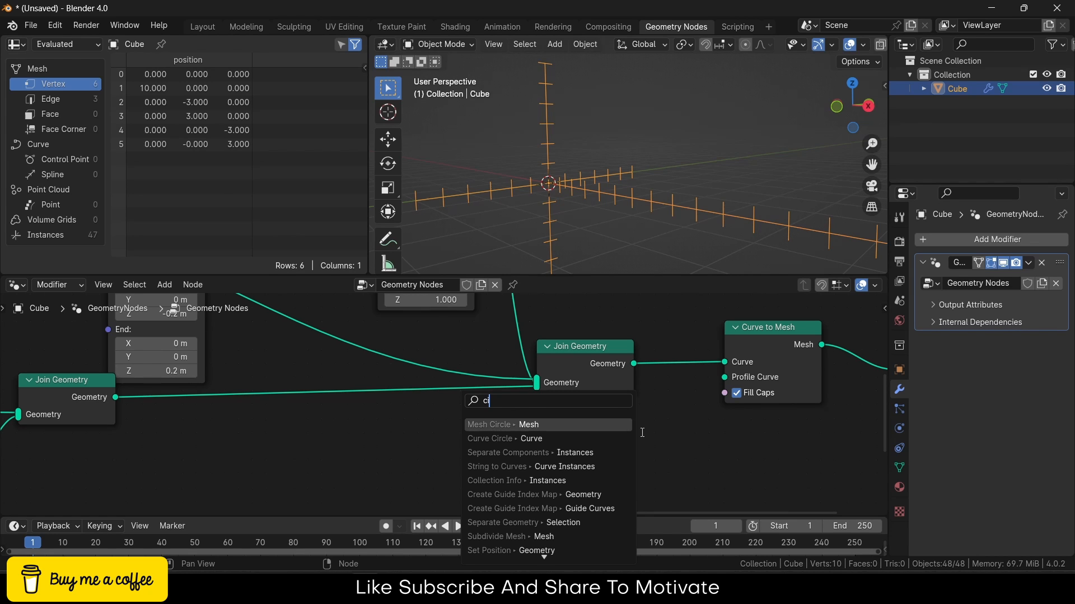
{"action": "left_click", "coordinate": [490, 439]}
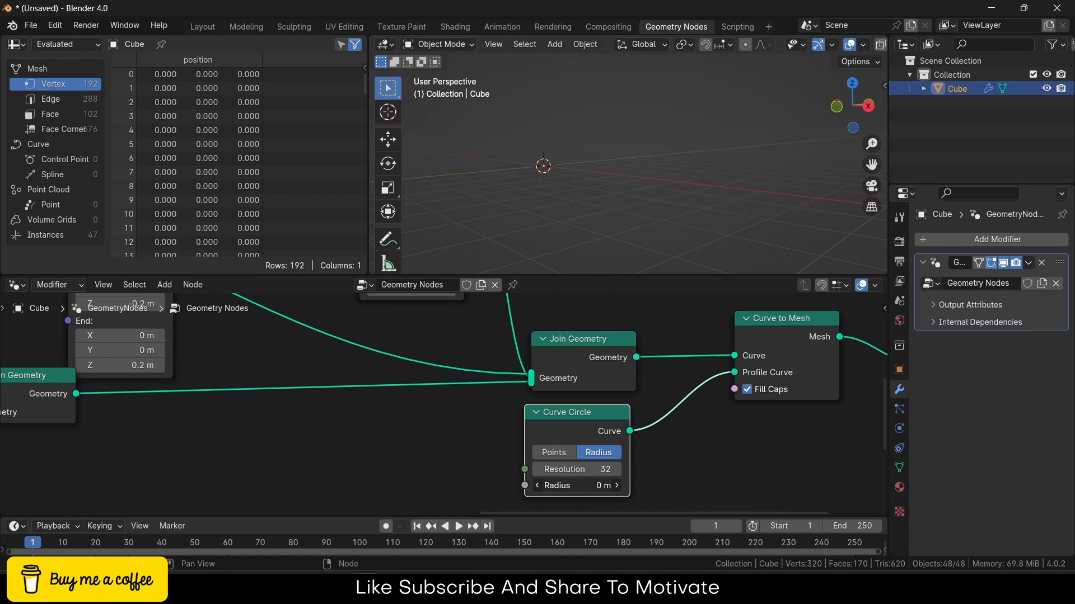
Step: Set the profile circle radius to 0.01 m and the tick Curve Line Z range to -0.1 / 0.1
{"action": "left_click", "coordinate": [575, 484]}
{"action": "type", "text": ".01"}
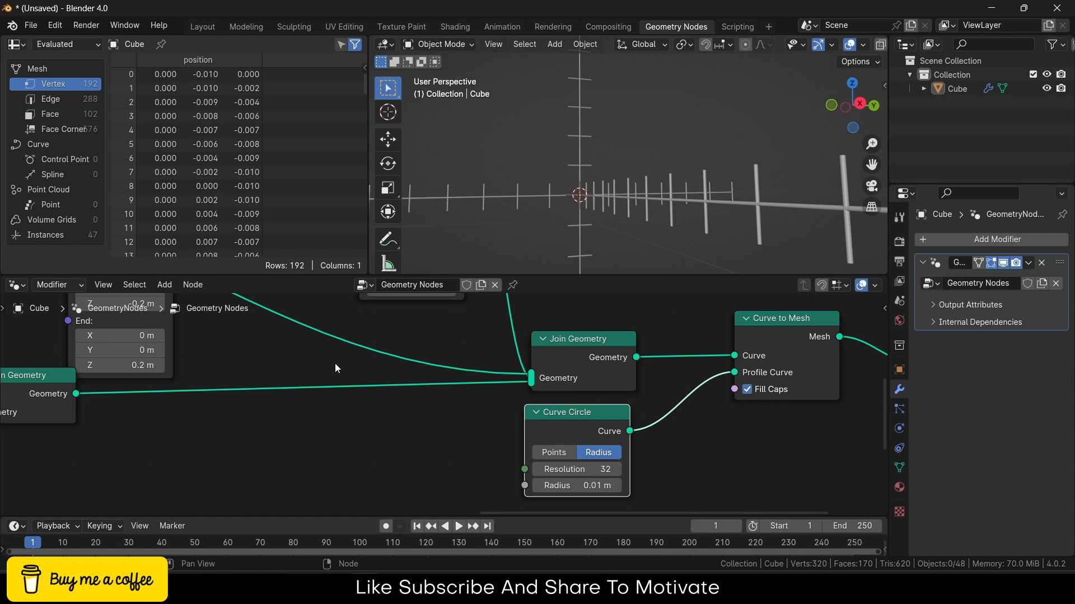
{"action": "left_click_drag", "start_coordinate": [596, 194], "coordinate": [597, 185]}
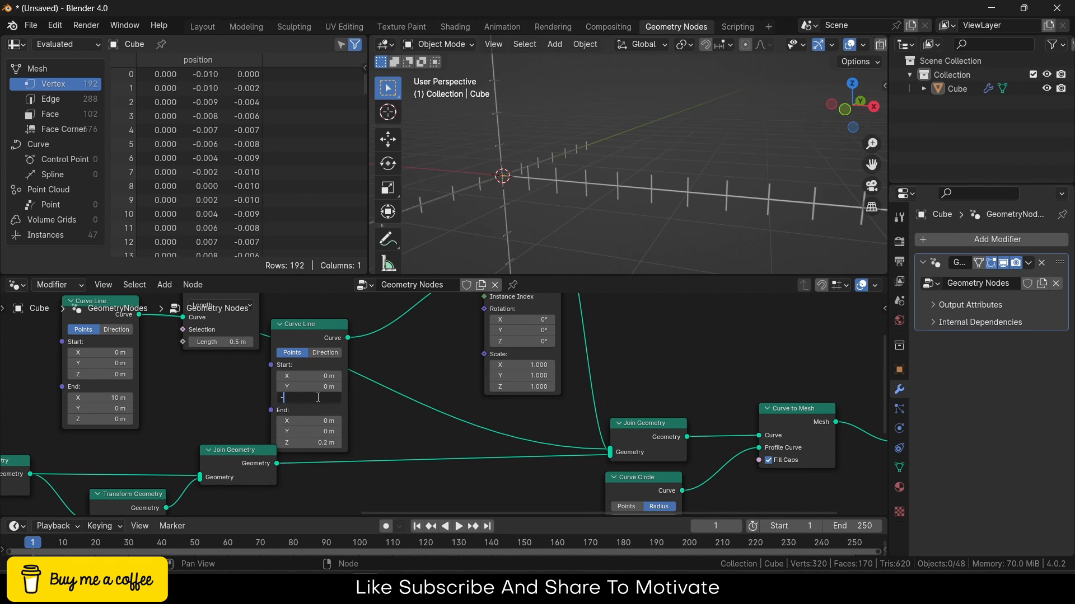
{"action": "type", "text": "-0.1 m"}
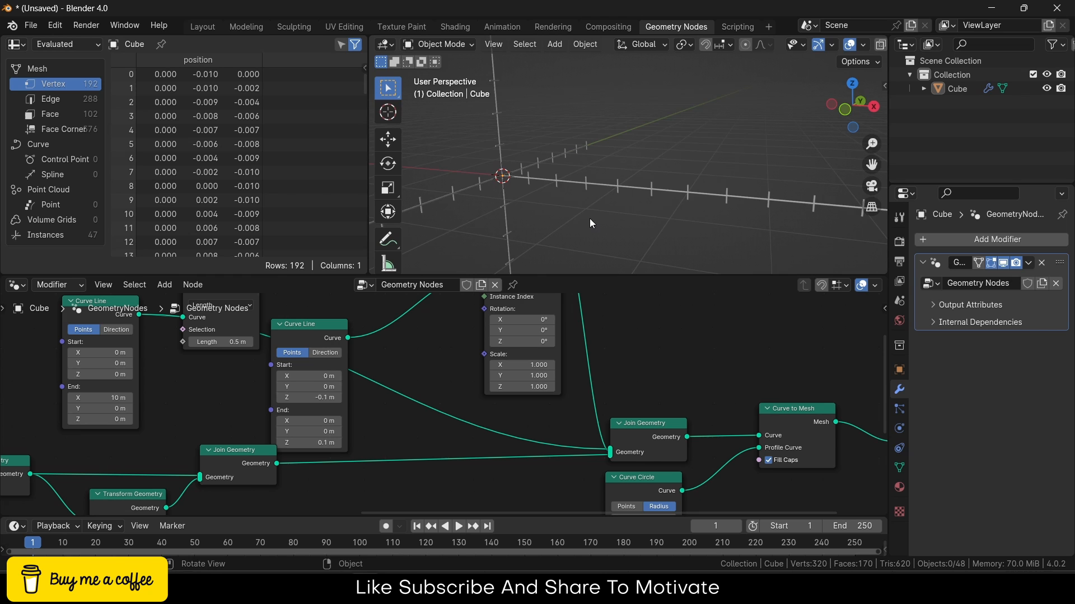
{"action": "left_click_drag", "start_coordinate": [591, 223], "coordinate": [568, 202]}
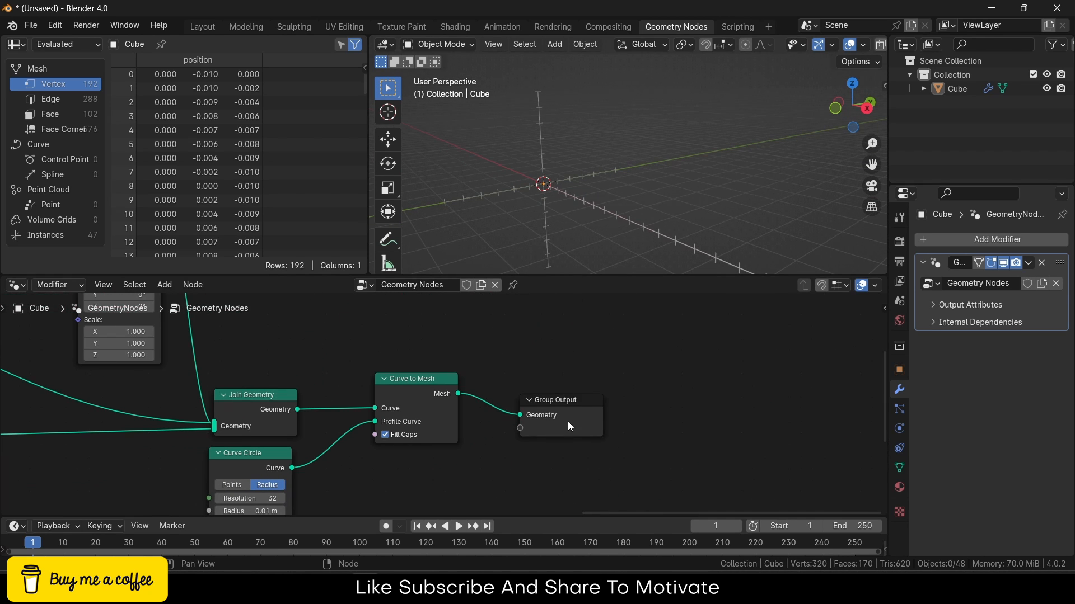
Step: Add a Set Material node after the Curve to Mesh output and show the Material Properties
{"action": "left_click_drag", "start_coordinate": [553, 400], "coordinate": [727, 387]}
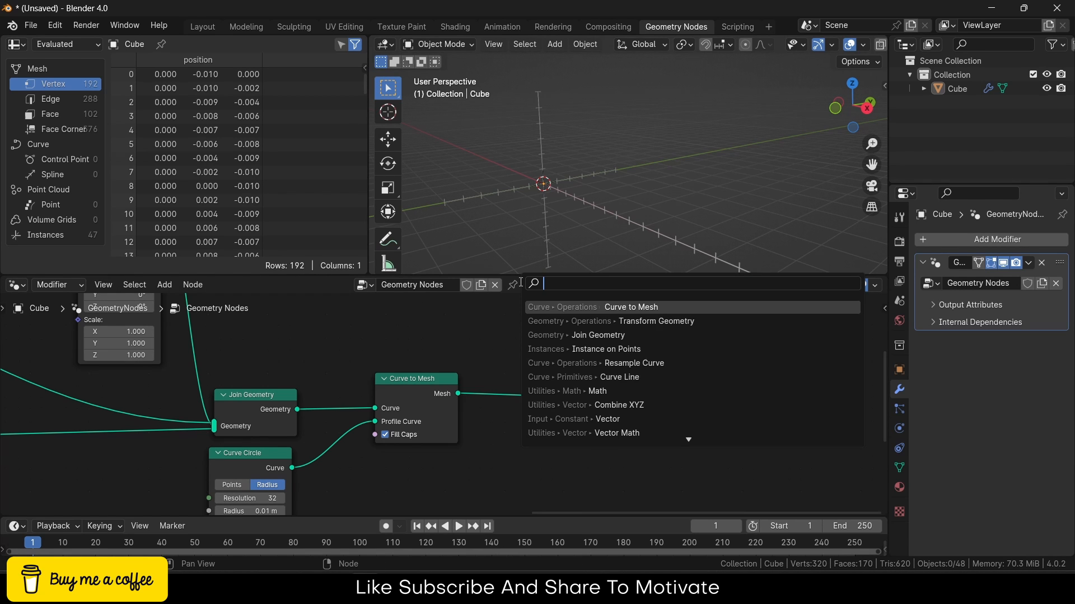
{"action": "type", "text": "mater"}
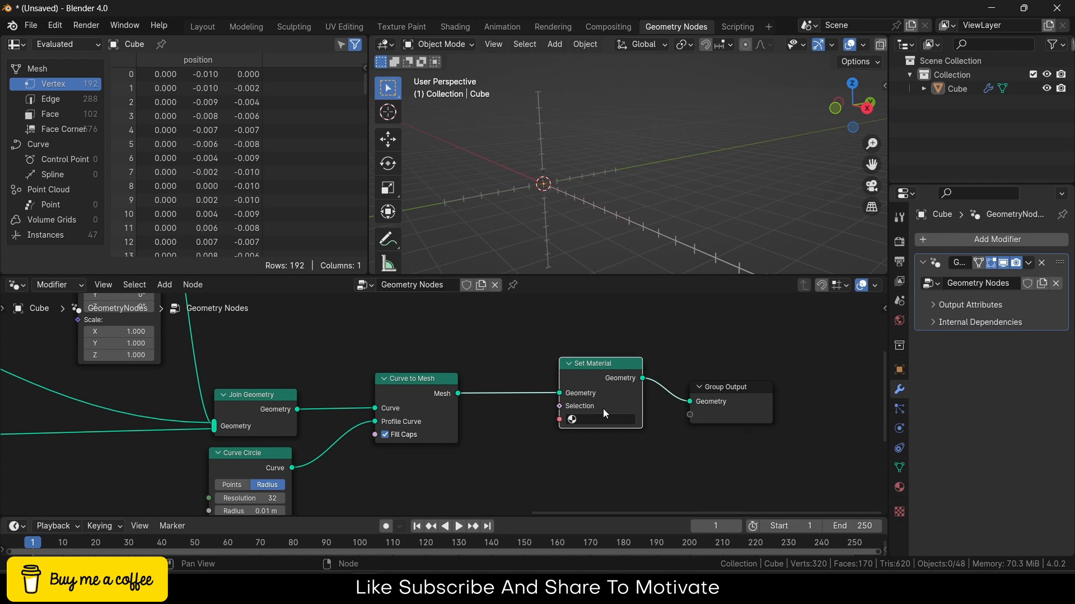
{"action": "left_click", "coordinate": [600, 418]}
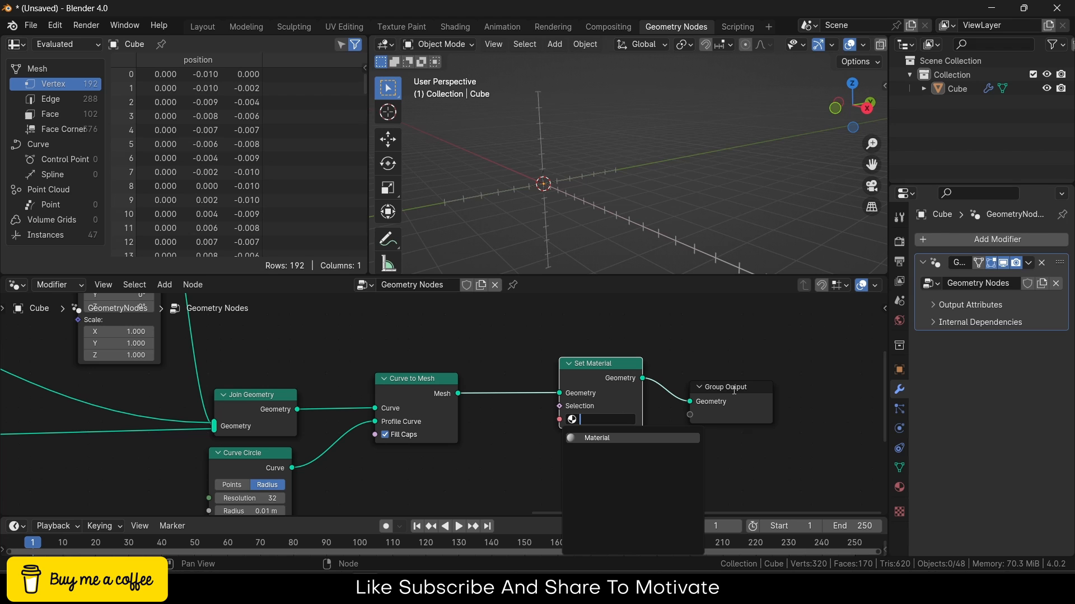
{"action": "left_click", "coordinate": [595, 438]}
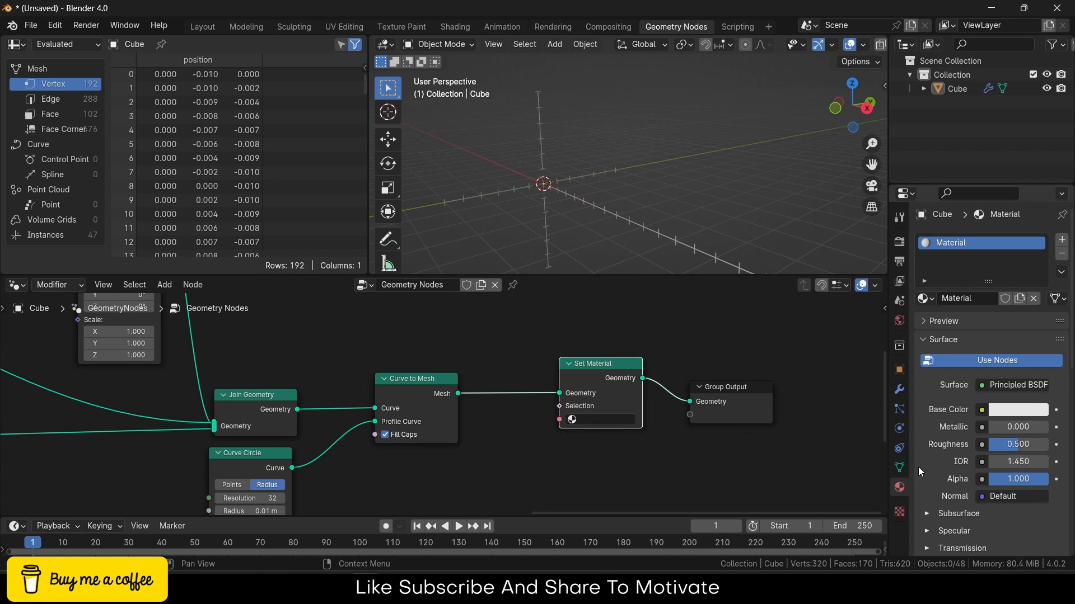
Step: Assign Material to the Set Material node and expand its Emission settings
{"action": "scroll", "scroll_direction": "down", "scroll_amount": 3}
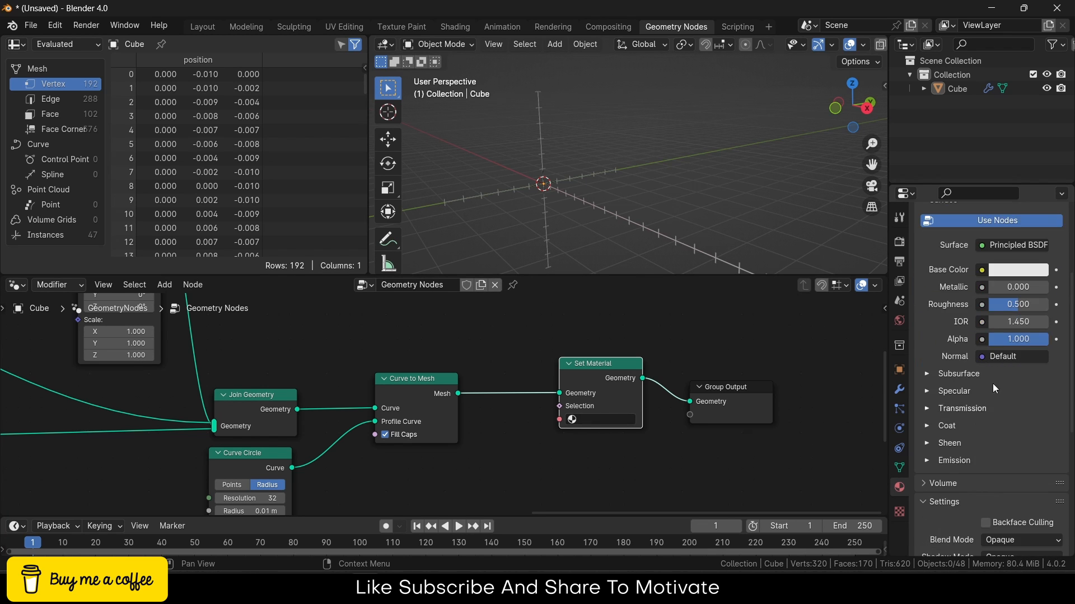
{"action": "left_click", "coordinate": [571, 419]}
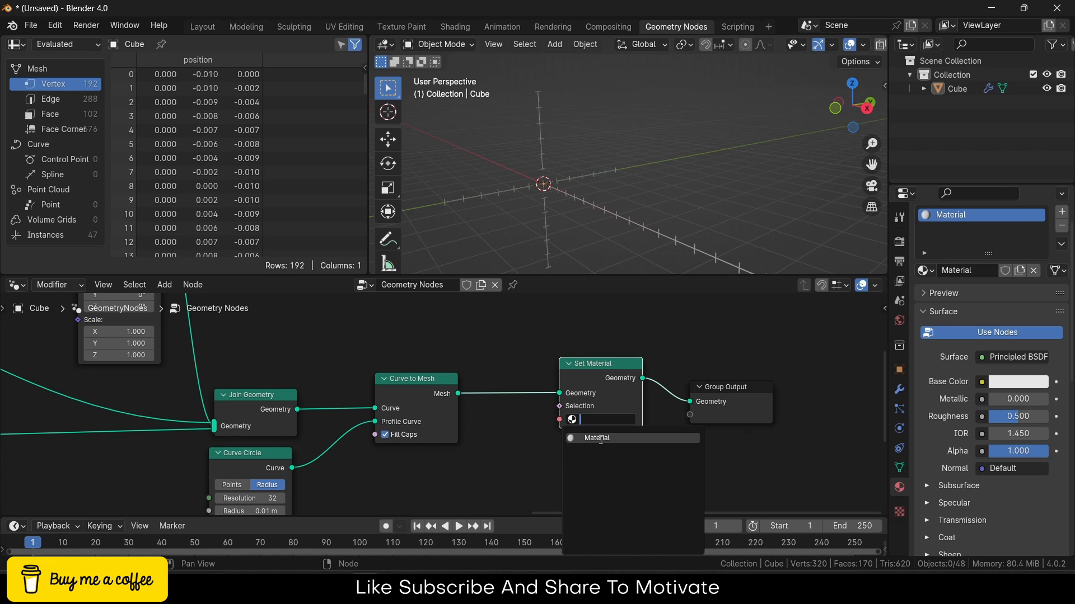
{"action": "left_click", "coordinate": [596, 437]}
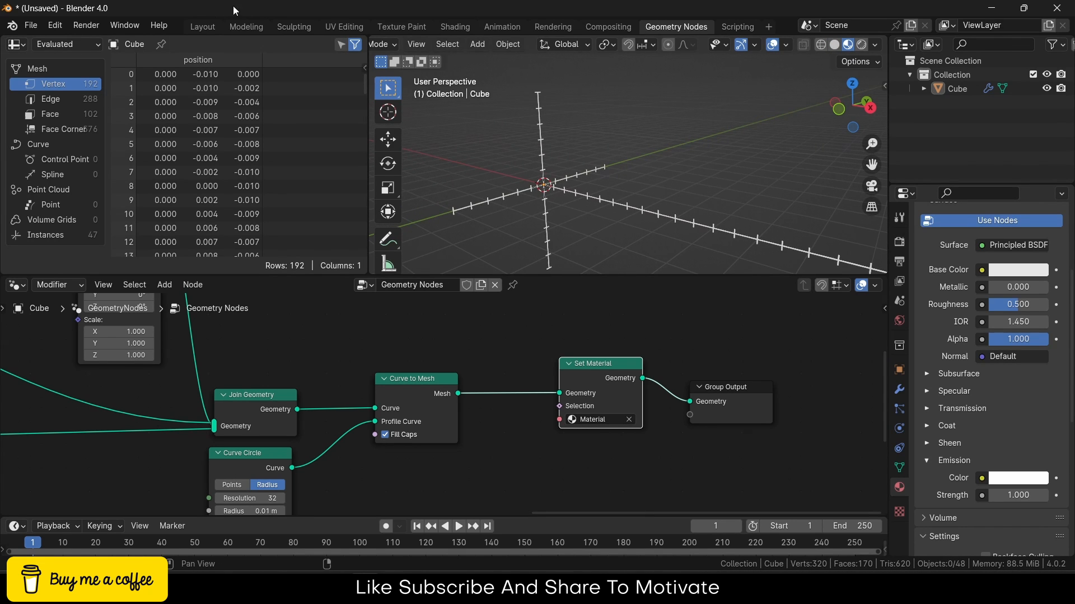
Step: In the Layout workspace, set the viewport background to black behind the tick-marked axes
{"action": "left_click", "coordinate": [201, 25]}
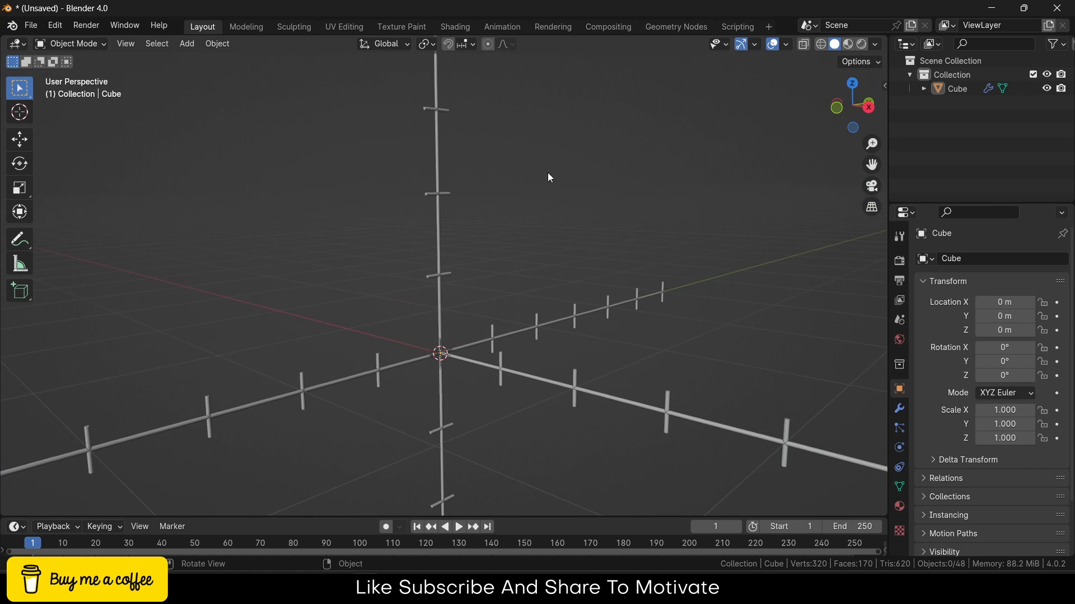
{"action": "left_click_drag", "start_coordinate": [548, 177], "coordinate": [500, 228]}
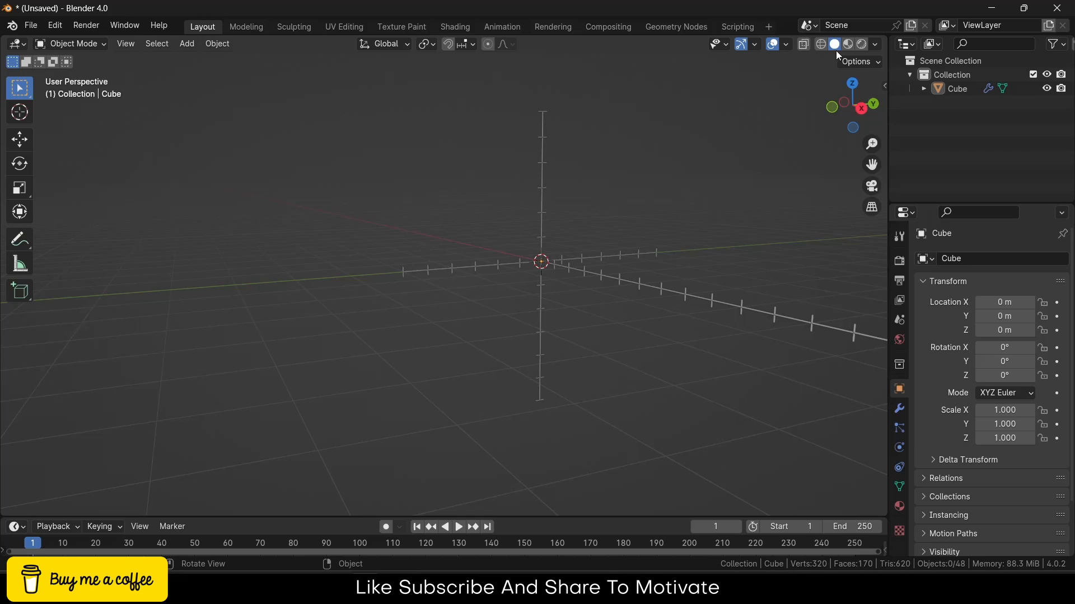
{"action": "left_click", "coordinate": [874, 44]}
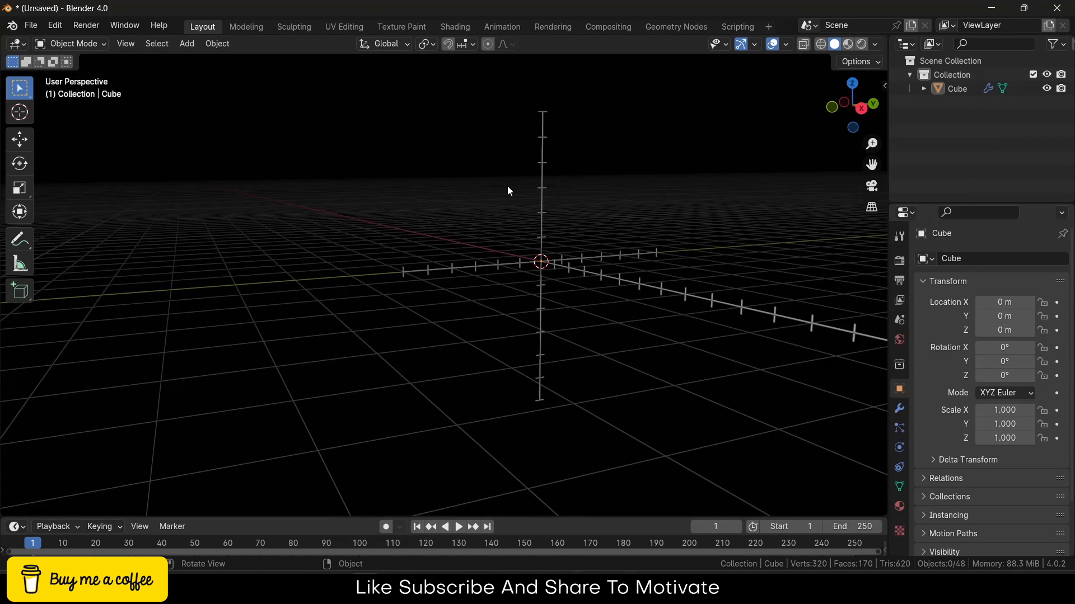
{"action": "left_click_drag", "start_coordinate": [508, 190], "coordinate": [553, 240]}
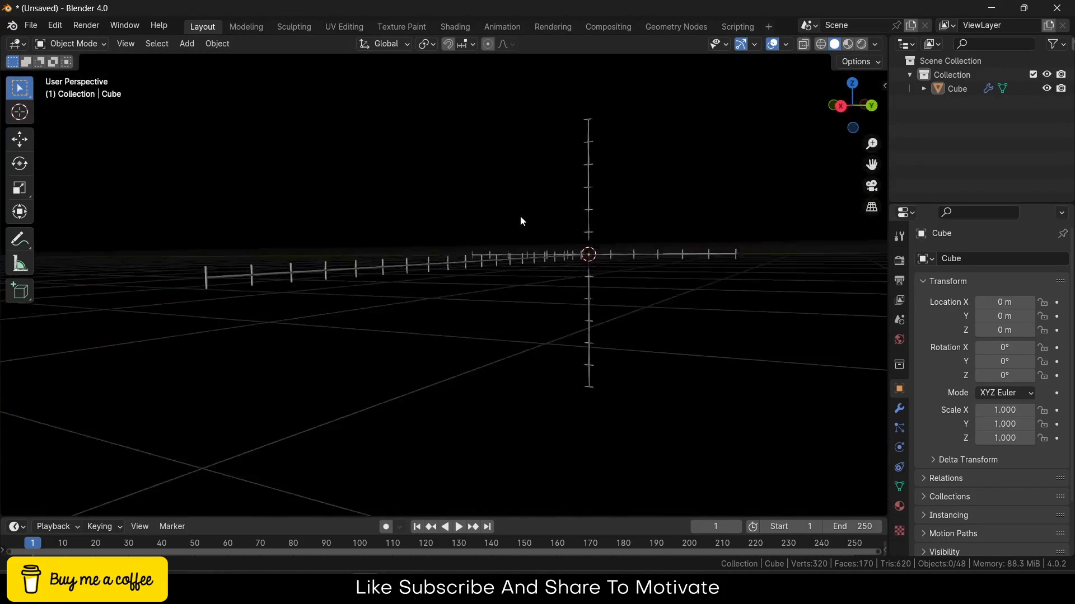
{"action": "left_click_drag", "start_coordinate": [521, 220], "coordinate": [391, 119]}
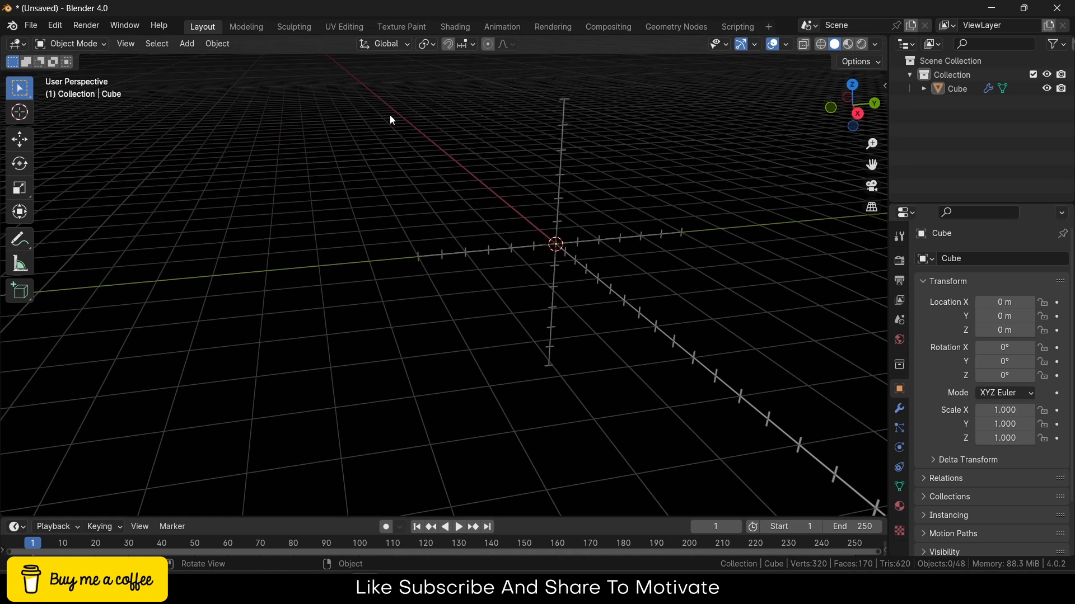
{"action": "mouse_move", "coordinate": [719, 24]}
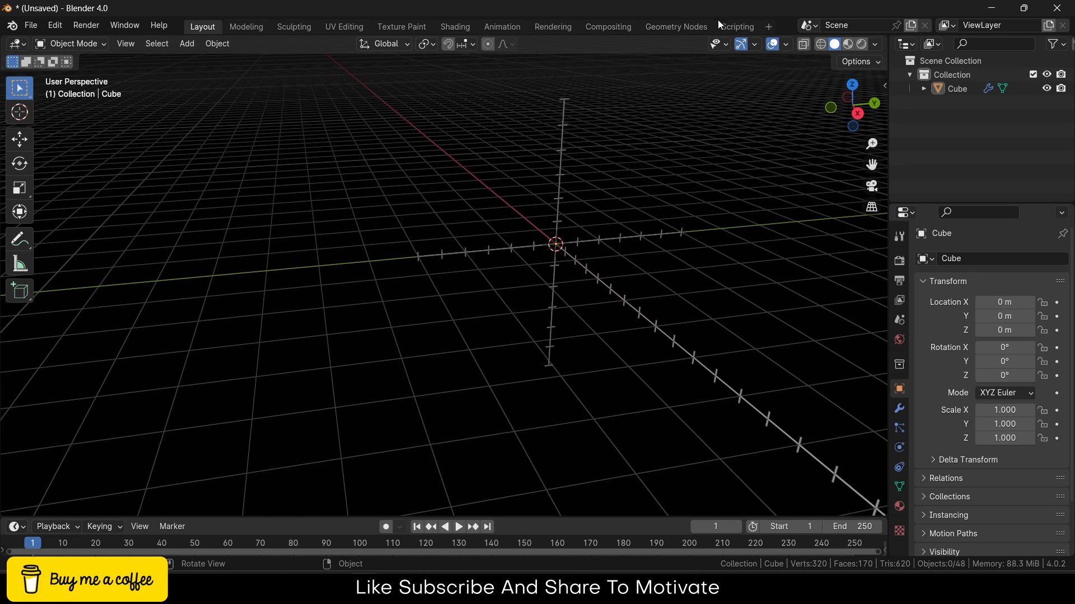
{"action": "left_click", "coordinate": [674, 27]}
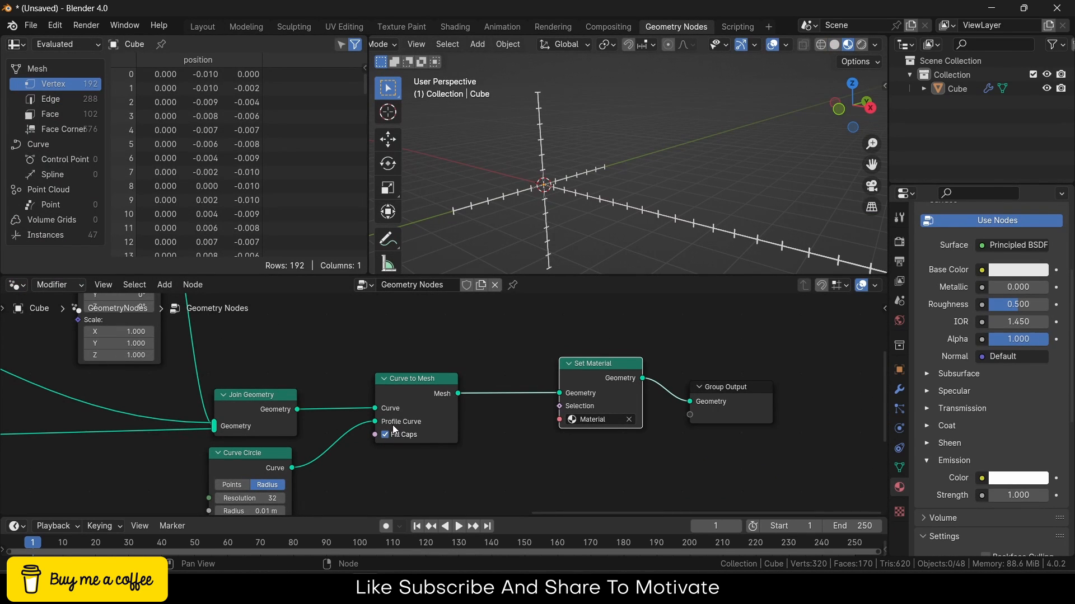
{"action": "mouse_move", "coordinate": [390, 422]}
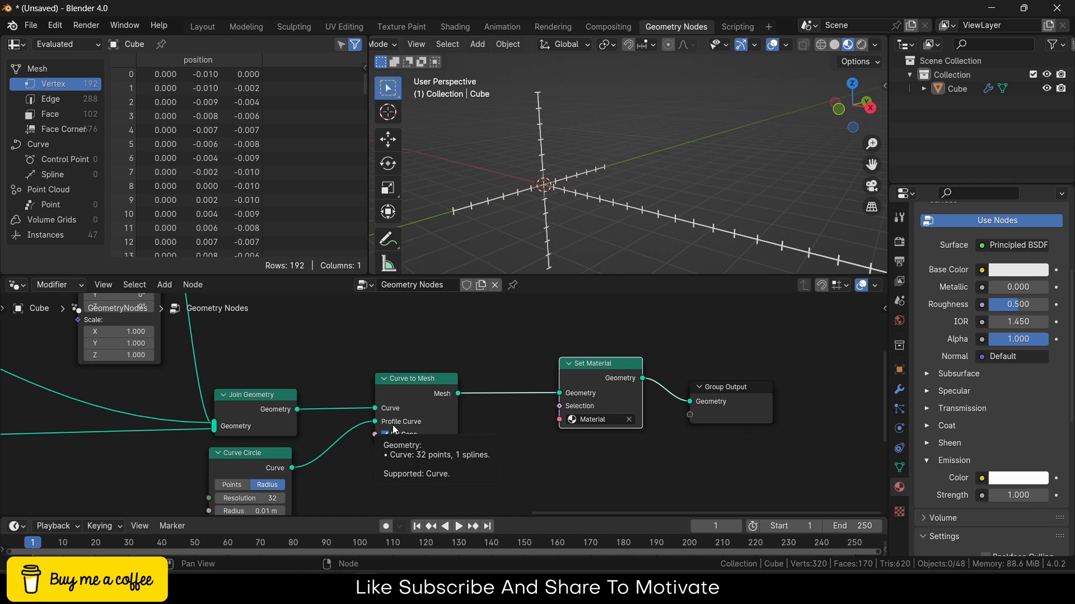
{"action": "left_click", "coordinate": [201, 26]}
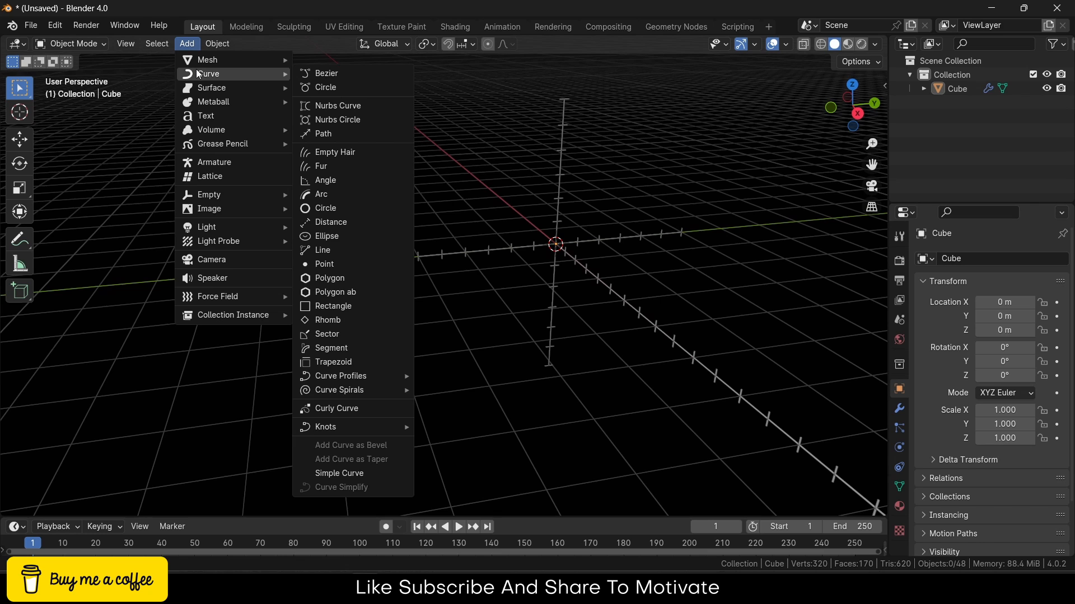
{"action": "mouse_move", "coordinate": [352, 427]}
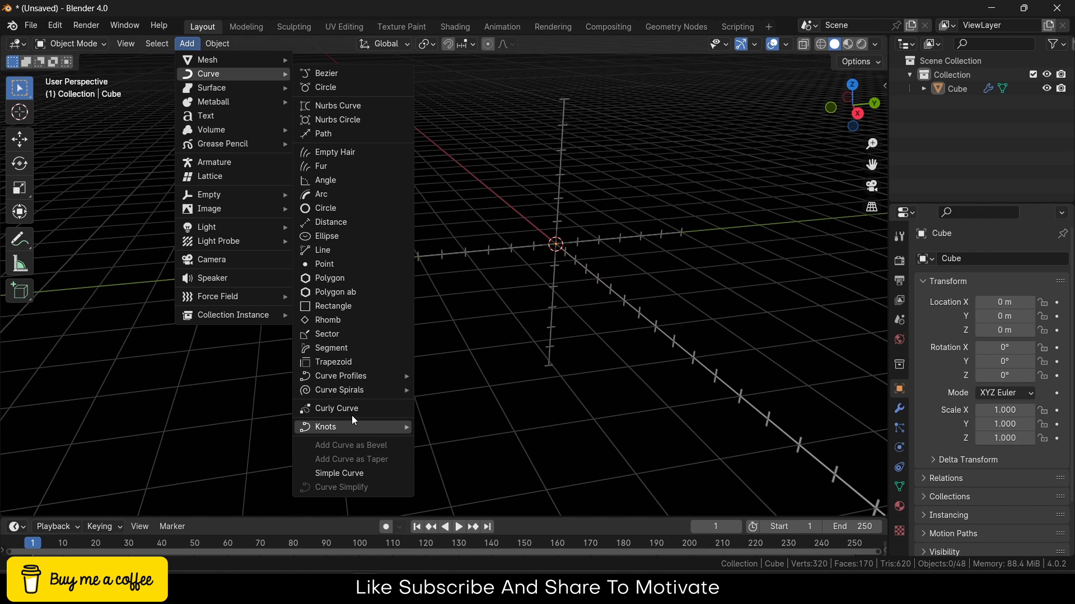
{"action": "mouse_move", "coordinate": [338, 390]}
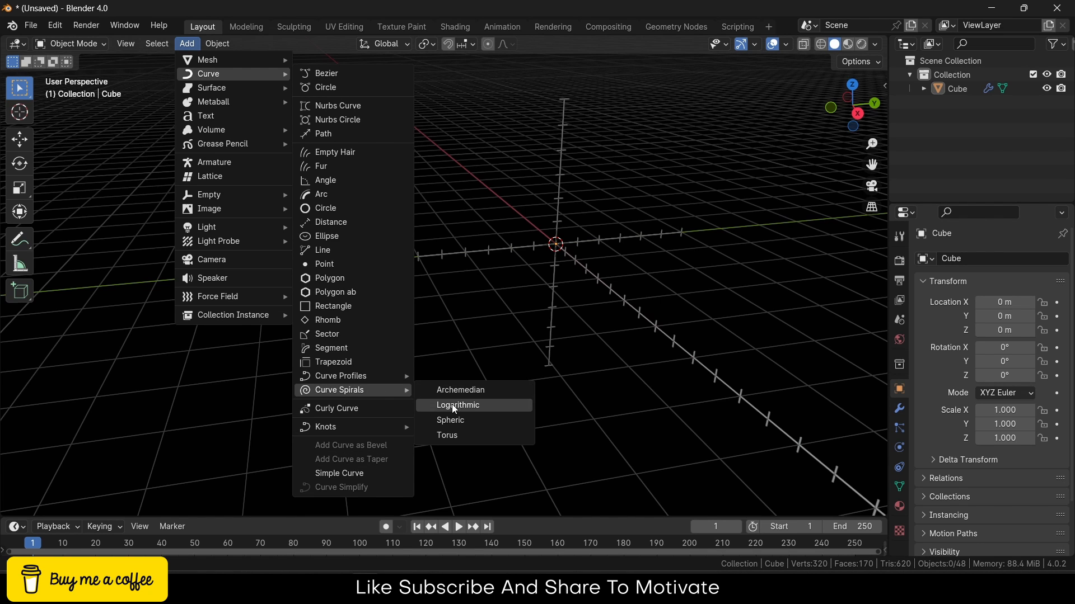
Step: Add a Logarithmic curve spiral with more turns, height 2 and 90° Y rotation
{"action": "left_click", "coordinate": [457, 406]}
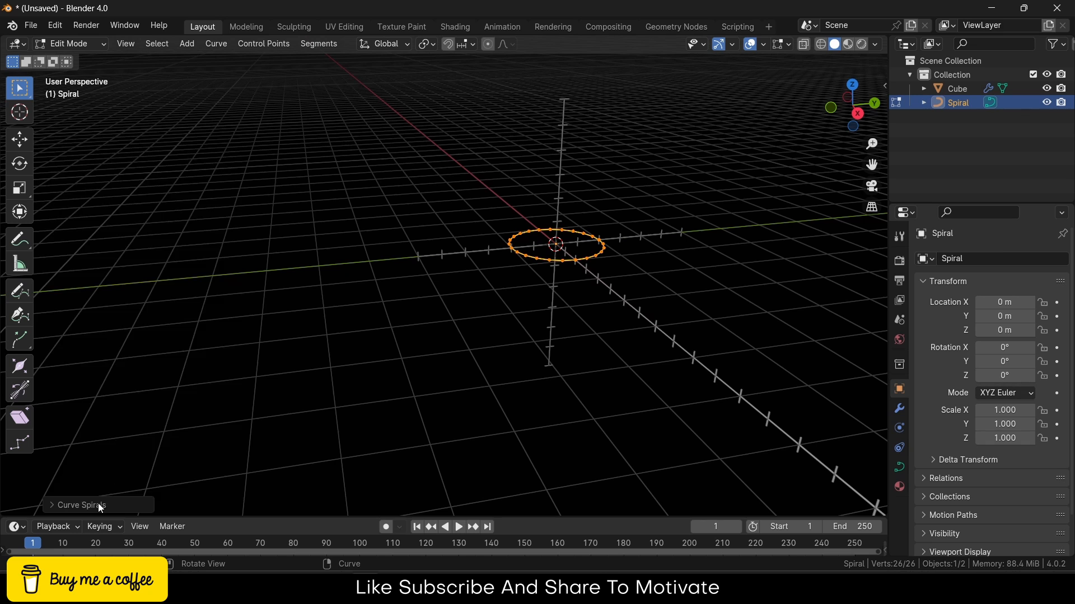
{"action": "left_click", "coordinate": [80, 505]}
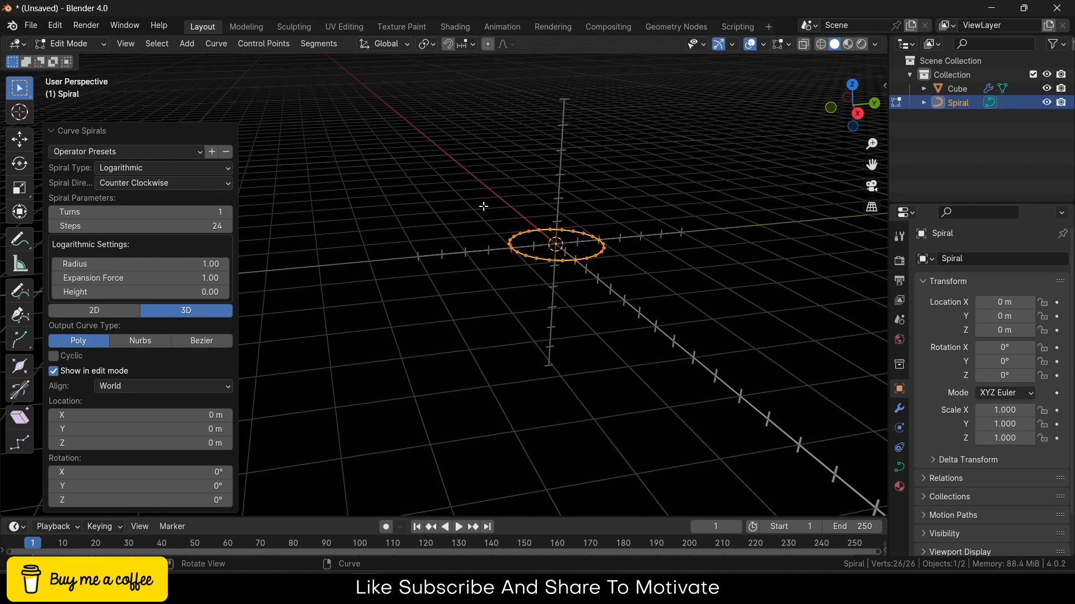
{"action": "mouse_move", "coordinate": [350, 266]}
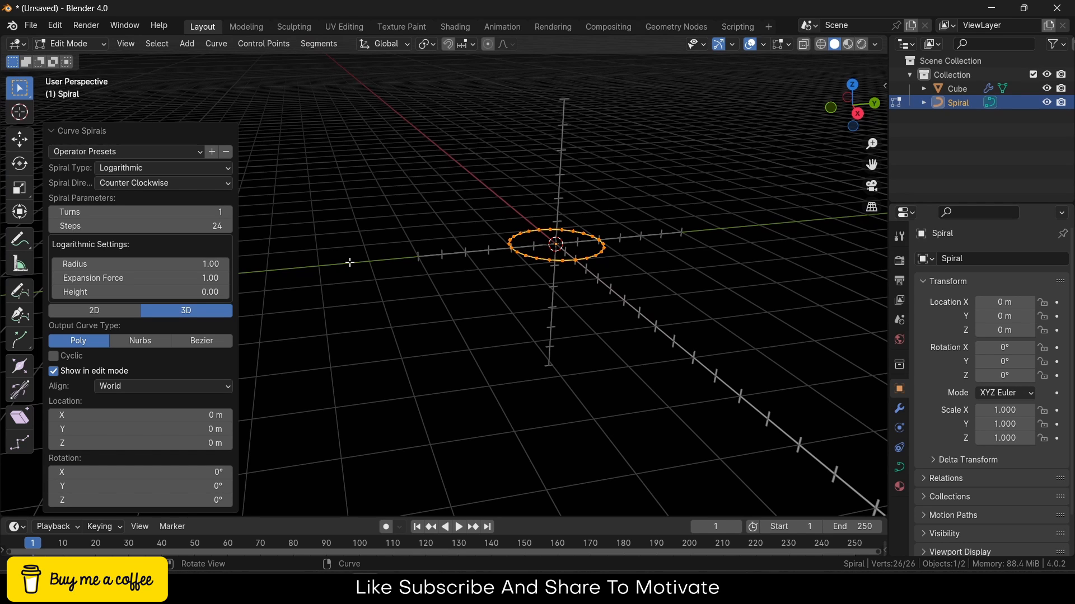
{"action": "mouse_move", "coordinate": [401, 243]}
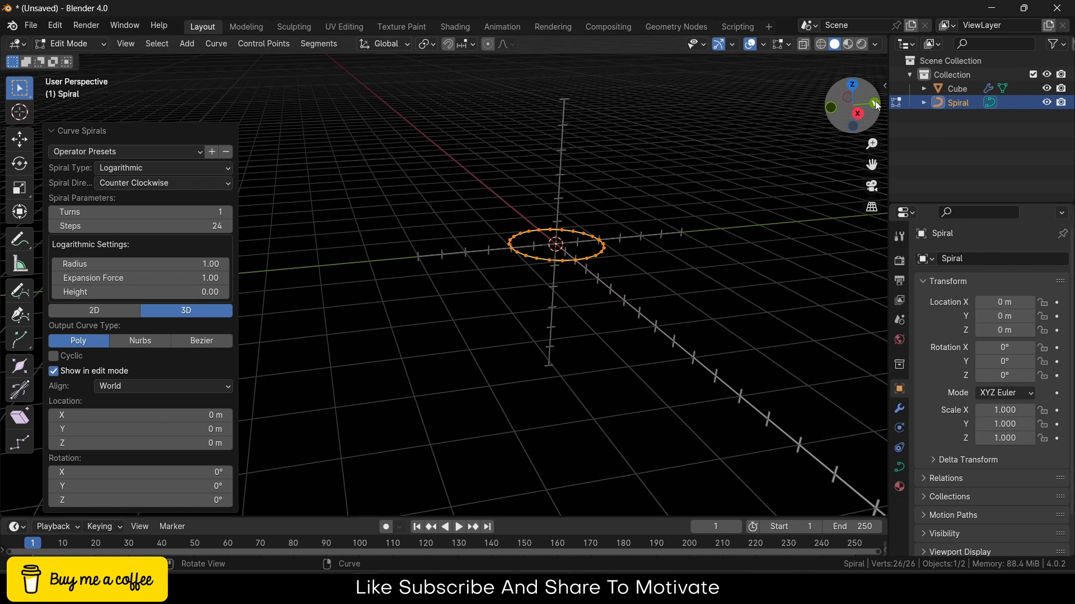
{"action": "mouse_move", "coordinate": [856, 114]}
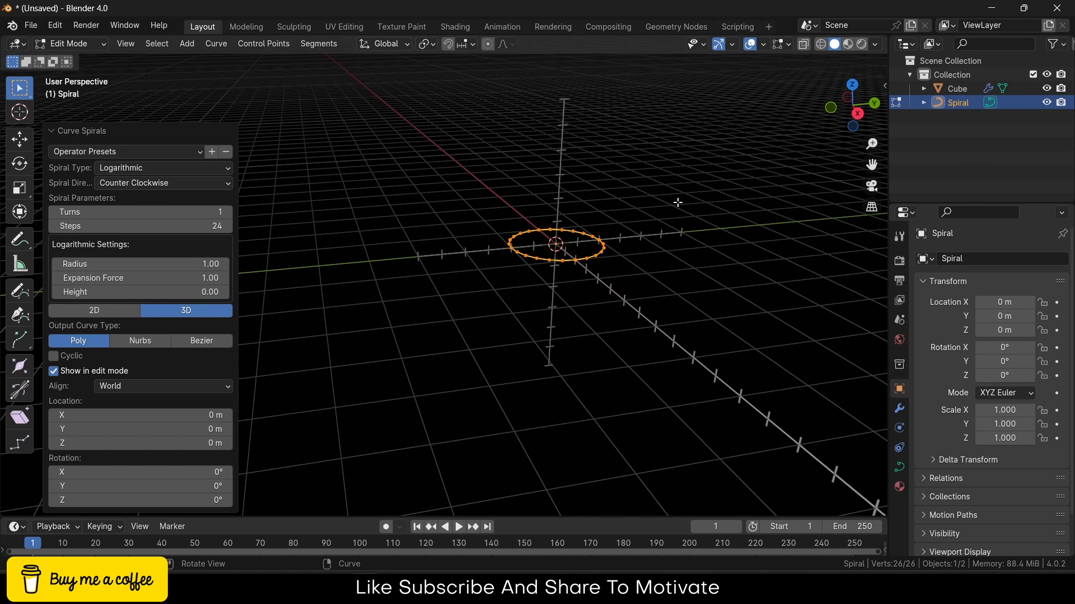
{"action": "mouse_move", "coordinate": [611, 227]}
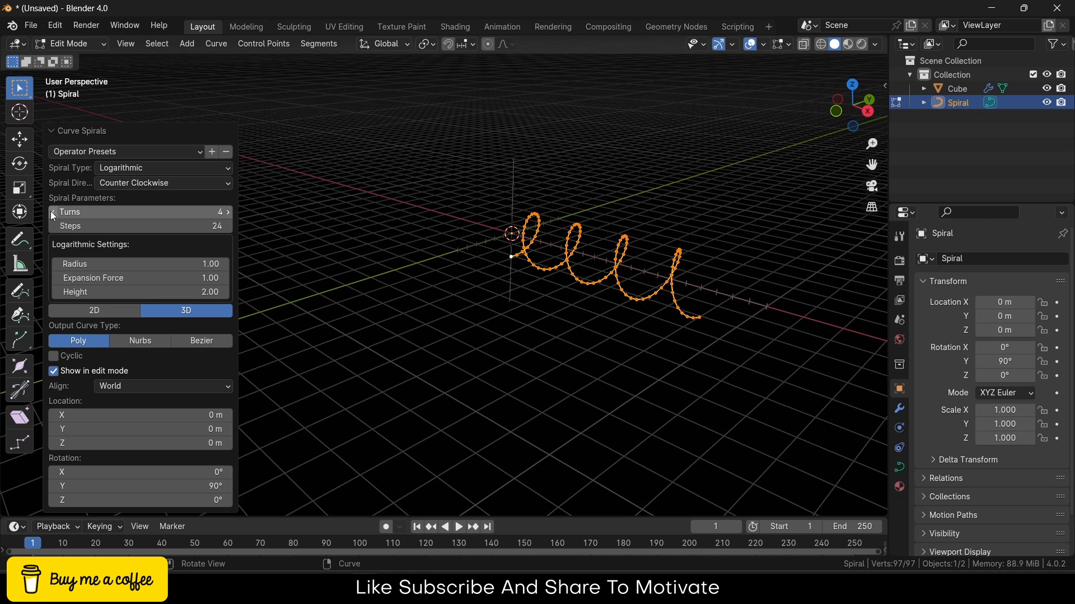
{"action": "left_click", "coordinate": [54, 215]}
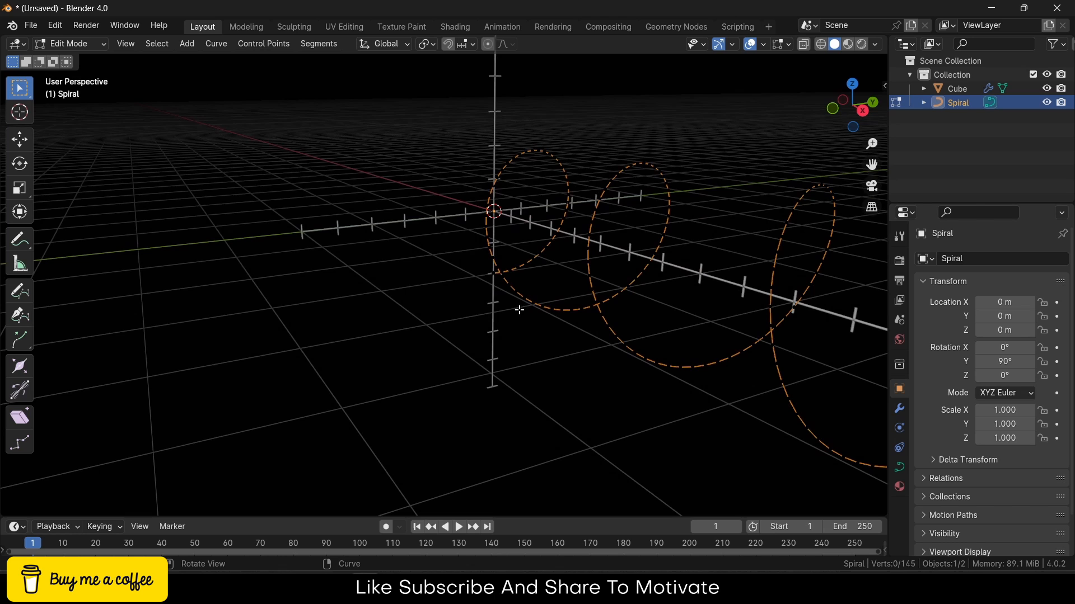
Step: Leave edit mode and set the spiral material's Emission colour to red
{"action": "key", "text": "Tab"}
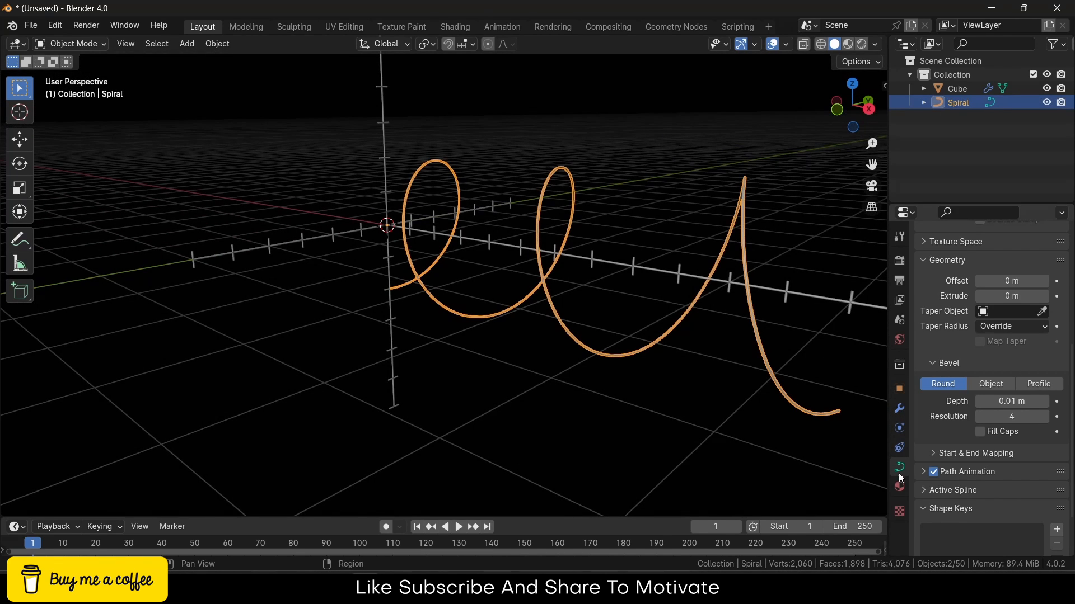
{"action": "left_click", "coordinate": [899, 467]}
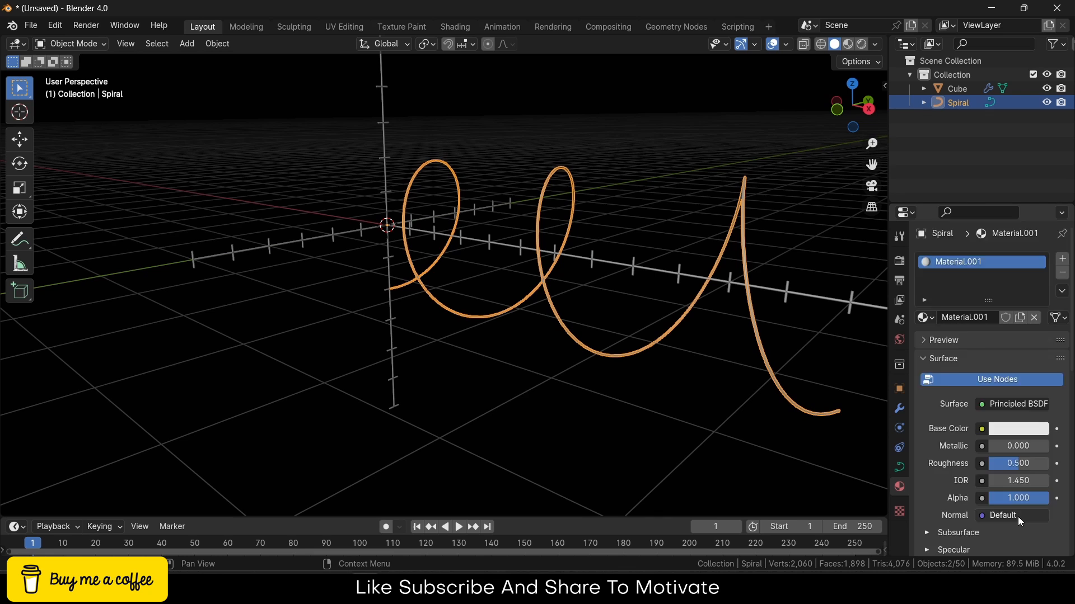
{"action": "scroll", "scroll_direction": "down", "scroll_amount": 3}
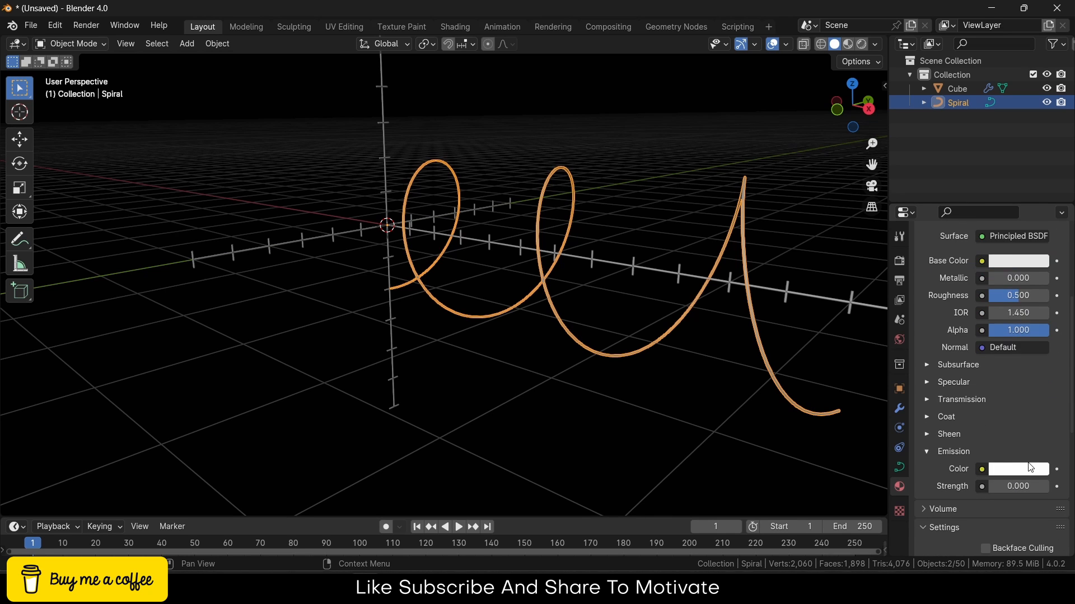
{"action": "left_click", "coordinate": [1018, 469]}
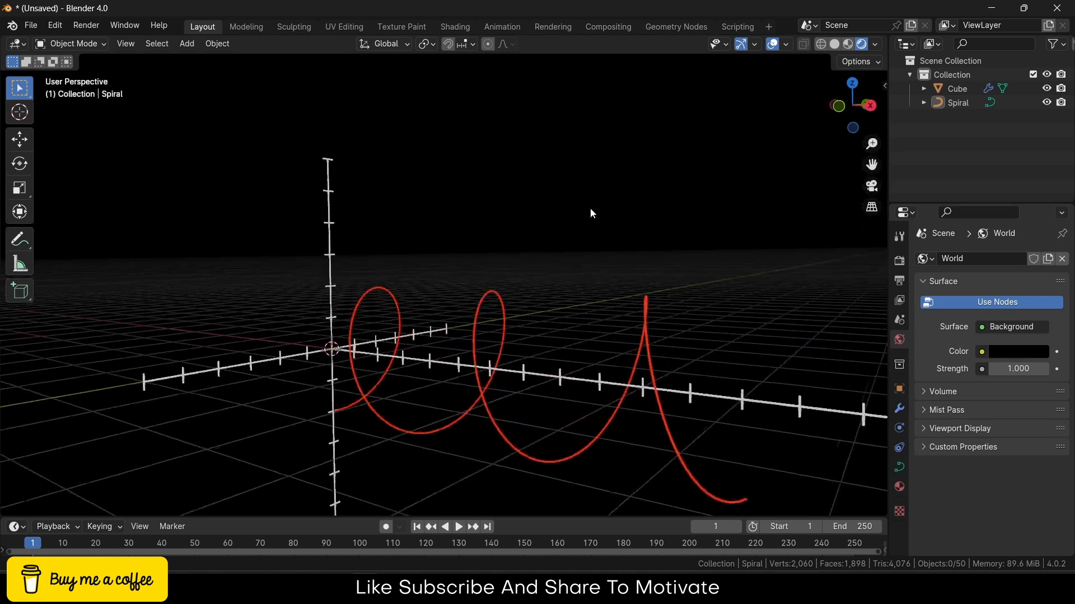
Step: Orbit around the axes and spiral, then select the axes object for node editing
{"action": "left_click_drag", "start_coordinate": [590, 213], "coordinate": [556, 246]}
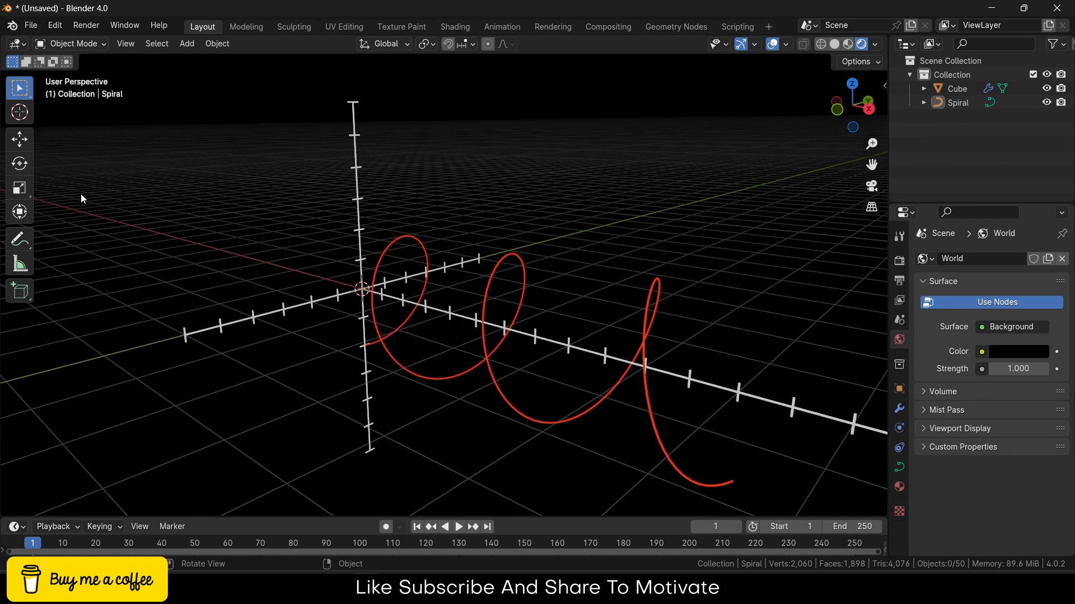
{"action": "mouse_move", "coordinate": [38, 513]}
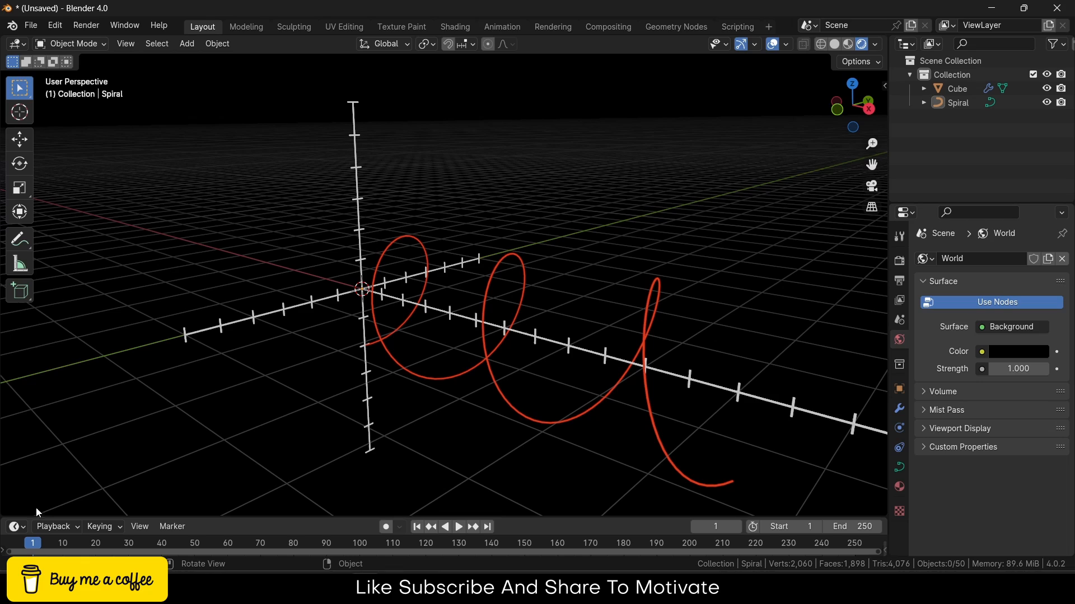
{"action": "mouse_move", "coordinate": [561, 289]}
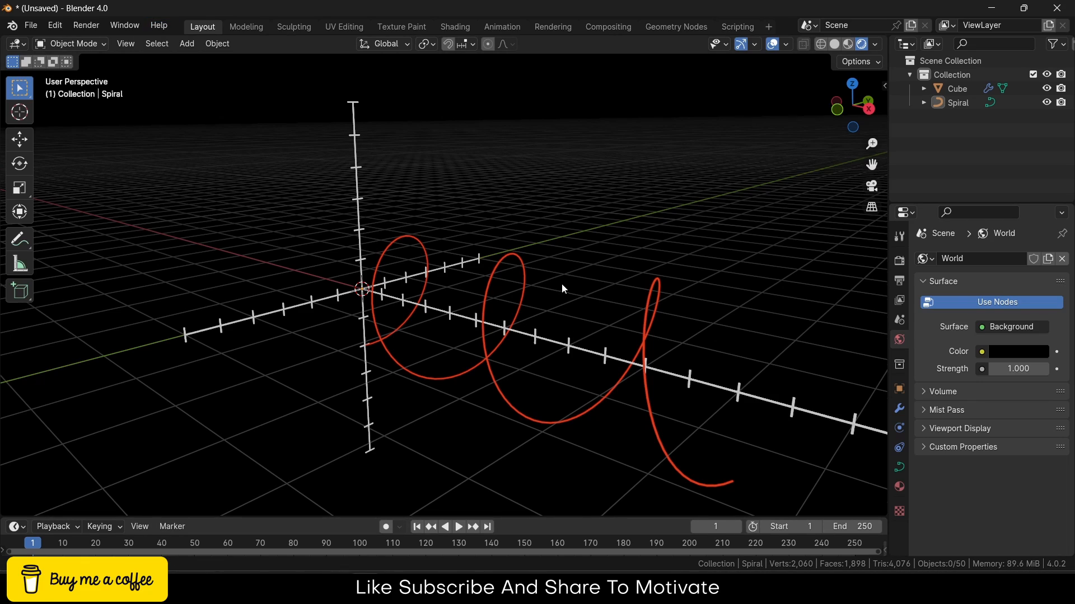
{"action": "left_click_drag", "start_coordinate": [562, 289], "coordinate": [651, 321]}
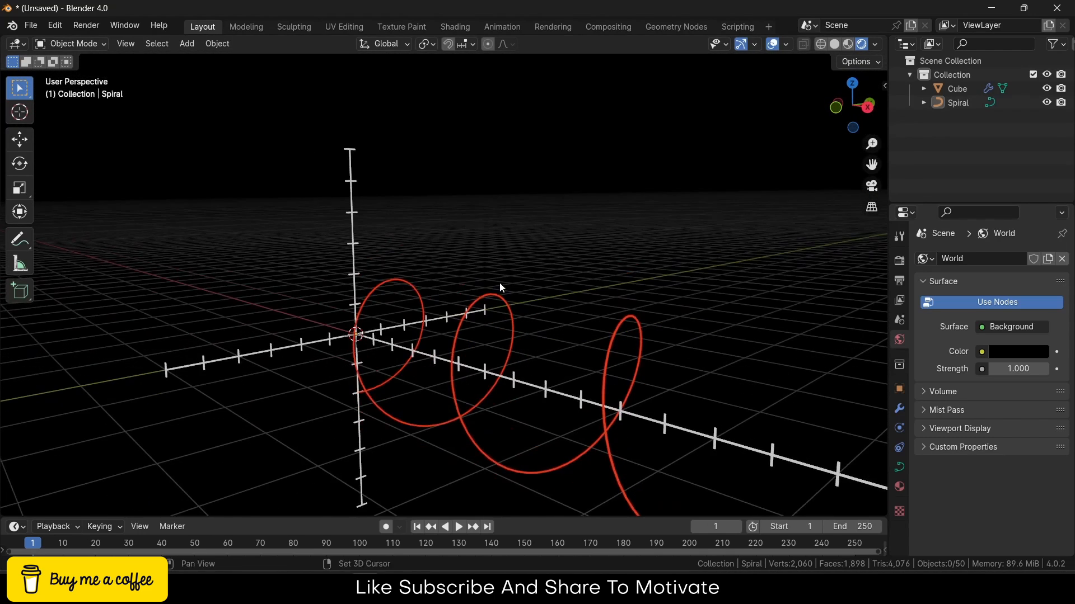
{"action": "left_click_drag", "start_coordinate": [500, 288], "coordinate": [500, 255]}
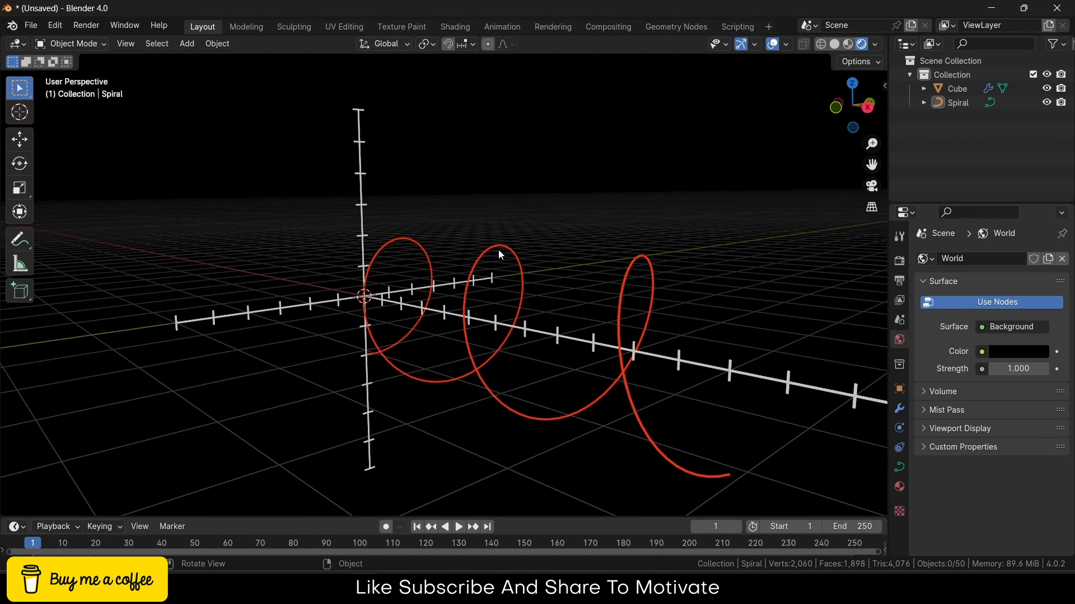
{"action": "mouse_move", "coordinate": [361, 218]}
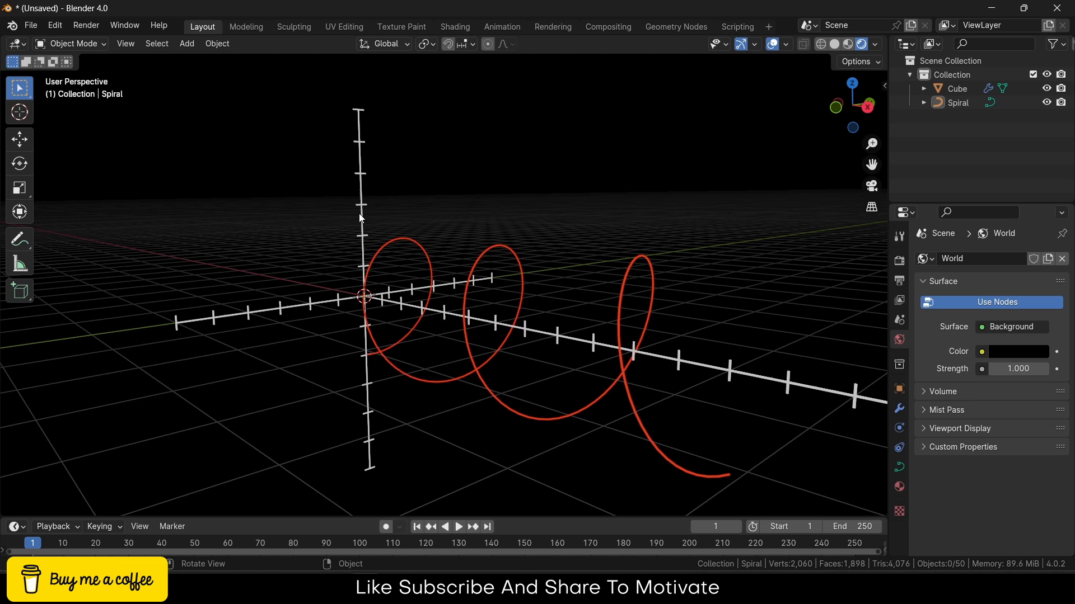
{"action": "left_click", "coordinate": [675, 25]}
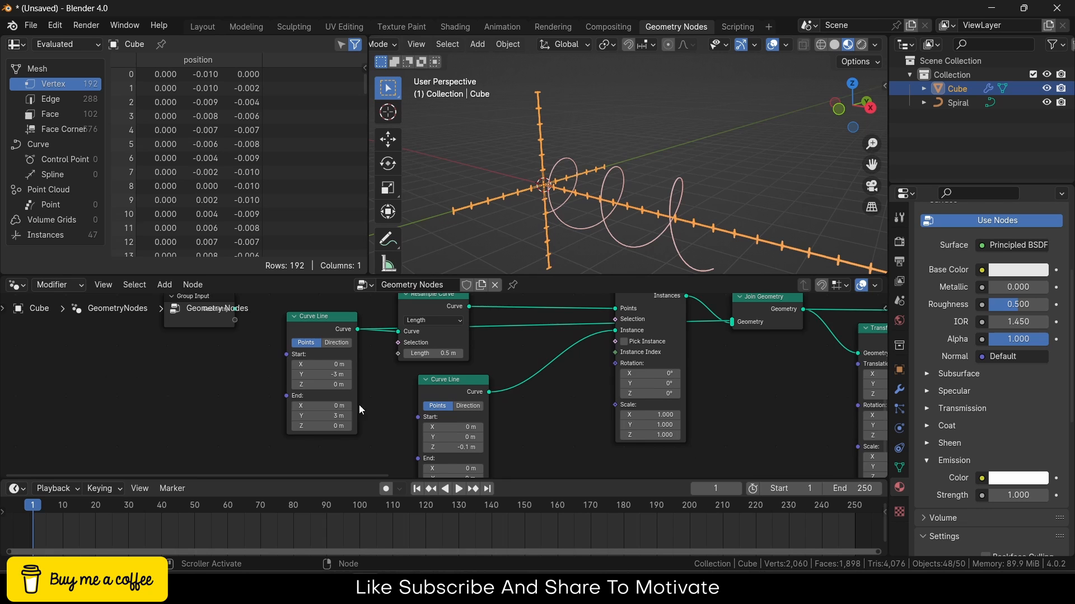
Step: Keyframe the Y-axis Curve Line from zero length at frame 10 to ±3 m at frame 50
{"action": "left_click", "coordinate": [456, 489]}
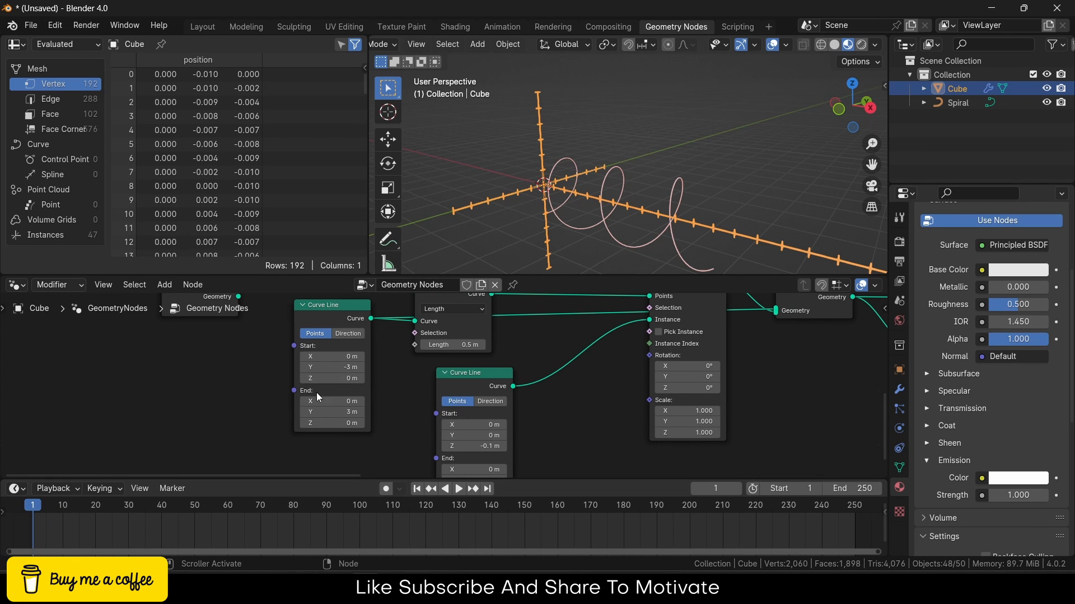
{"action": "mouse_move", "coordinate": [332, 367]}
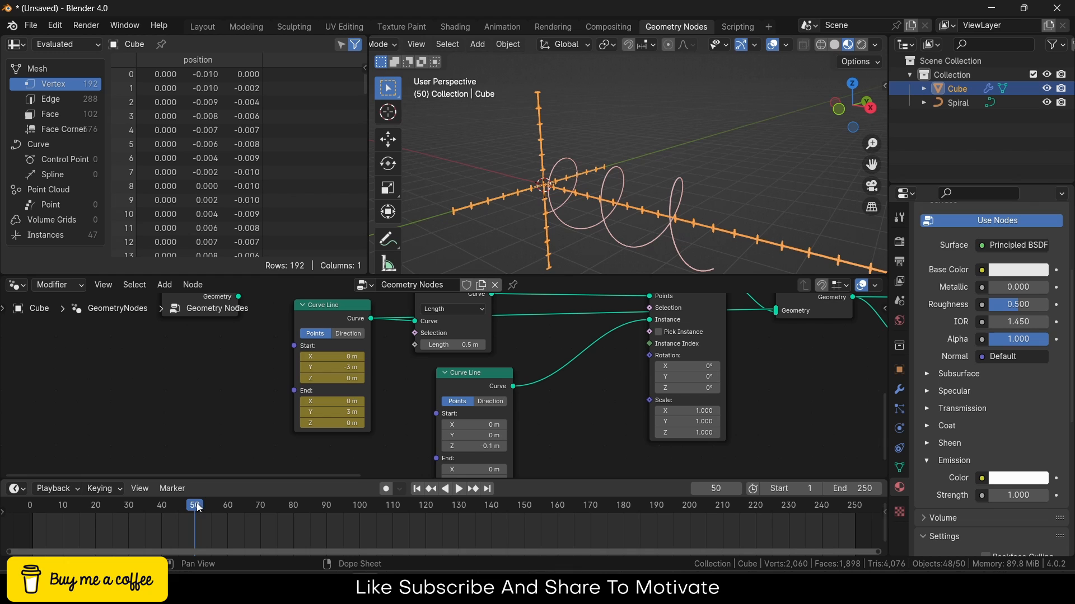
{"action": "left_click_drag", "start_coordinate": [197, 505], "coordinate": [62, 505]}
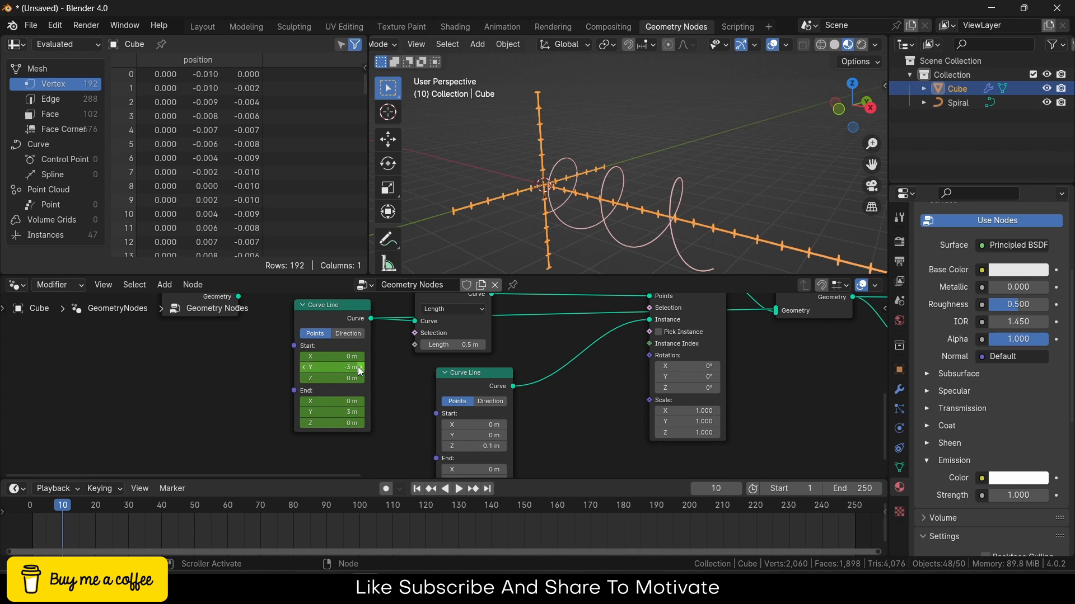
{"action": "left_click_drag", "start_coordinate": [331, 367], "coordinate": [356, 367]}
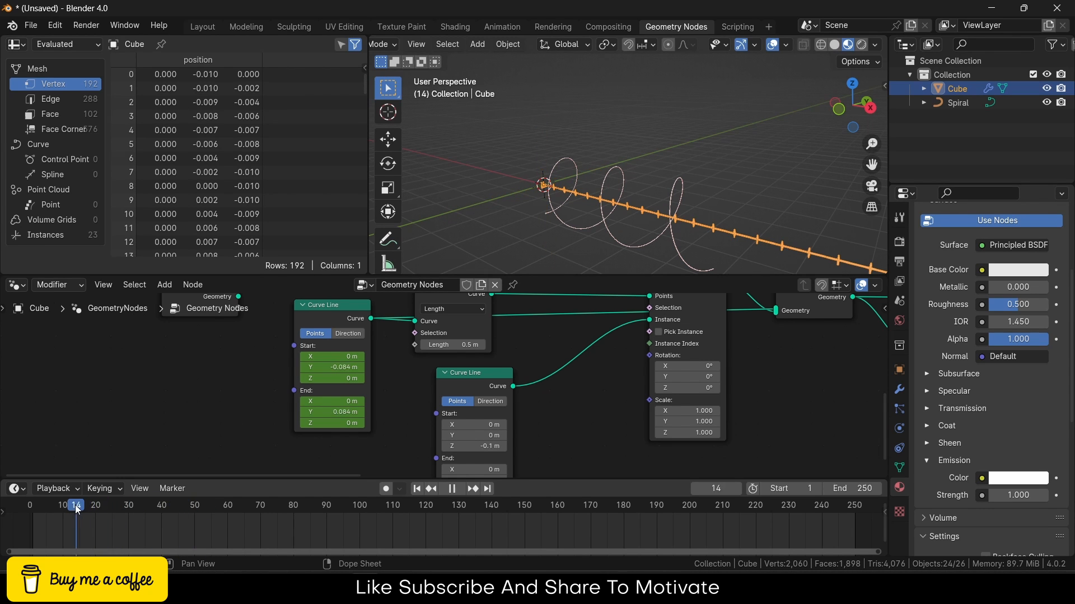
{"action": "left_click", "coordinate": [191, 505]}
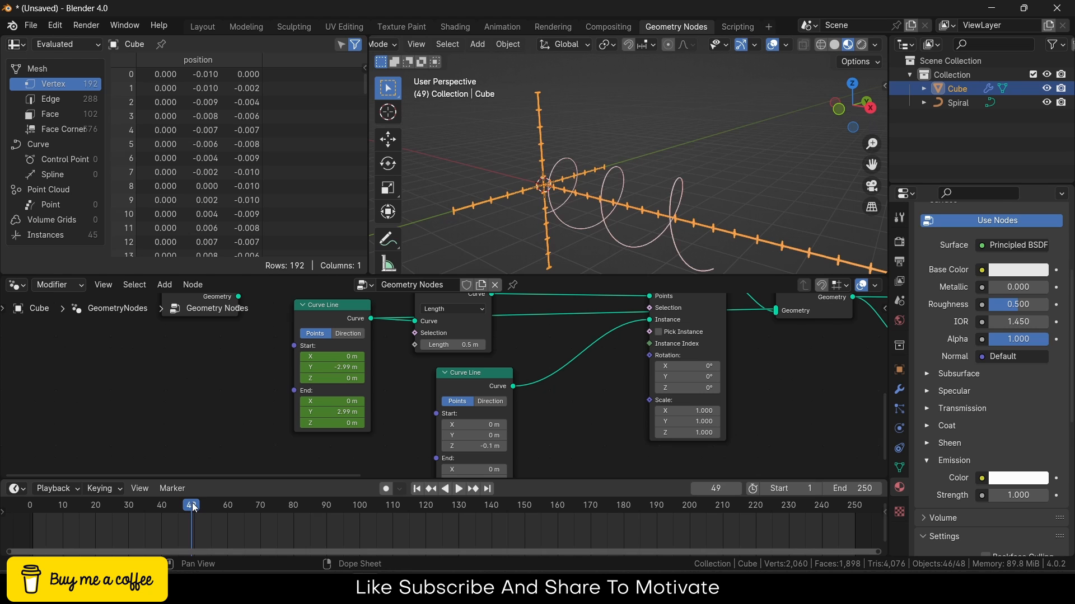
Step: Keyframe the tick Curve Line Z values to grow toward ±0.1 m and scrub to check
{"action": "left_click", "coordinate": [457, 489]}
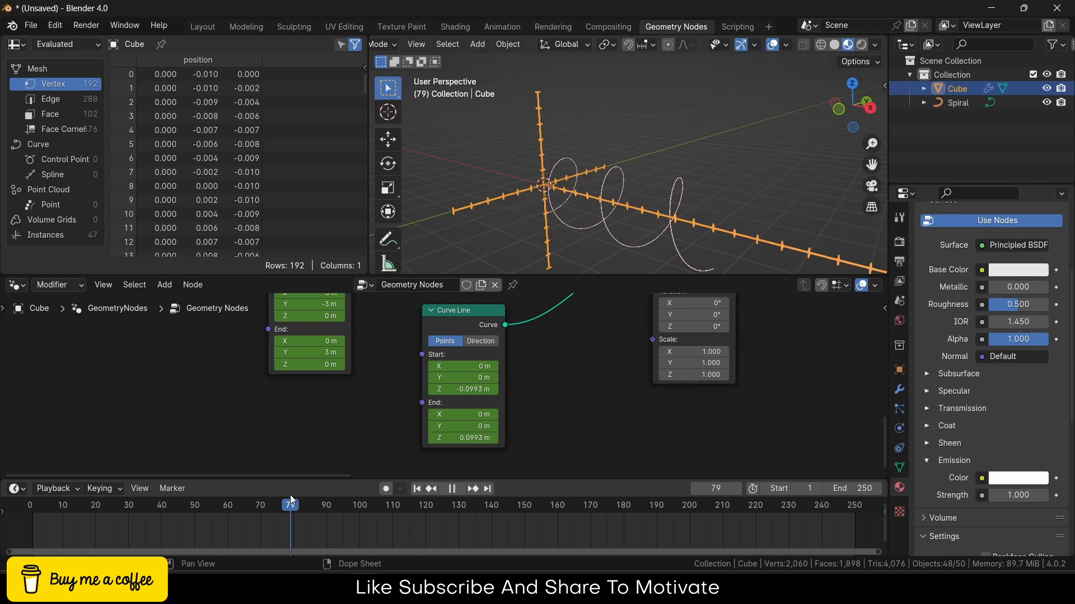
{"action": "left_click_drag", "start_coordinate": [290, 505], "coordinate": [332, 505]}
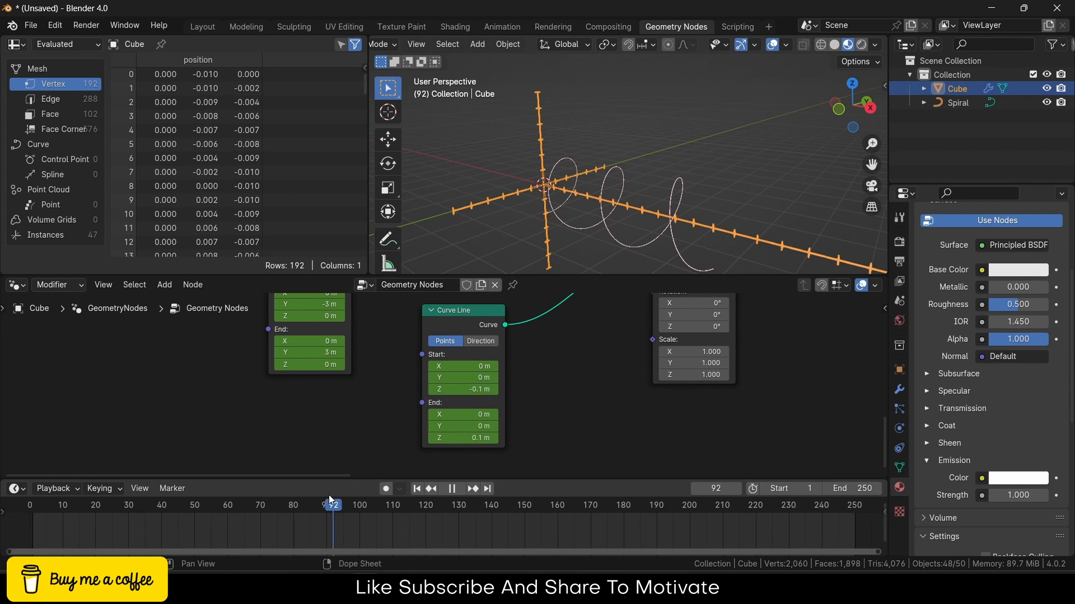
{"action": "left_click_drag", "start_coordinate": [332, 505], "coordinate": [358, 505]}
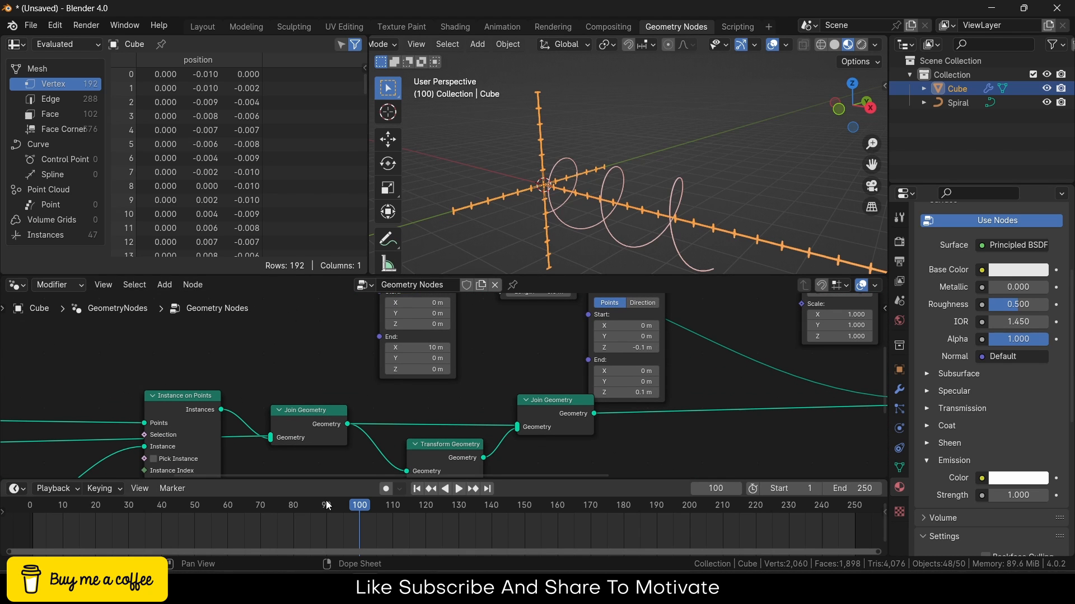
Step: Keyframe the X-axis Curve Line End X at 0 on frame 90 and 7 m later, scrubbing to watch it grow
{"action": "left_click", "coordinate": [392, 505]}
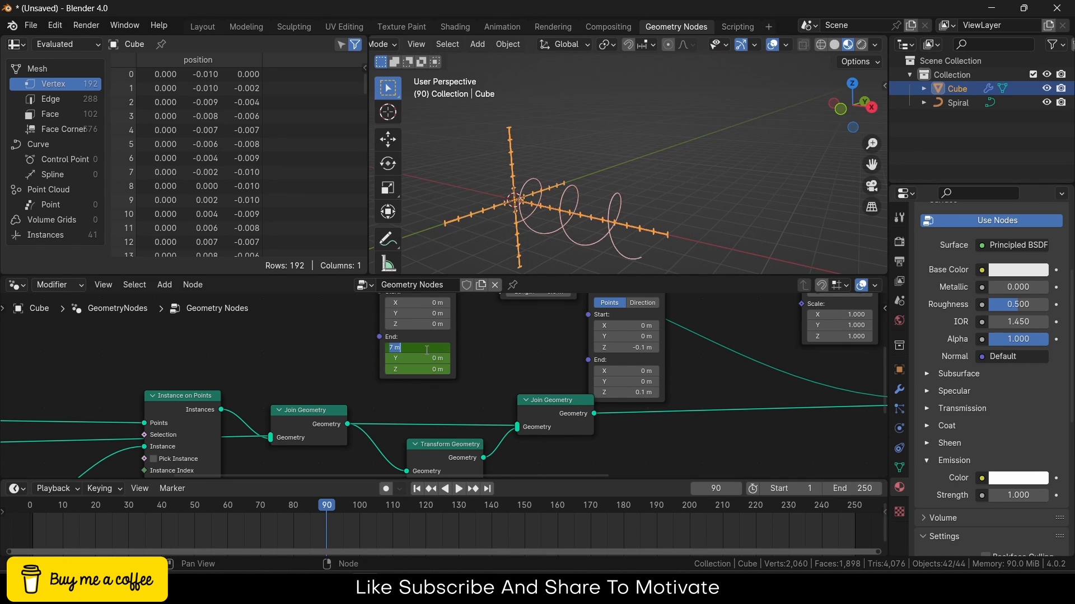
{"action": "type", "text": "0"}
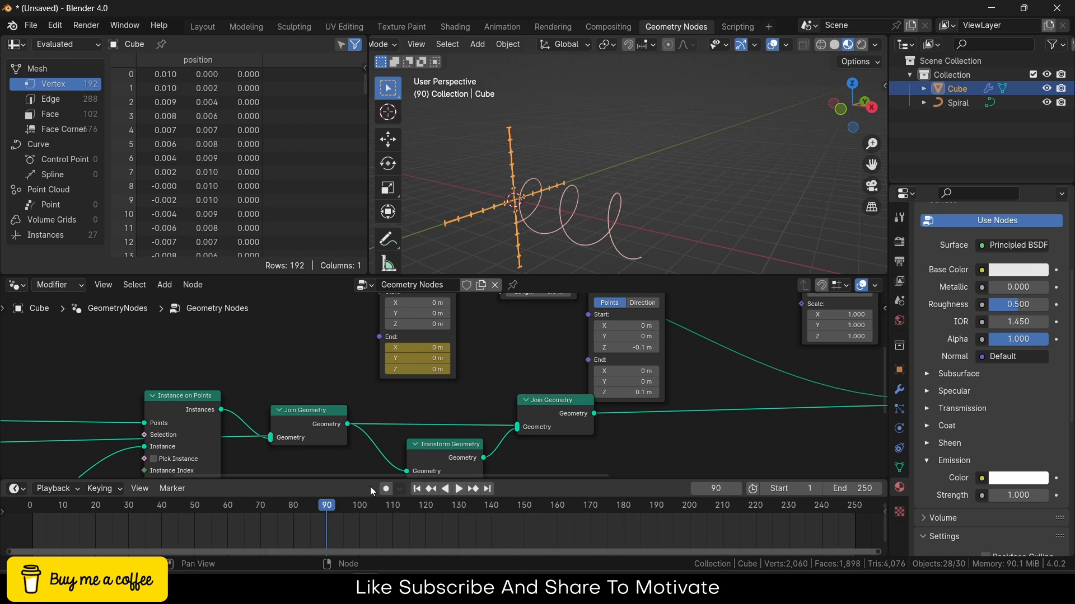
{"action": "left_click", "coordinate": [457, 488]}
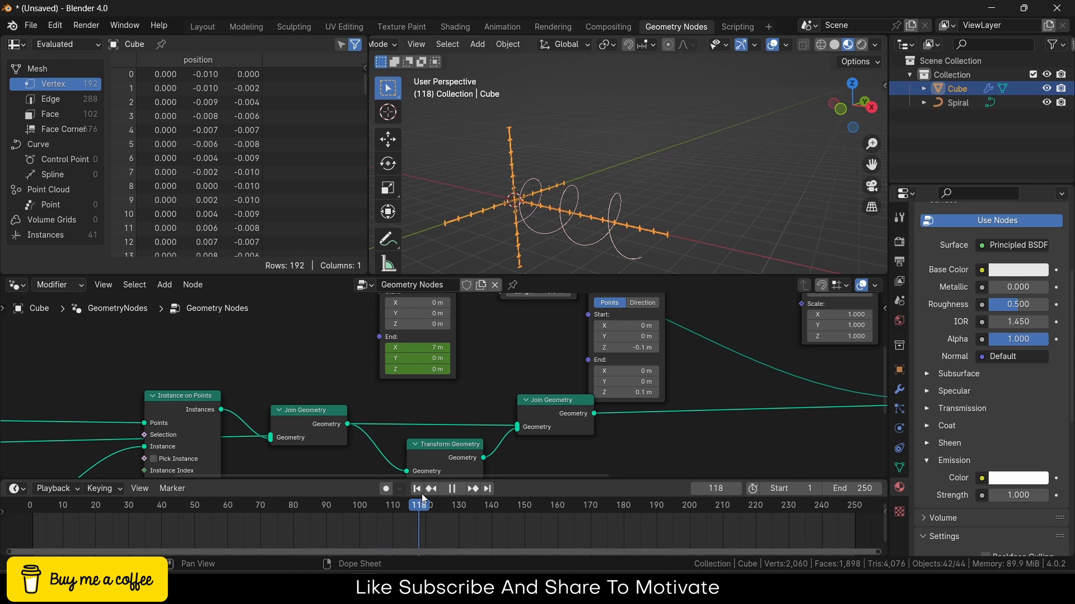
{"action": "left_click_drag", "start_coordinate": [420, 505], "coordinate": [490, 504]}
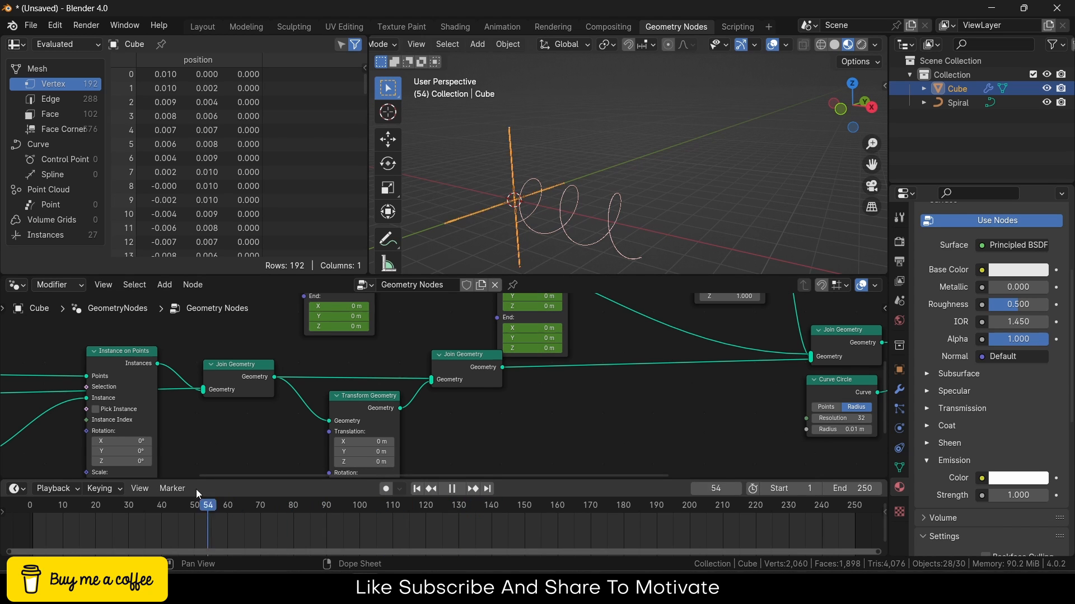
Step: Jump through frames 150 and 180, then select the spiral object
{"action": "left_click", "coordinate": [501, 504]}
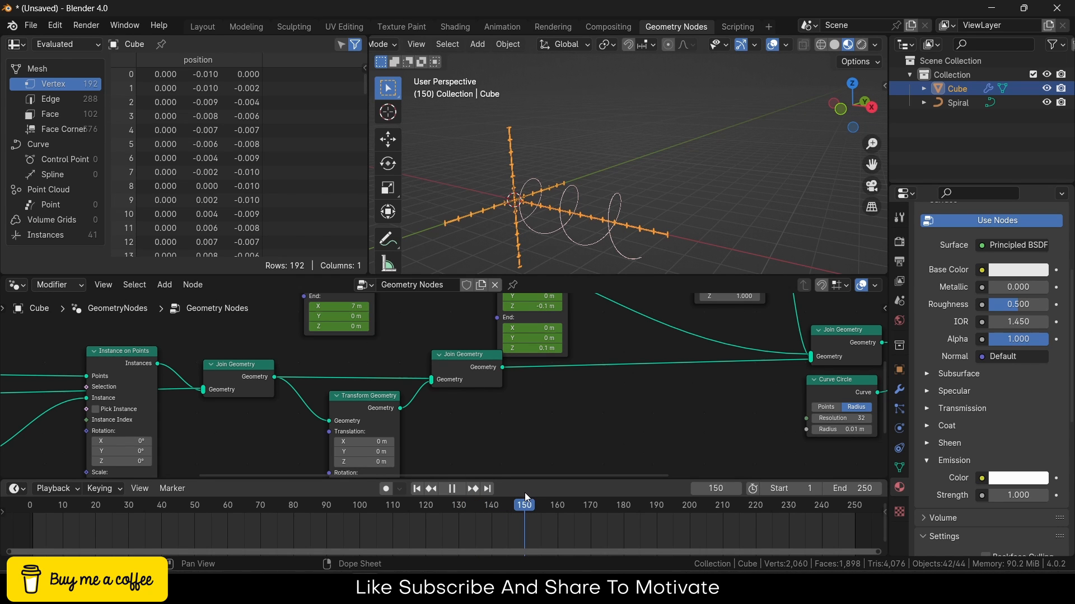
{"action": "left_click", "coordinate": [622, 504]}
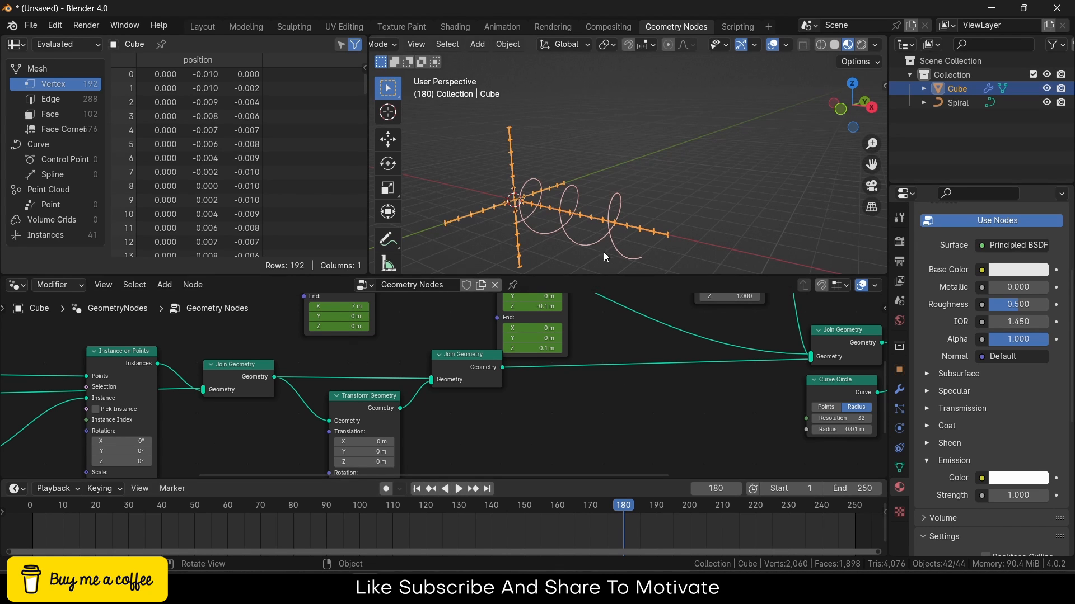
{"action": "left_click", "coordinate": [957, 102]}
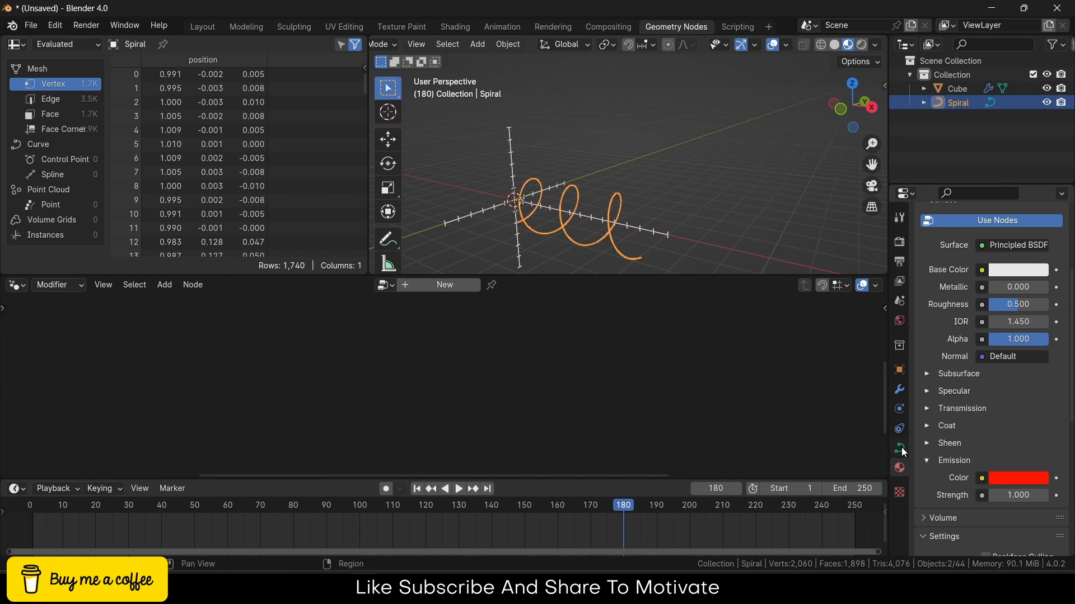
Step: Keyframe the spiral's End mapping factor at 0 on frame 160 and set the scene end frame to 200
{"action": "left_click", "coordinate": [899, 448]}
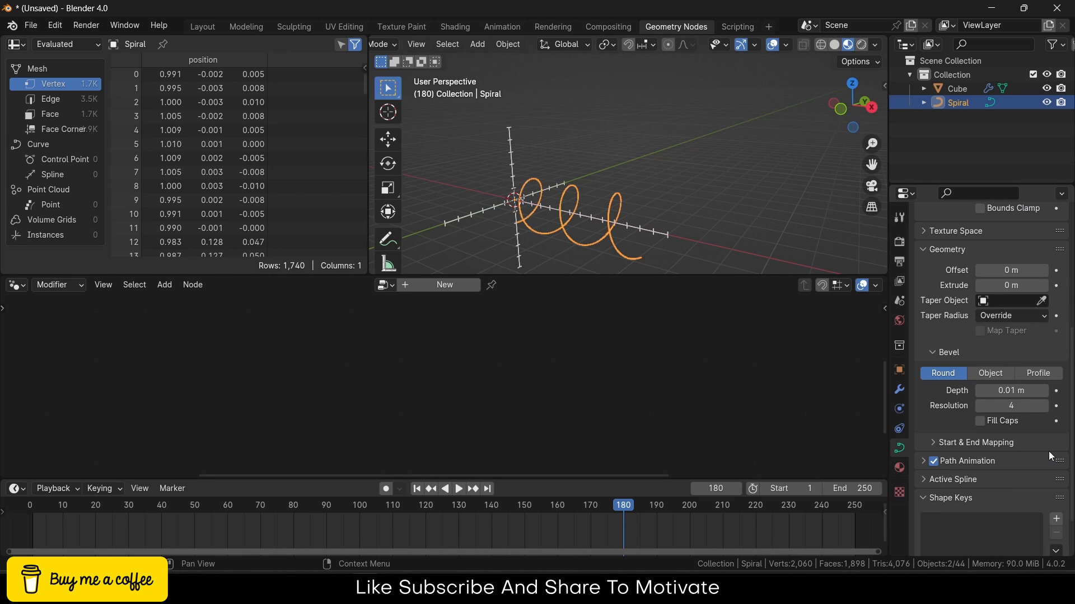
{"action": "left_click", "coordinate": [974, 442]}
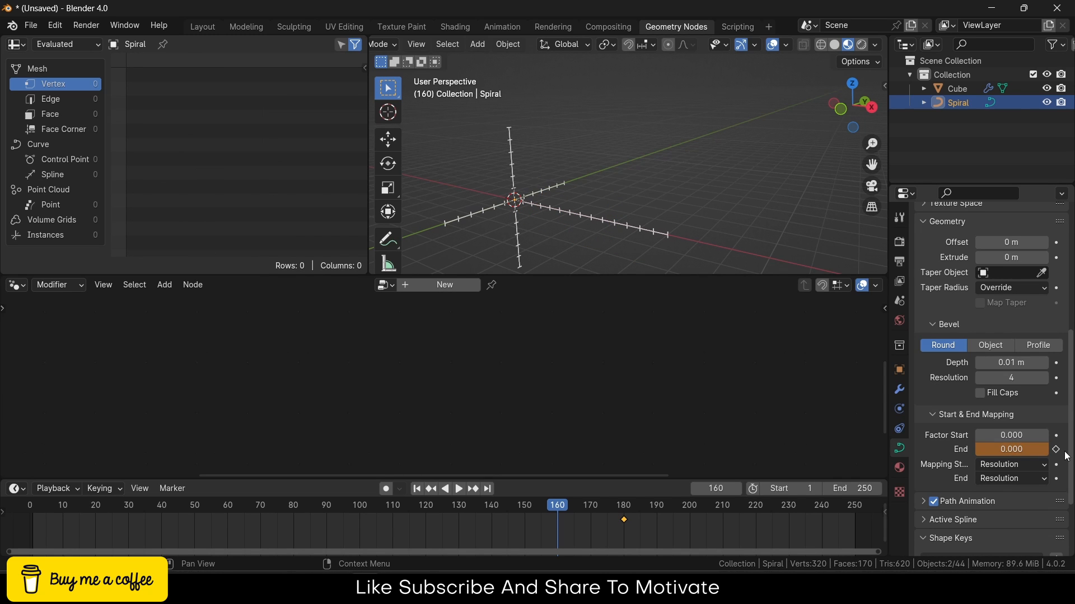
{"action": "left_click", "coordinate": [457, 489]}
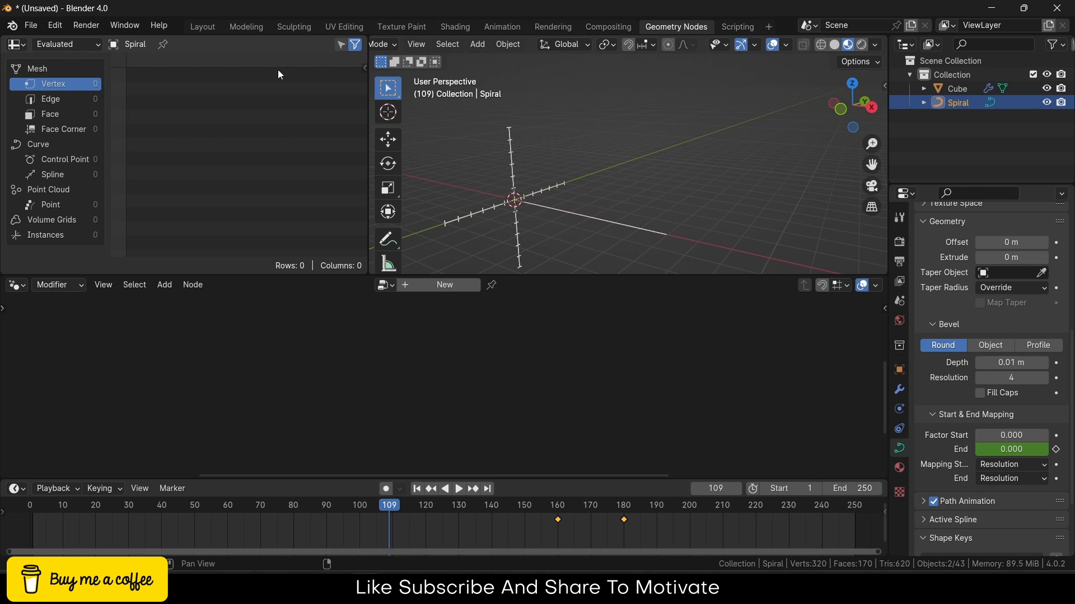
{"action": "left_click", "coordinate": [201, 26]}
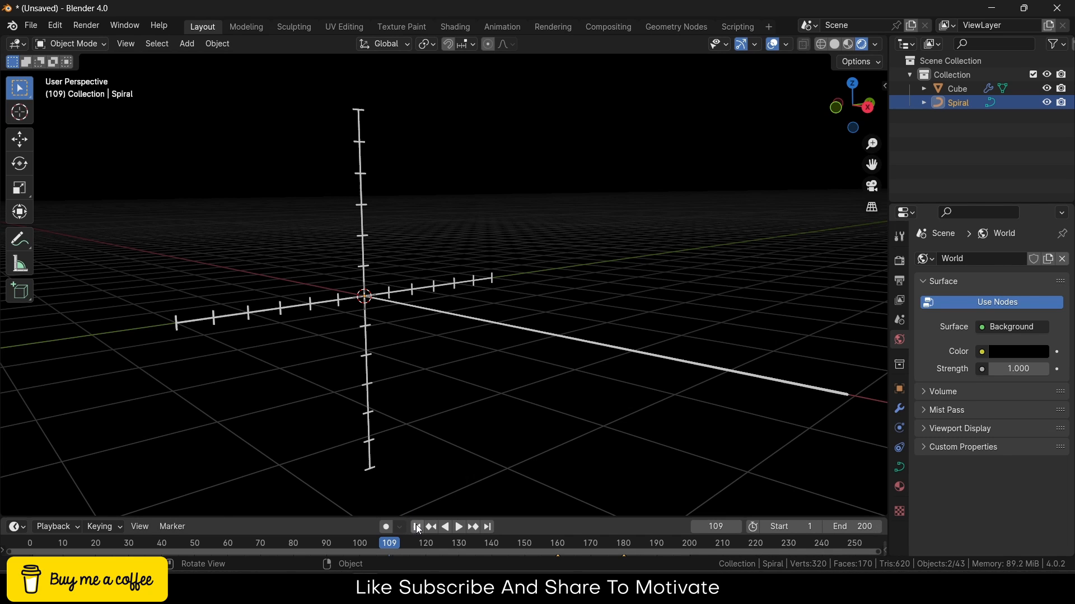
Step: Play the animation with overlays off to preview the axes growing and the red spiral drawing on
{"action": "left_click", "coordinate": [458, 526]}
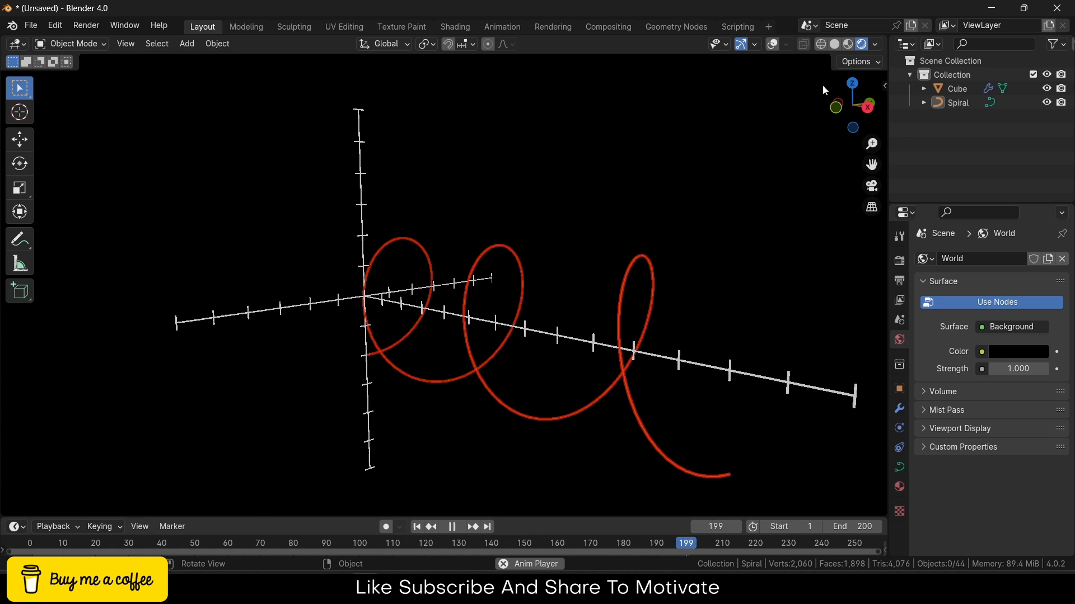
{"action": "left_click", "coordinate": [181, 543]}
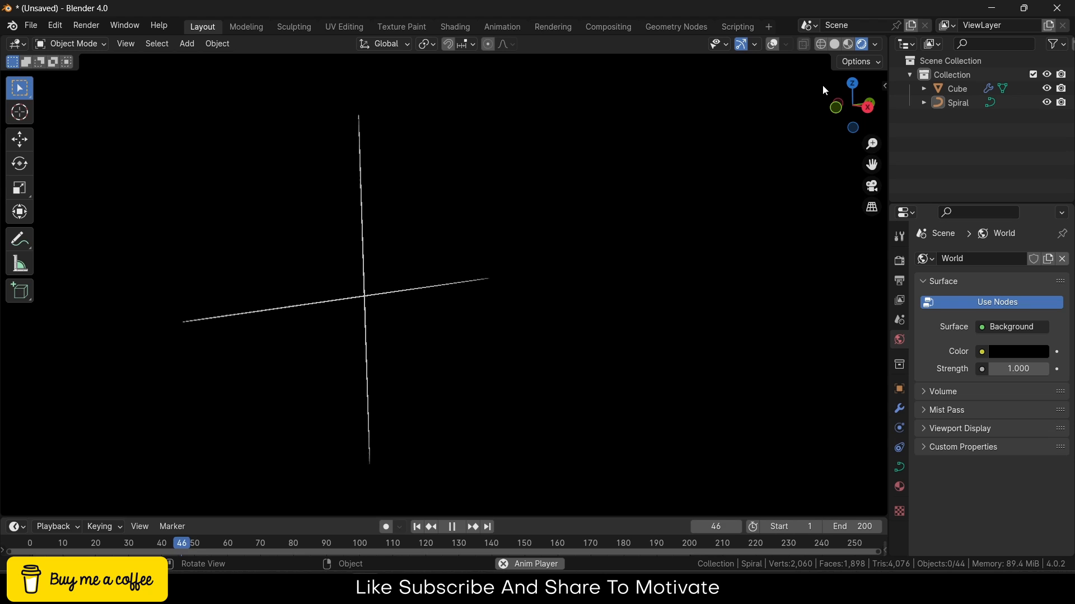